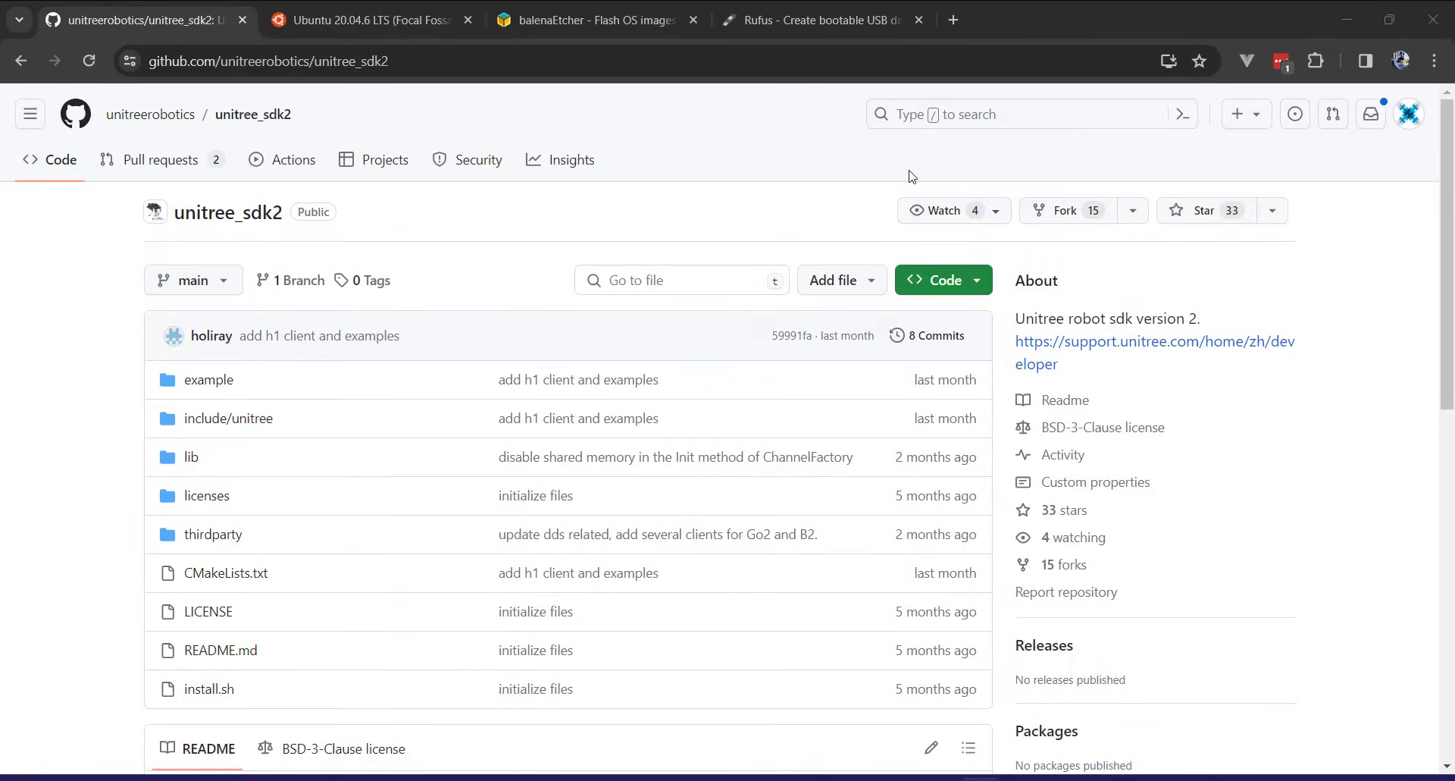
# Step: Read through the unitree_sdk2 README build instructions, then switch to the Ubuntu 20.04.6 release page
pyautogui.scroll(-3)
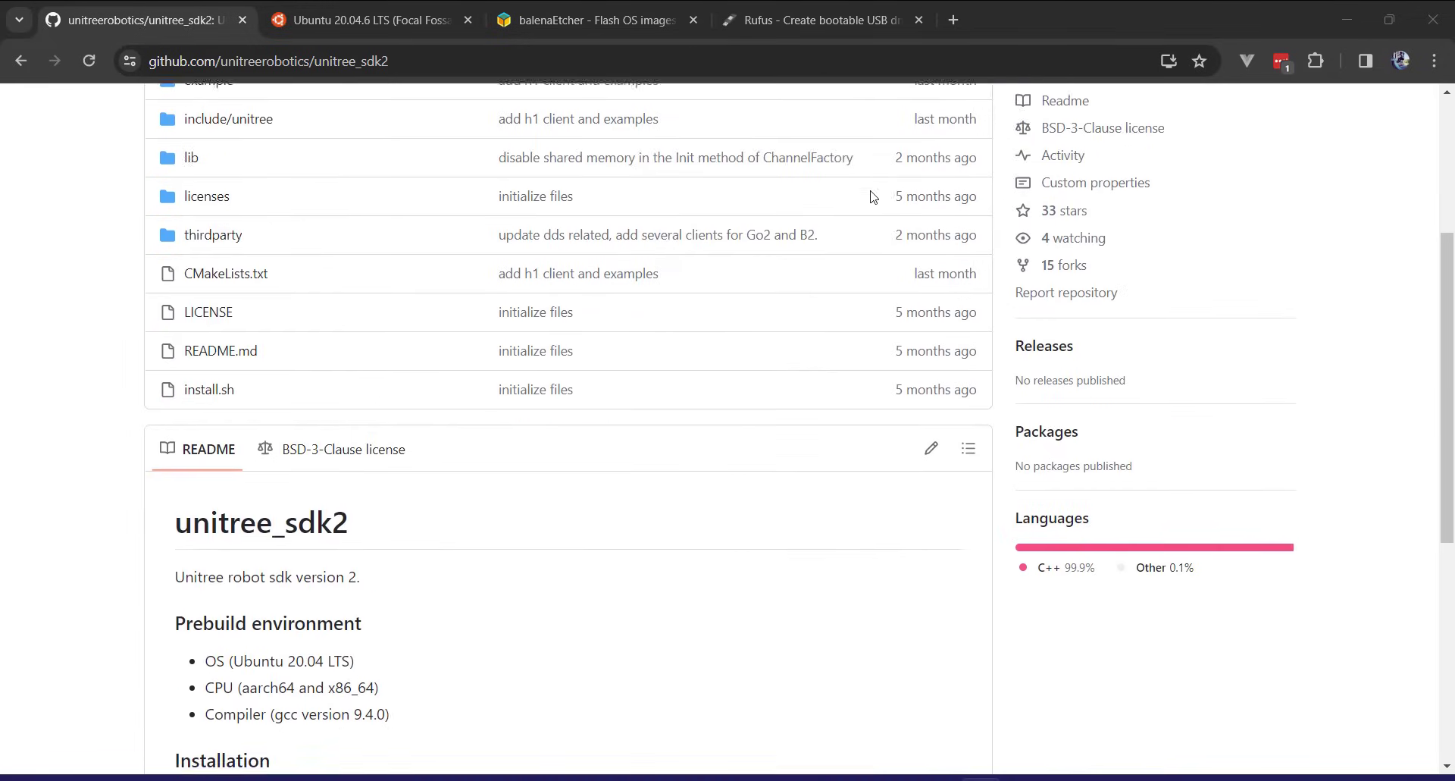
pyautogui.scroll(3)
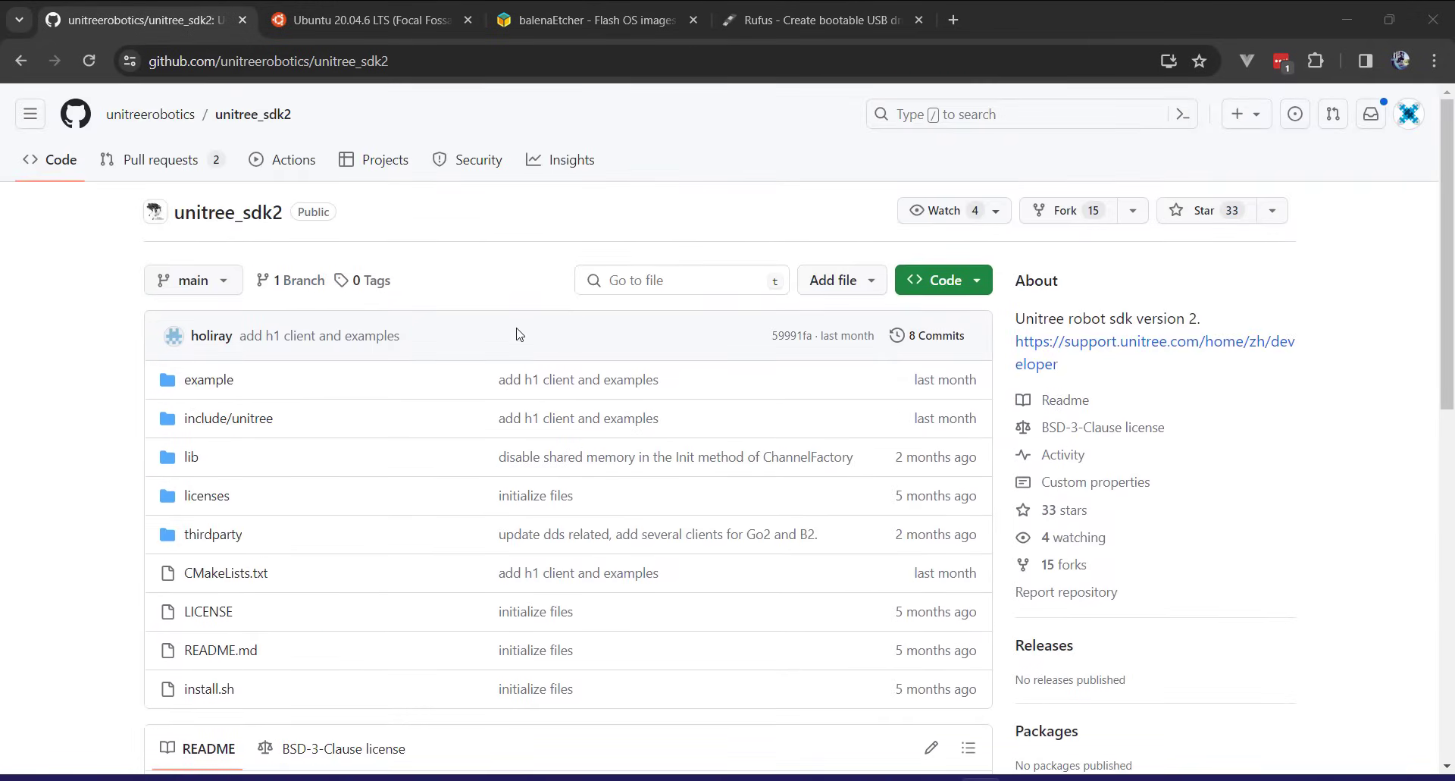
pyautogui.scroll(-3)
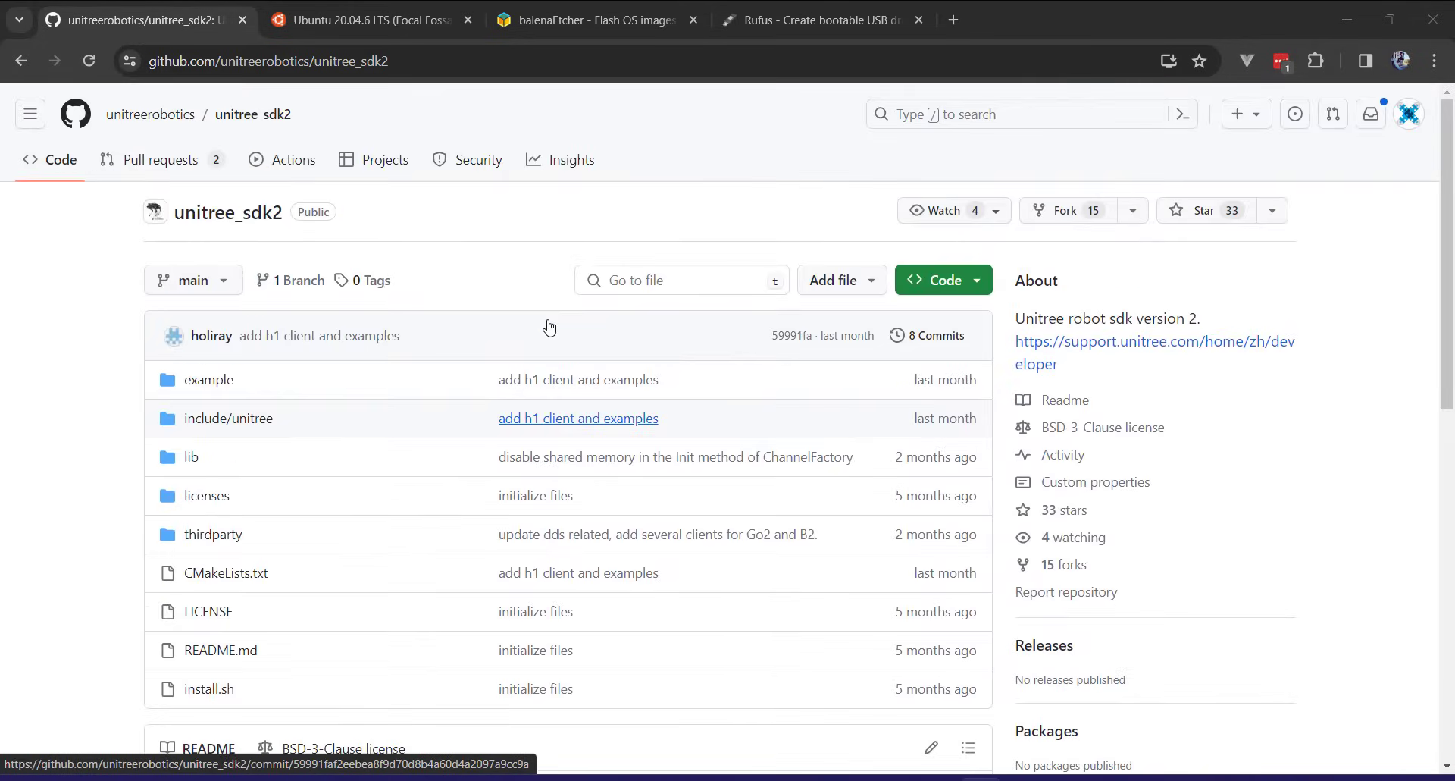
pyautogui.scroll(-3)
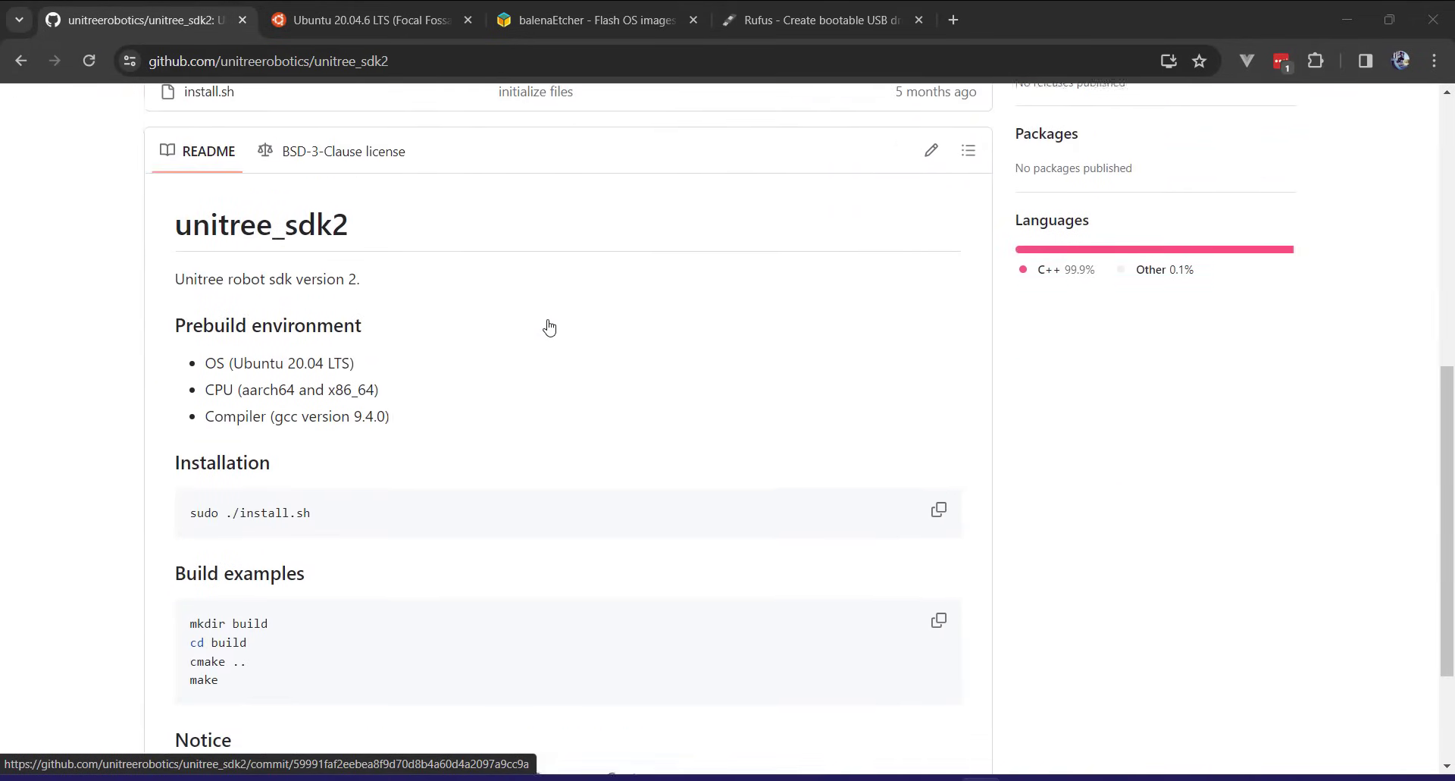
pyautogui.scroll(-3)
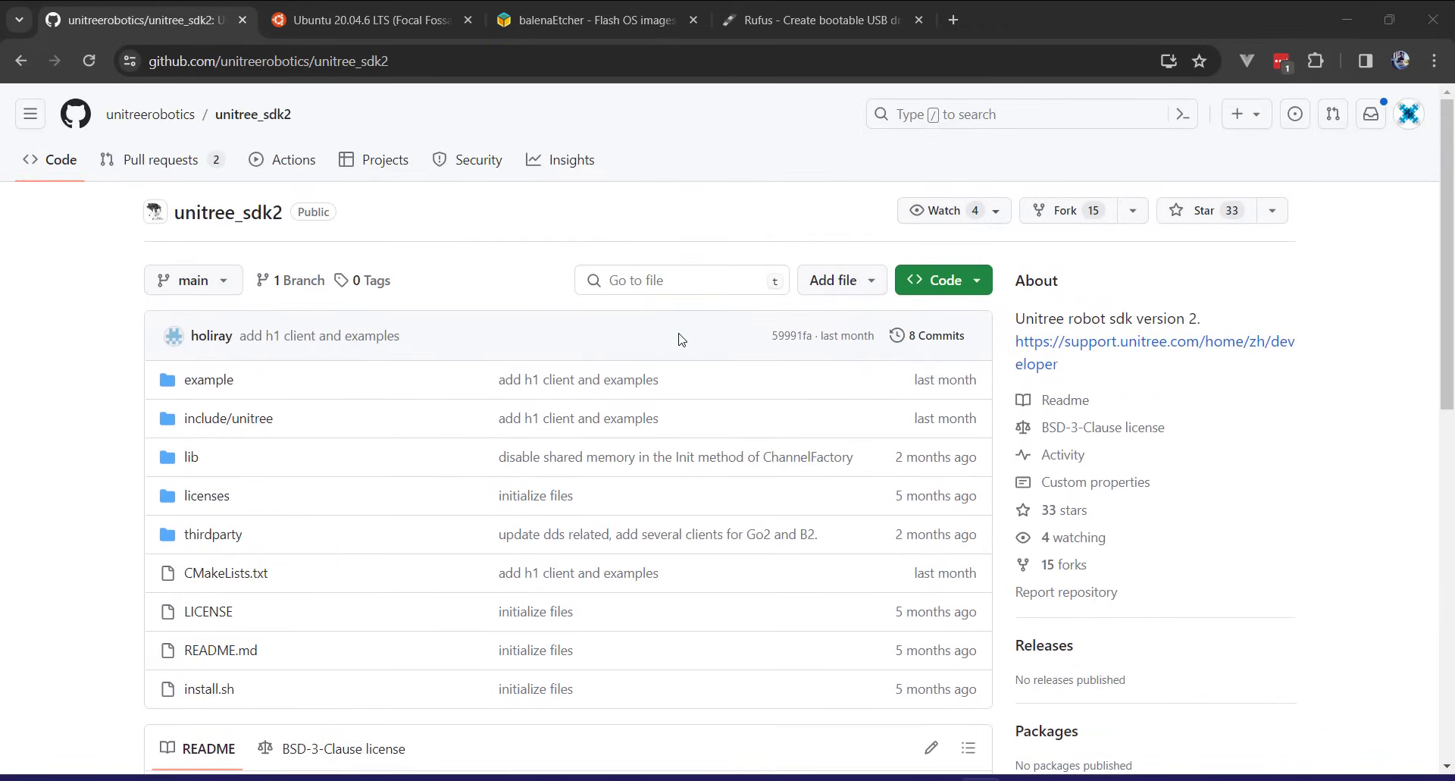
pyautogui.moveTo(716, 218)
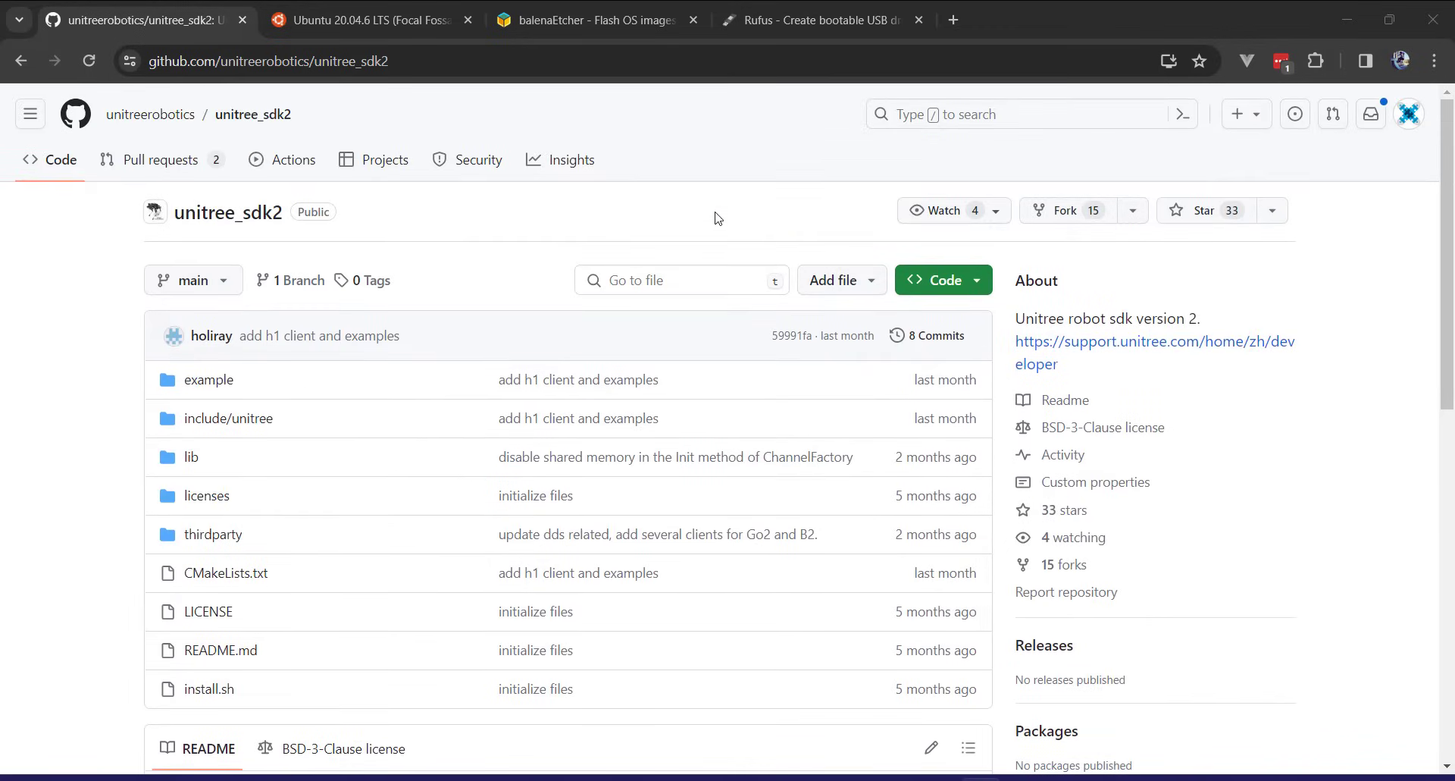
pyautogui.moveTo(403, 126)
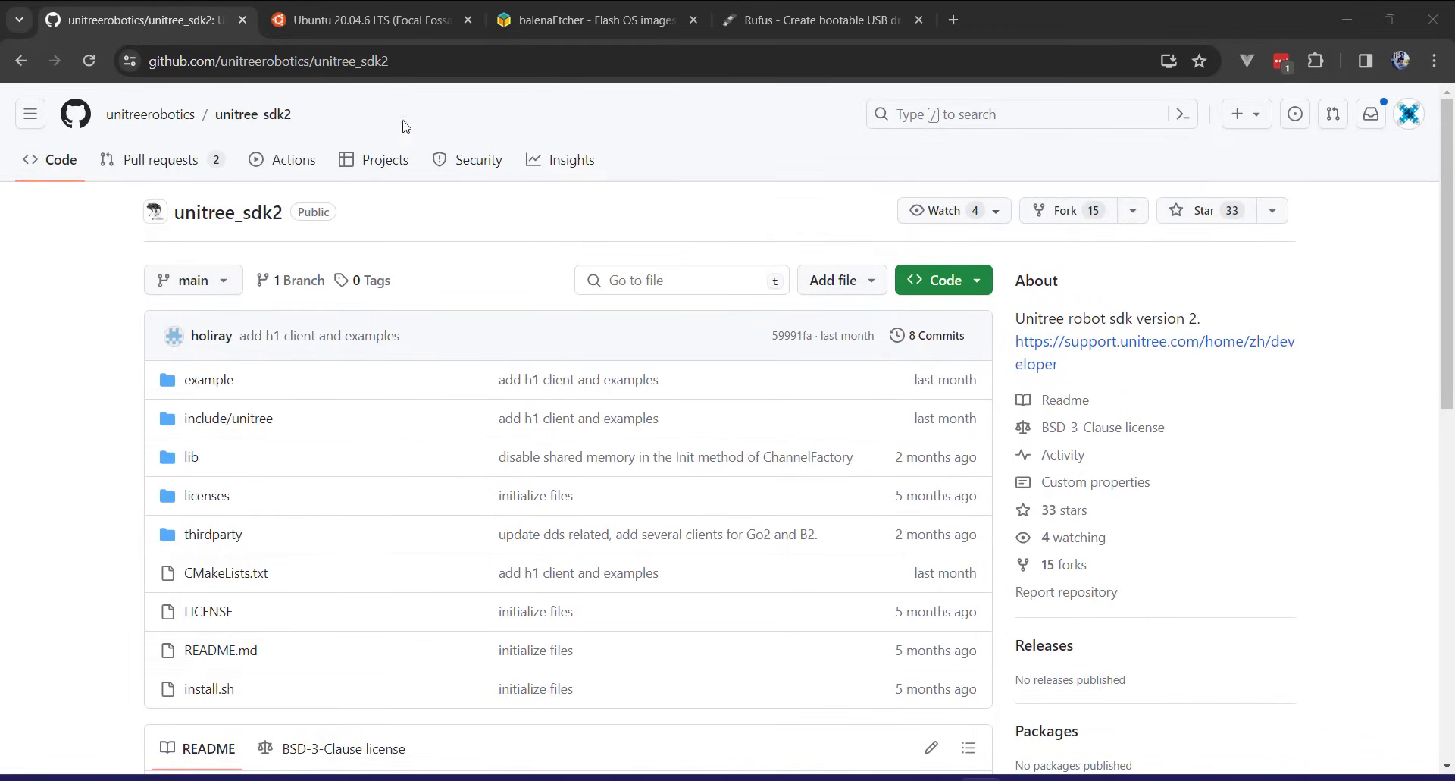
pyautogui.click(367, 20)
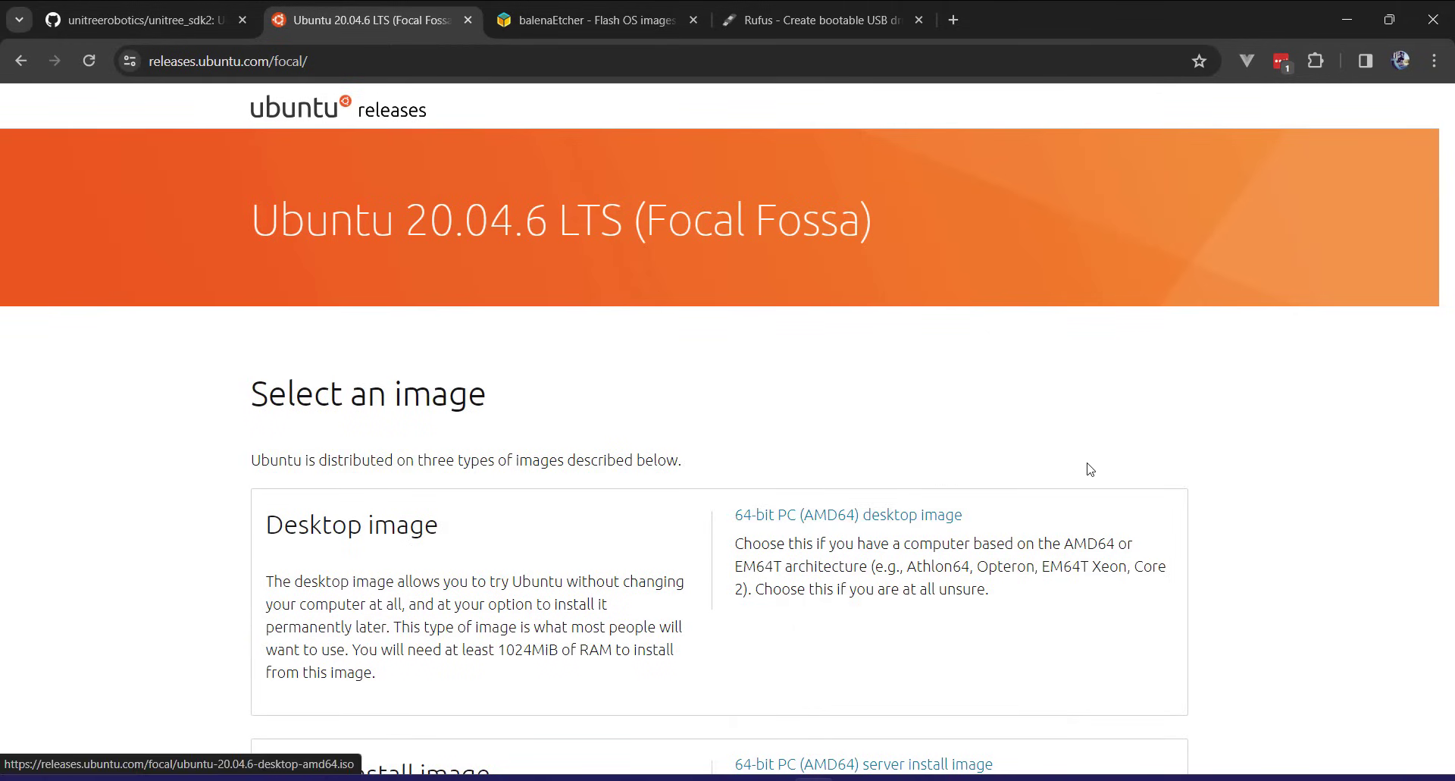
pyautogui.scroll(-3)
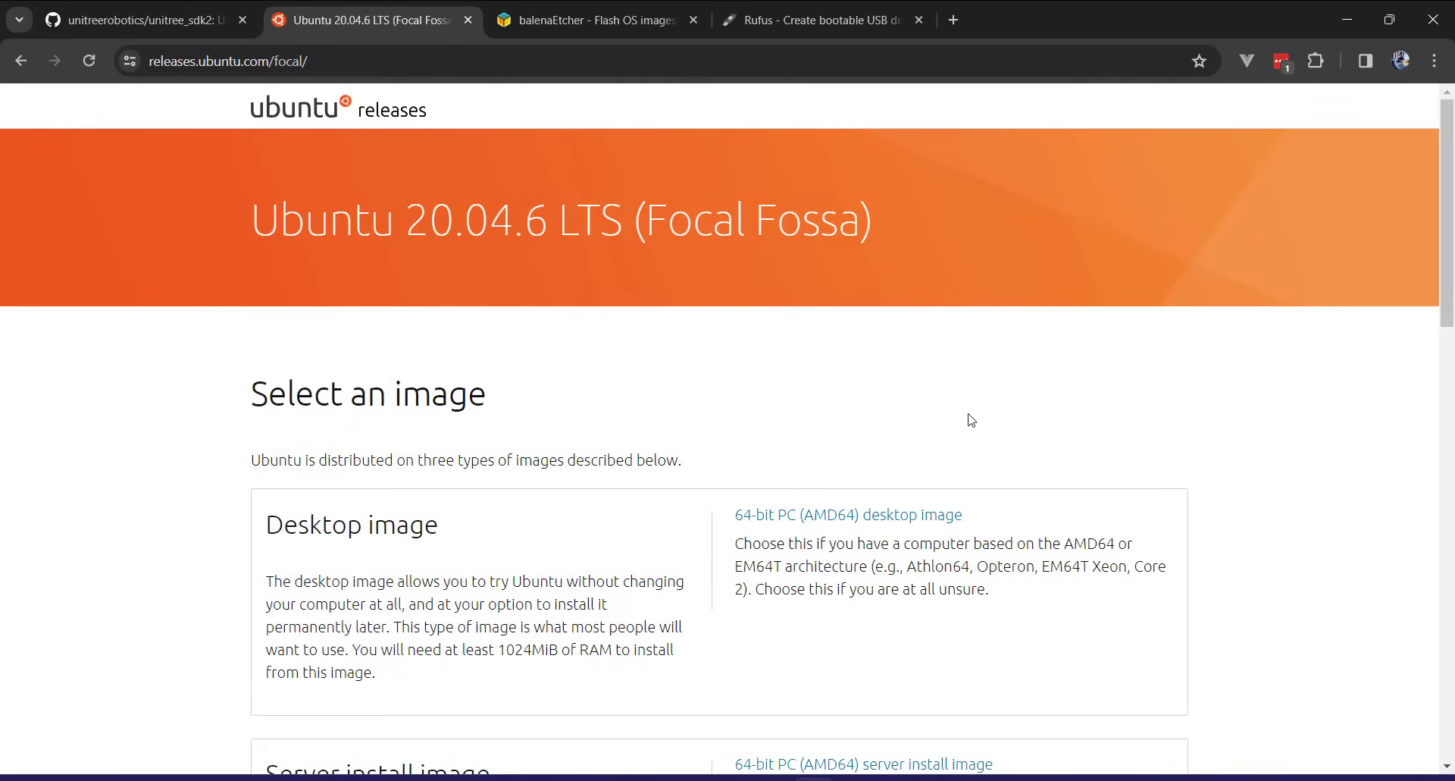
pyautogui.moveTo(928, 444)
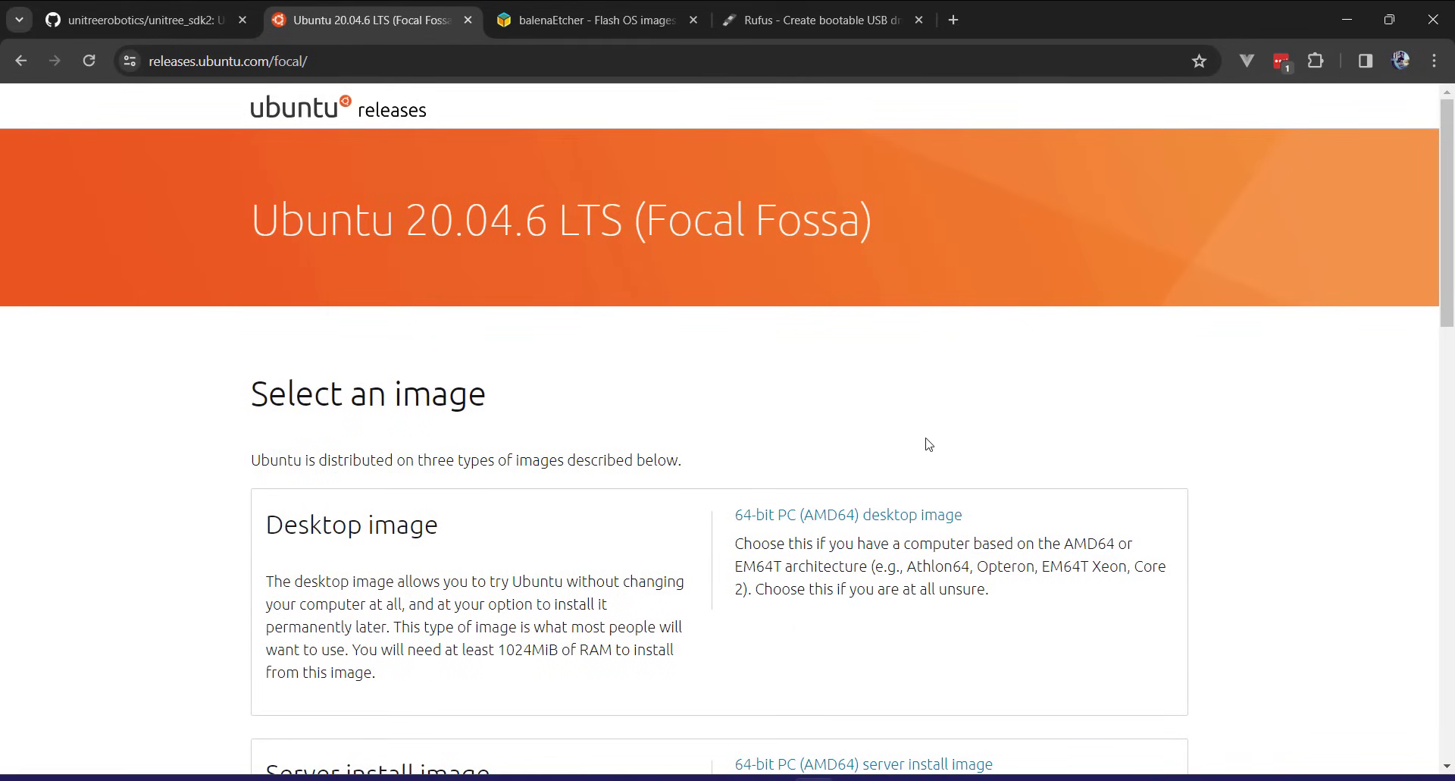
pyautogui.moveTo(616, 310)
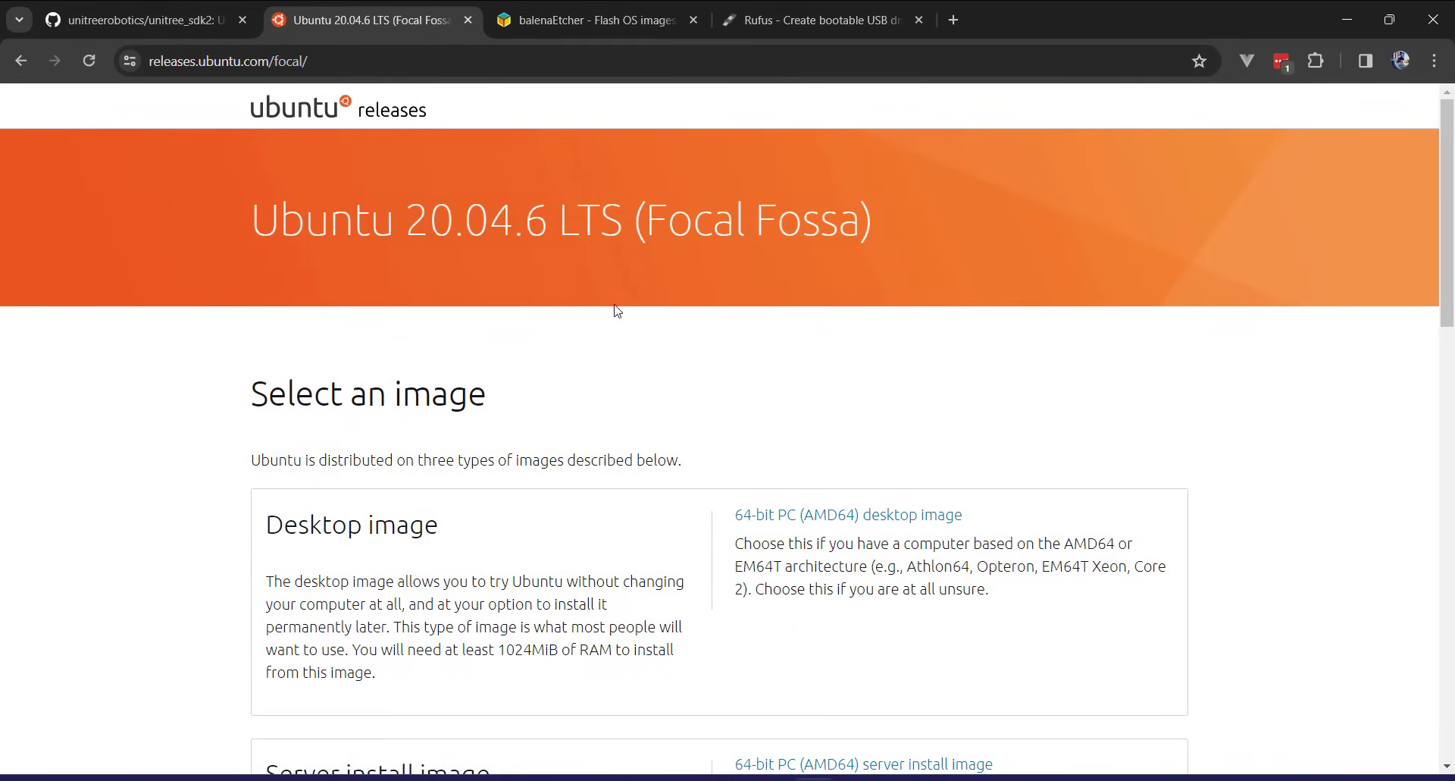
pyautogui.click(594, 20)
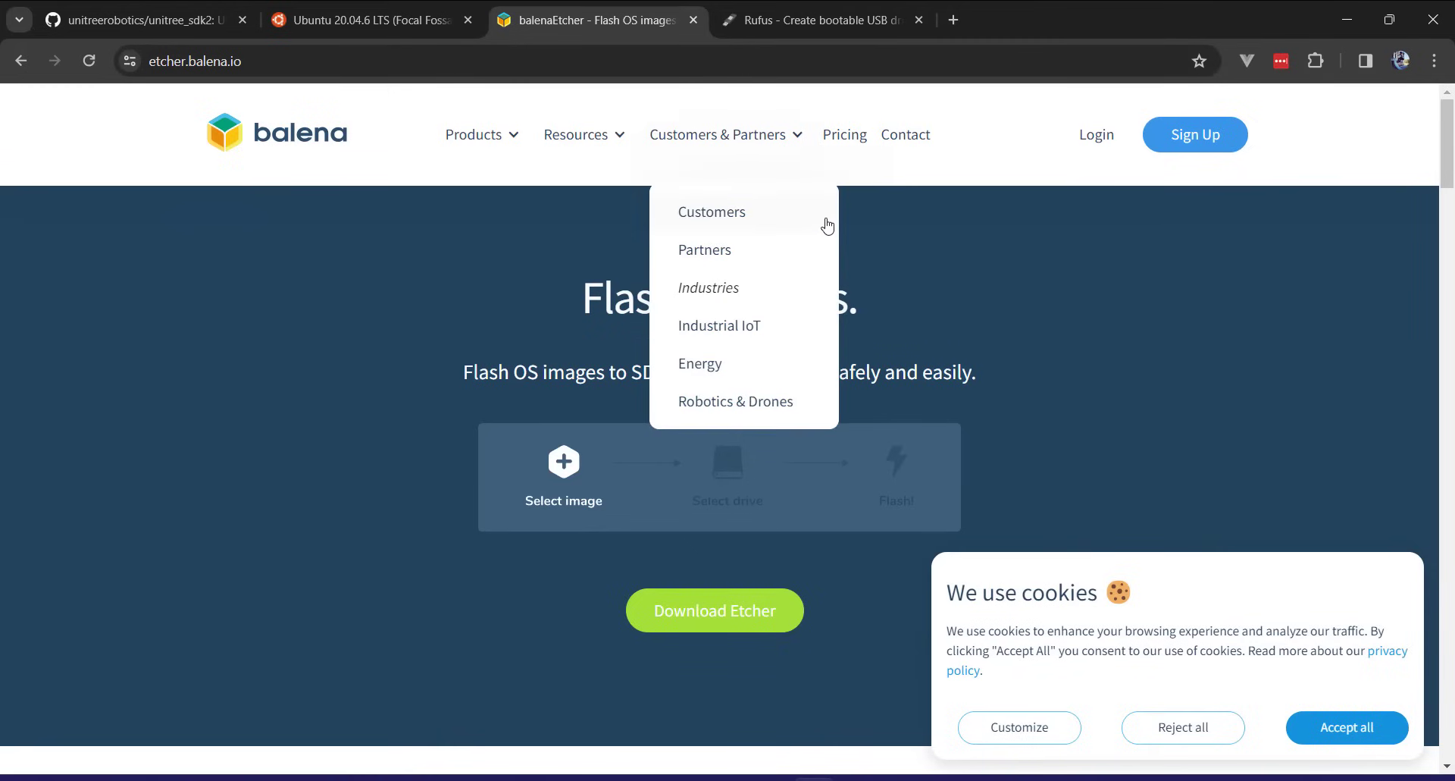
pyautogui.moveTo(907, 300)
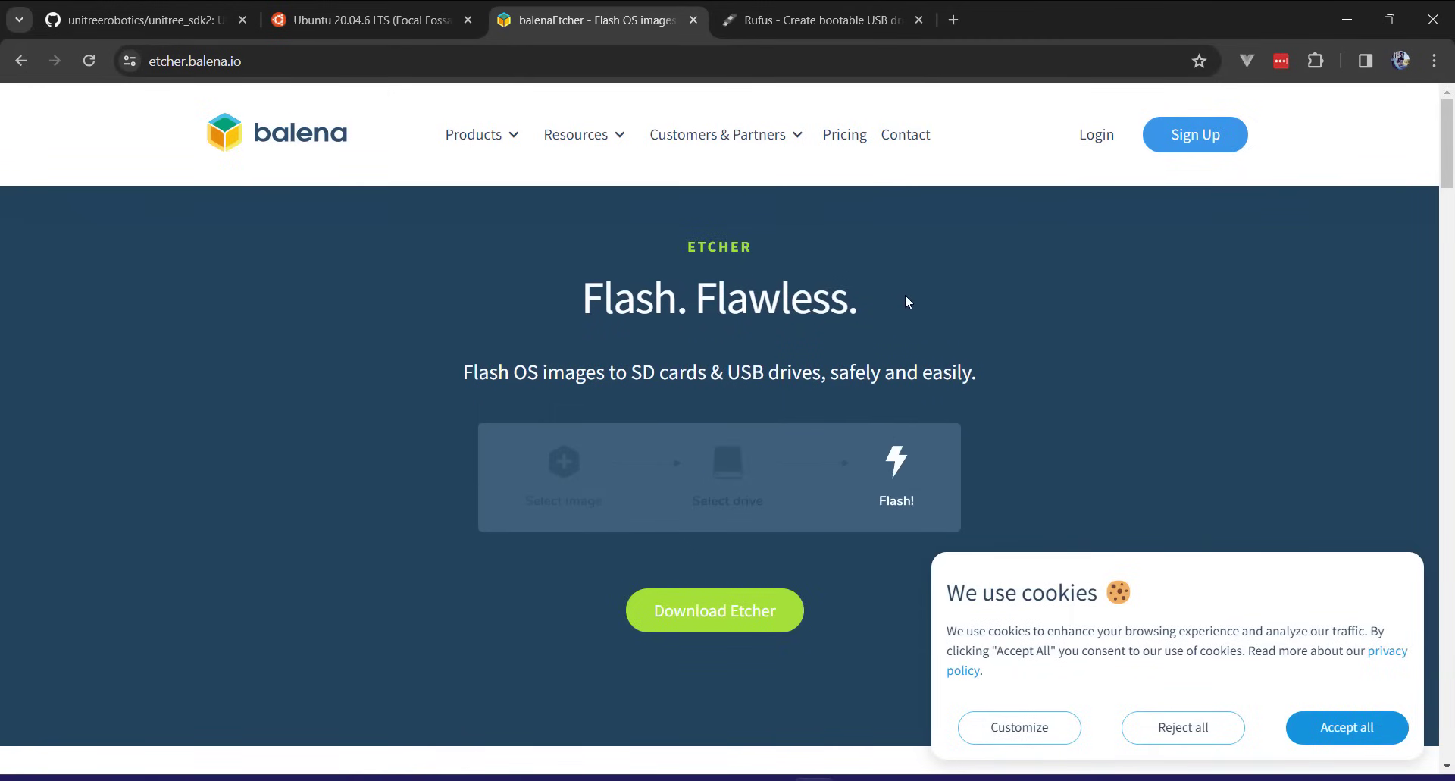
pyautogui.click(820, 20)
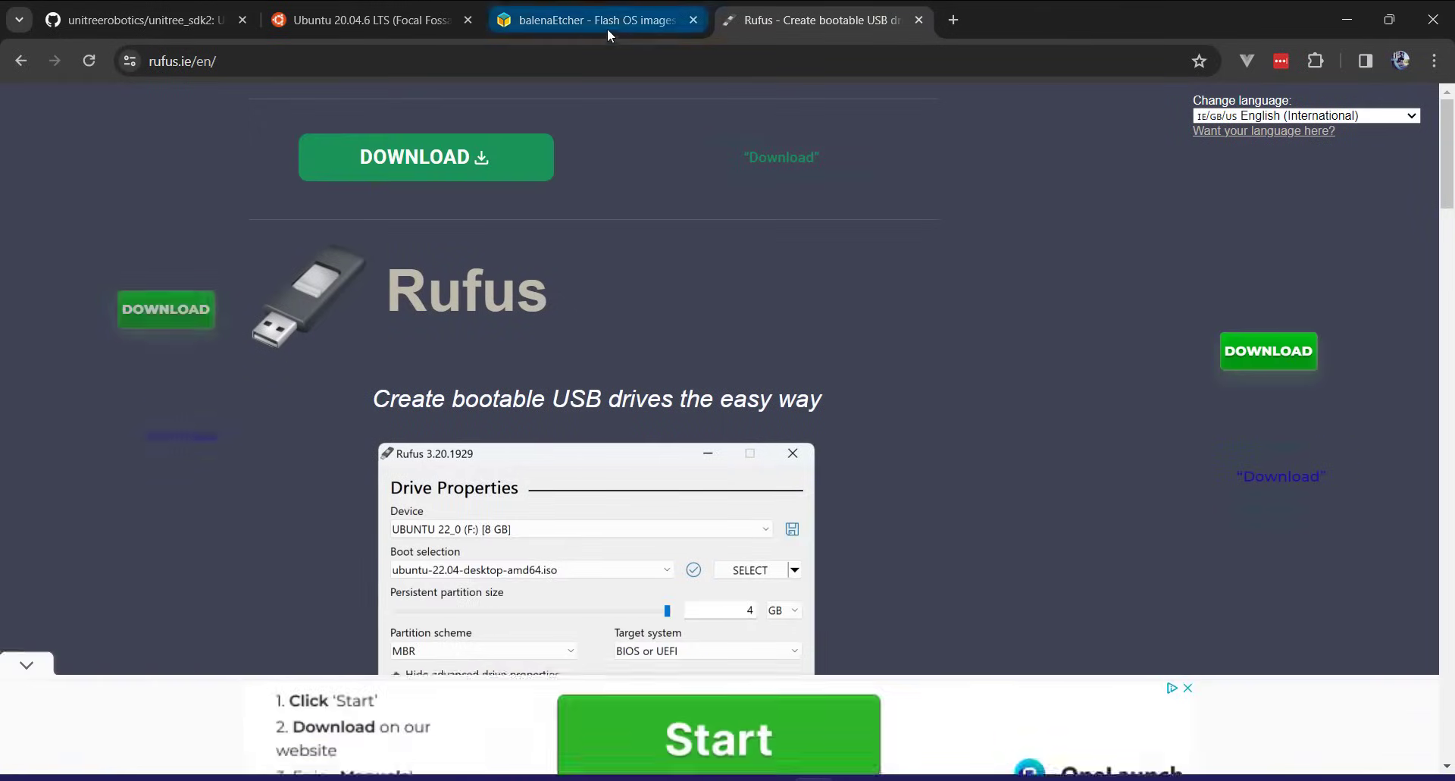
pyautogui.click(599, 19)
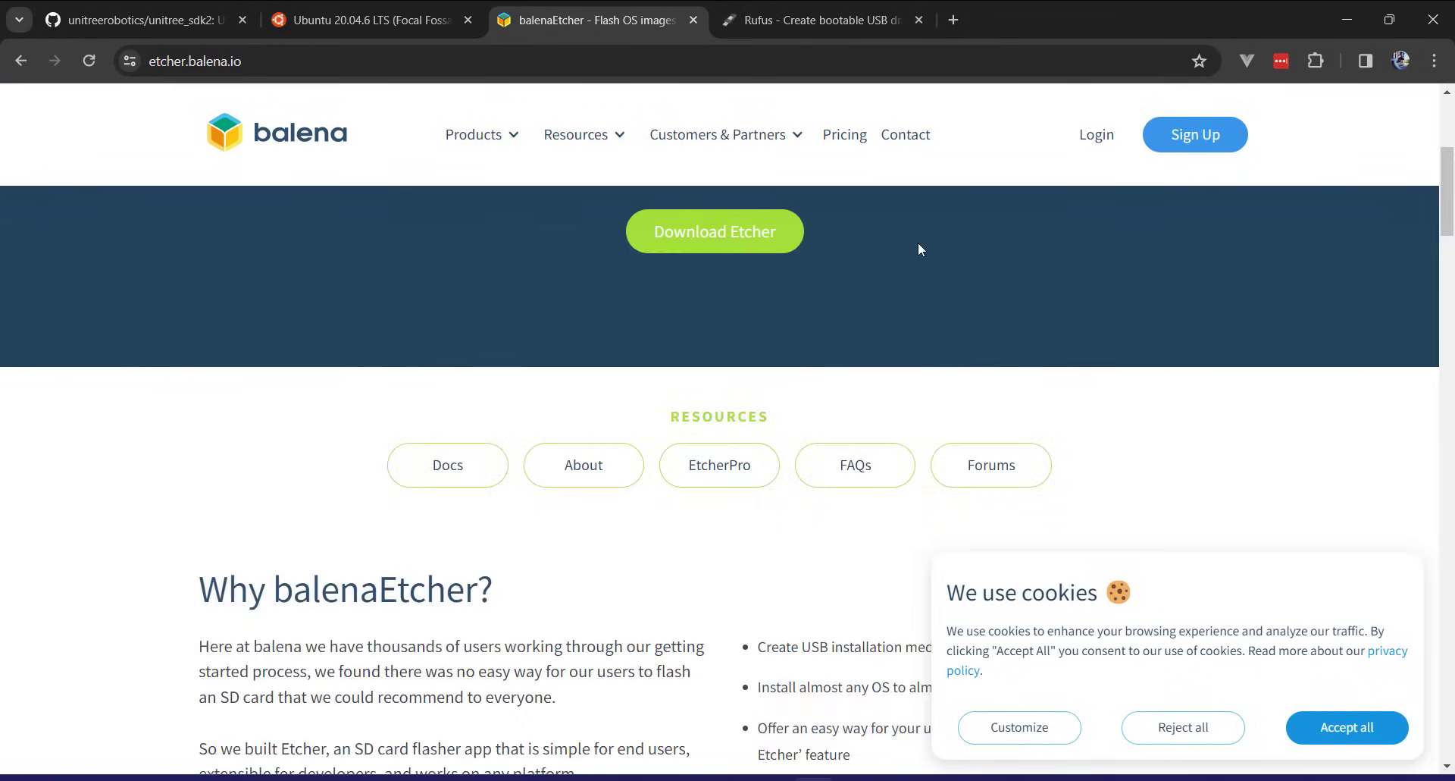
pyautogui.click(367, 20)
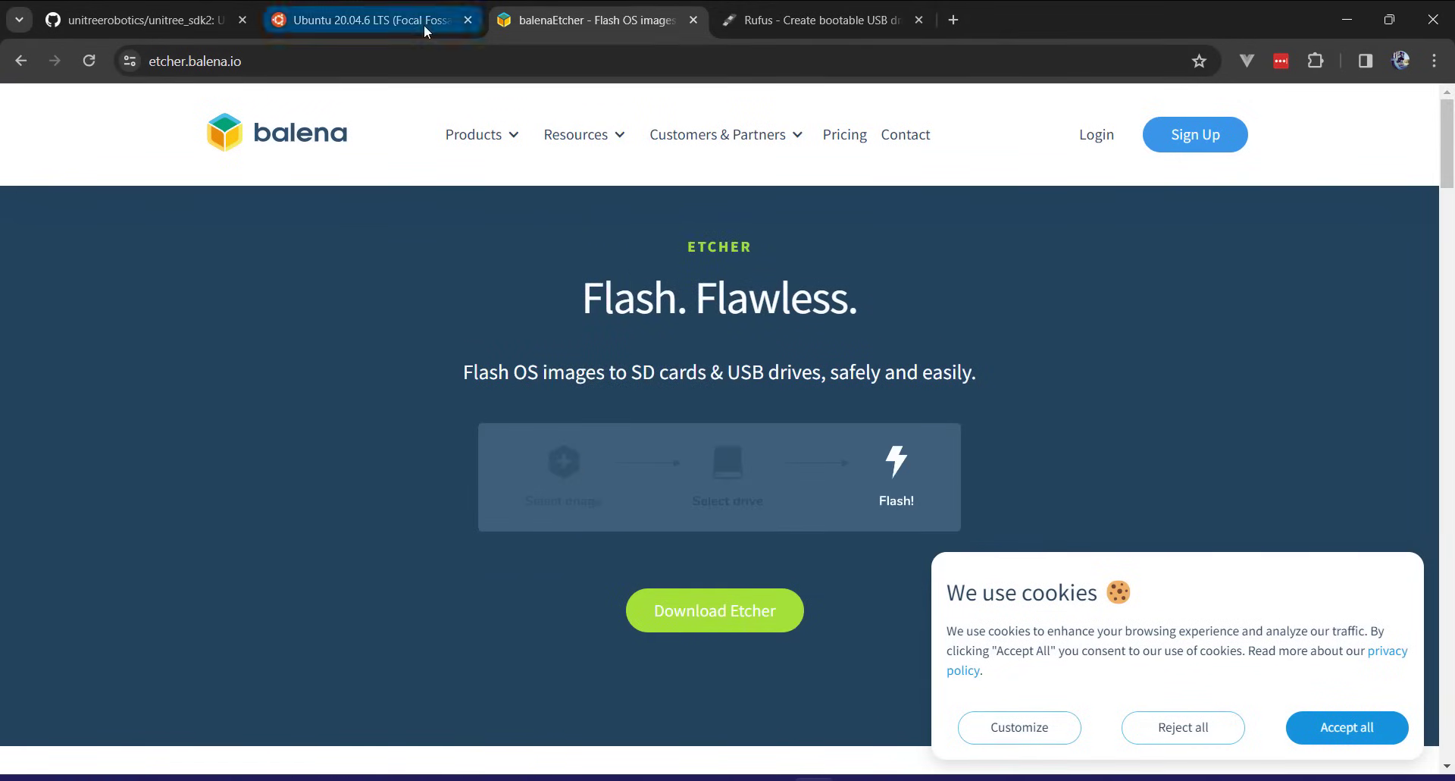
pyautogui.click(367, 20)
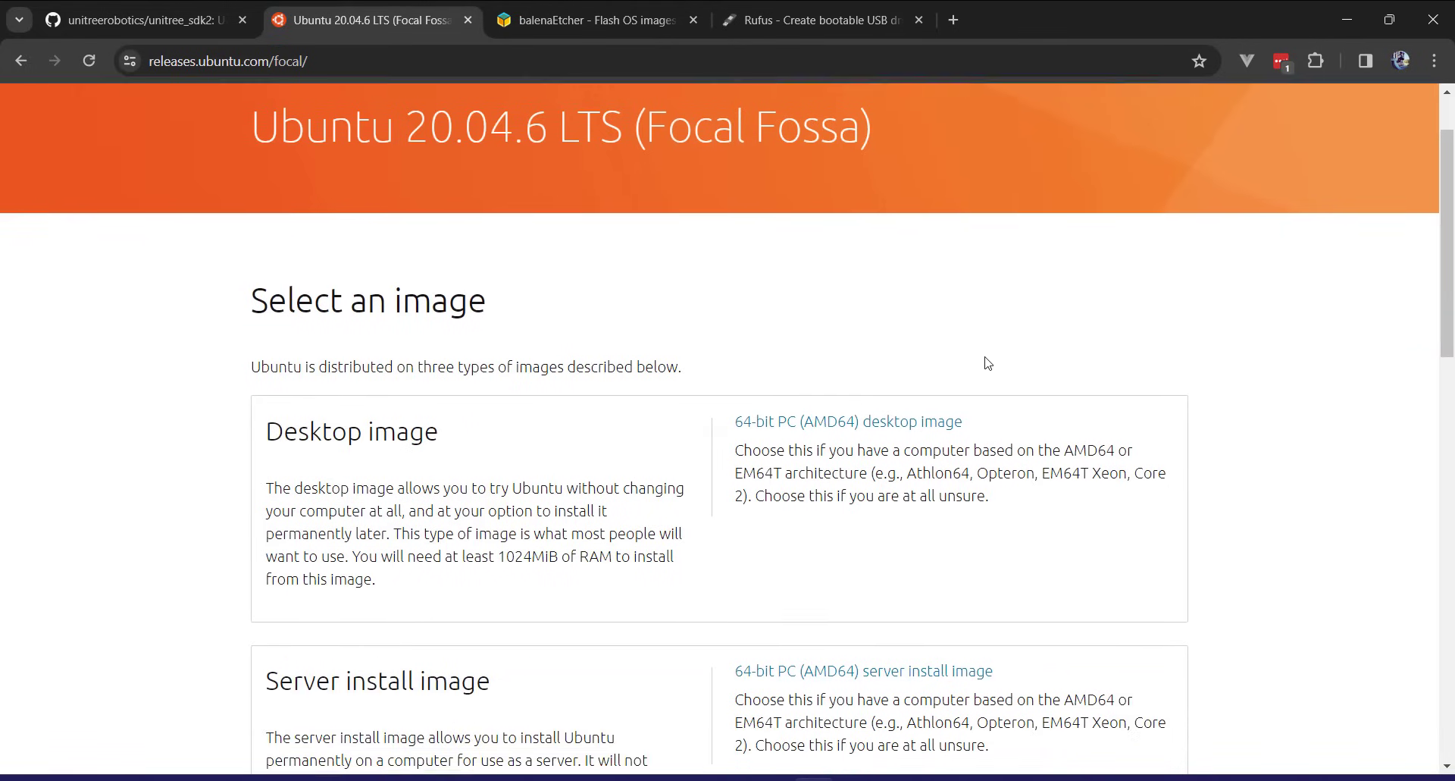
pyautogui.scroll(3)
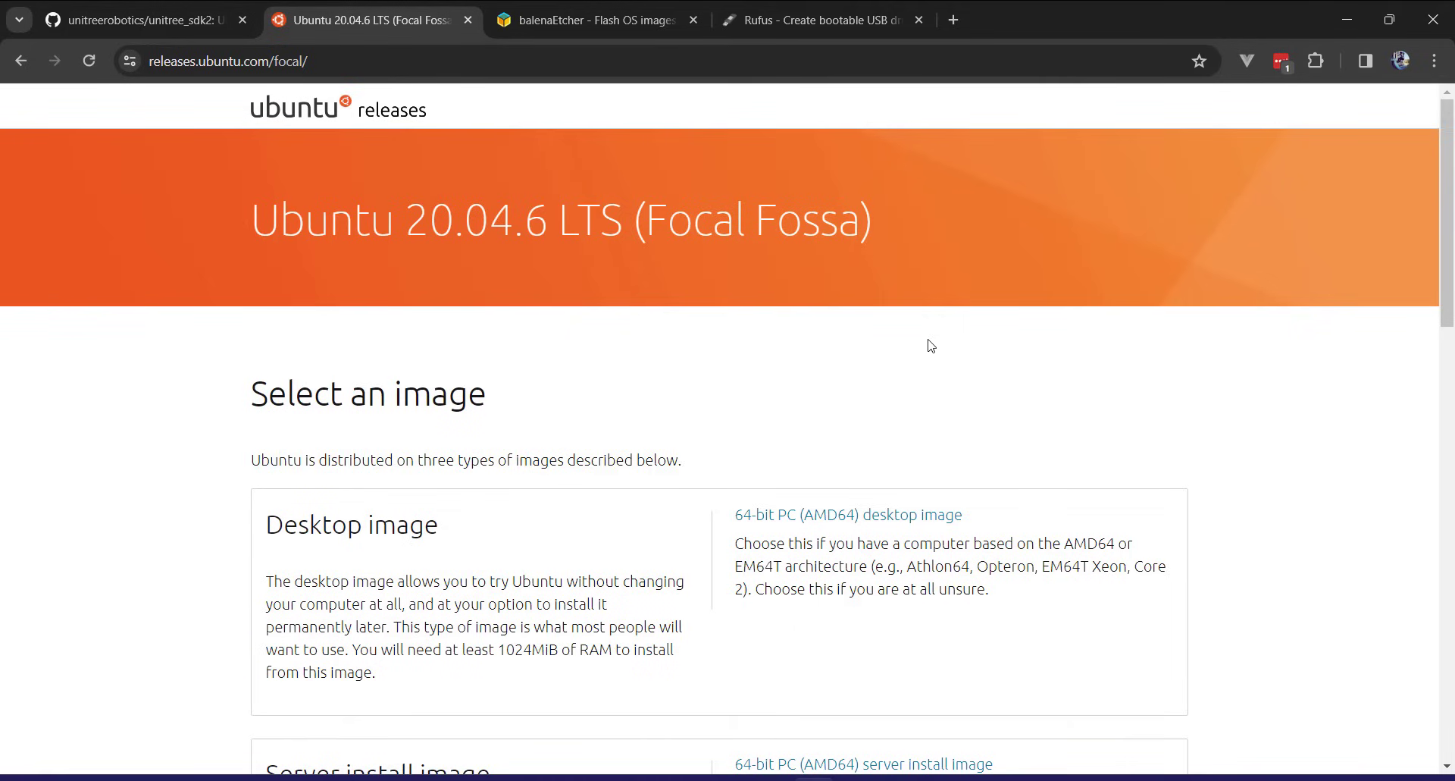
pyautogui.moveTo(854, 391)
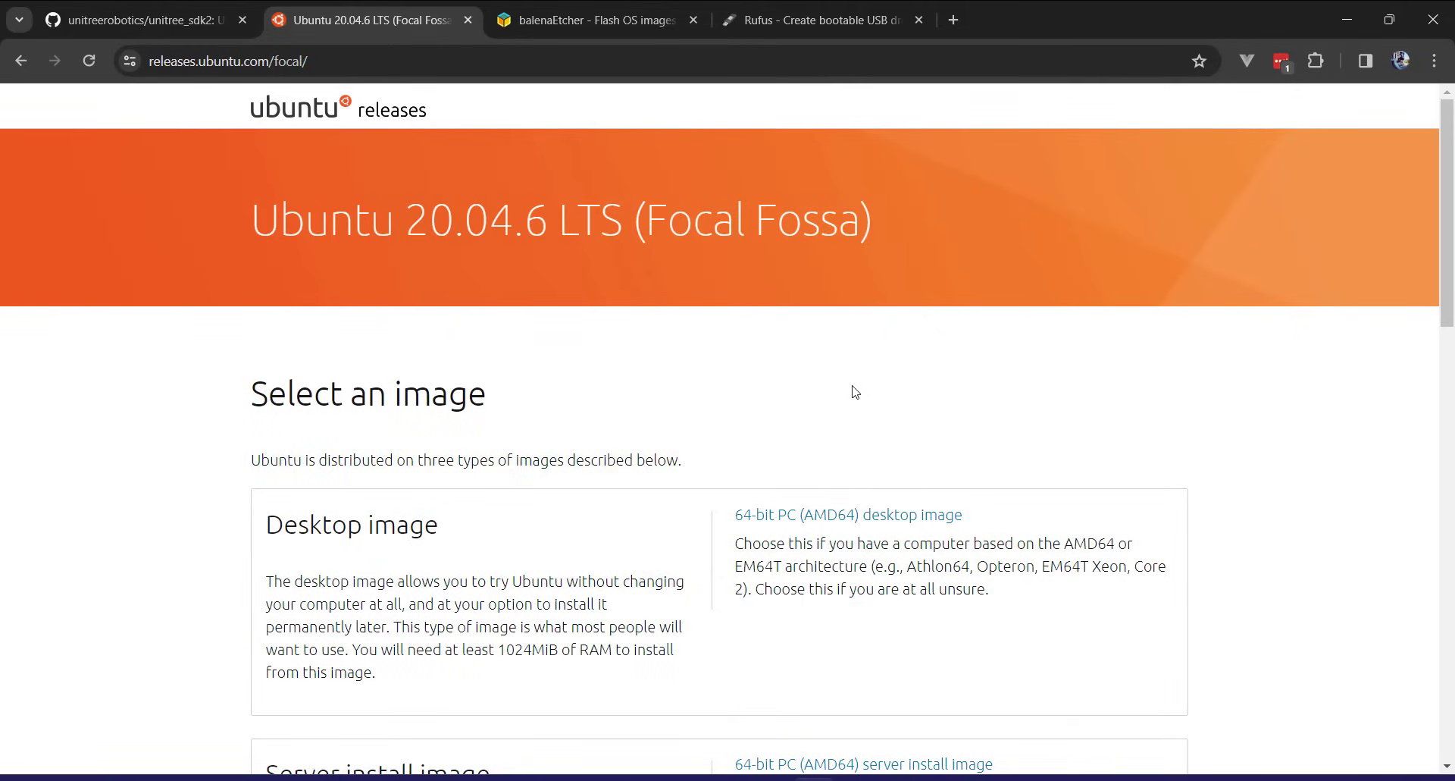
pyautogui.moveTo(806, 414)
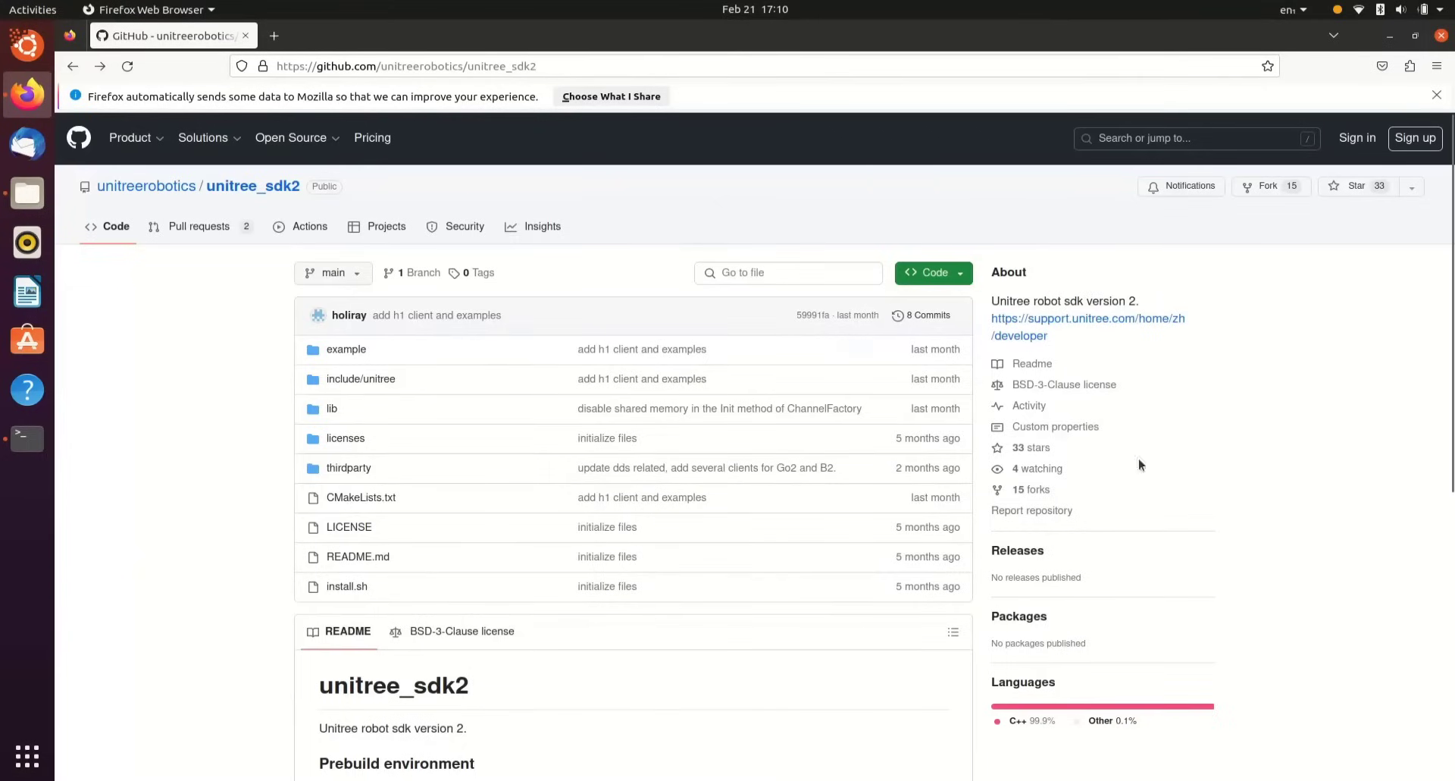
pyautogui.moveTo(1102, 402)
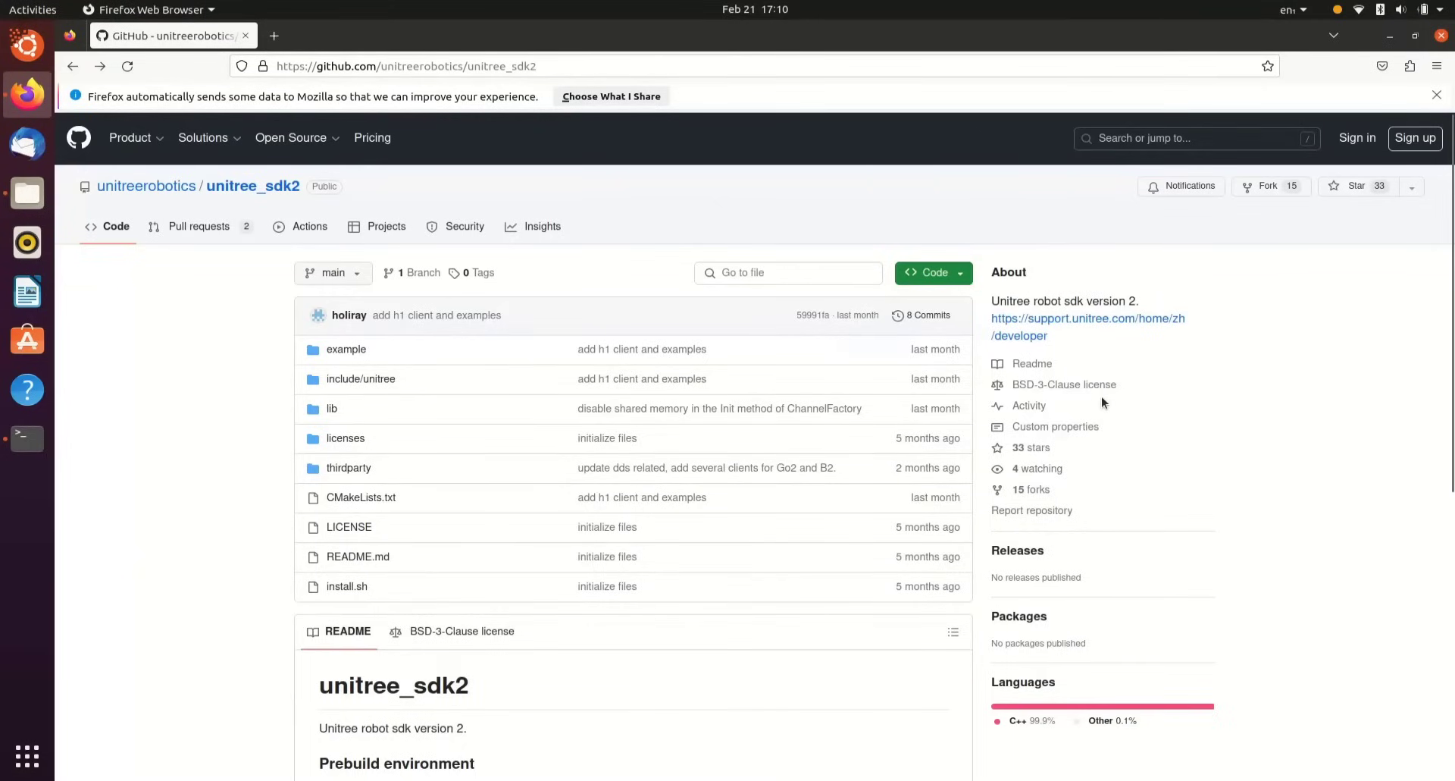
pyautogui.scroll(-3)
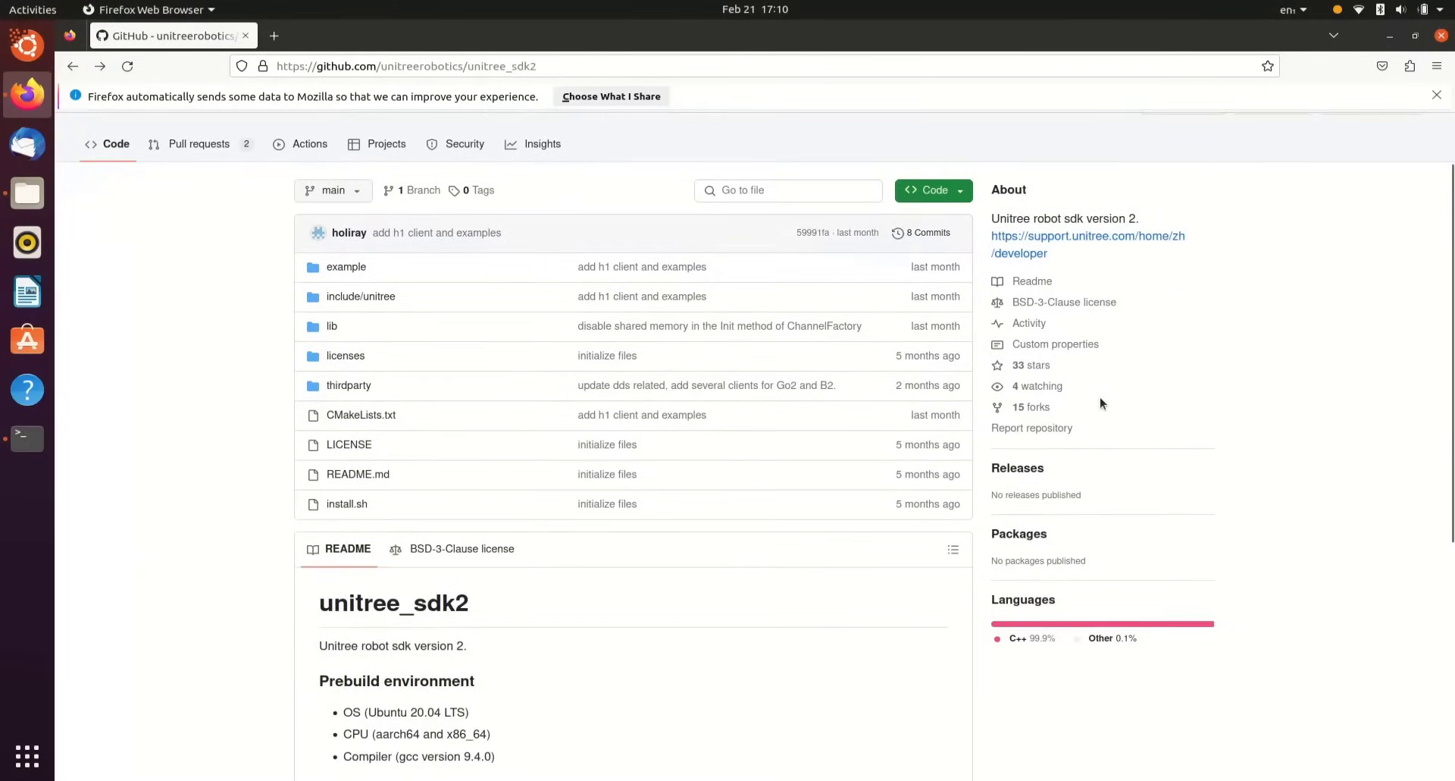
pyautogui.scroll(-3)
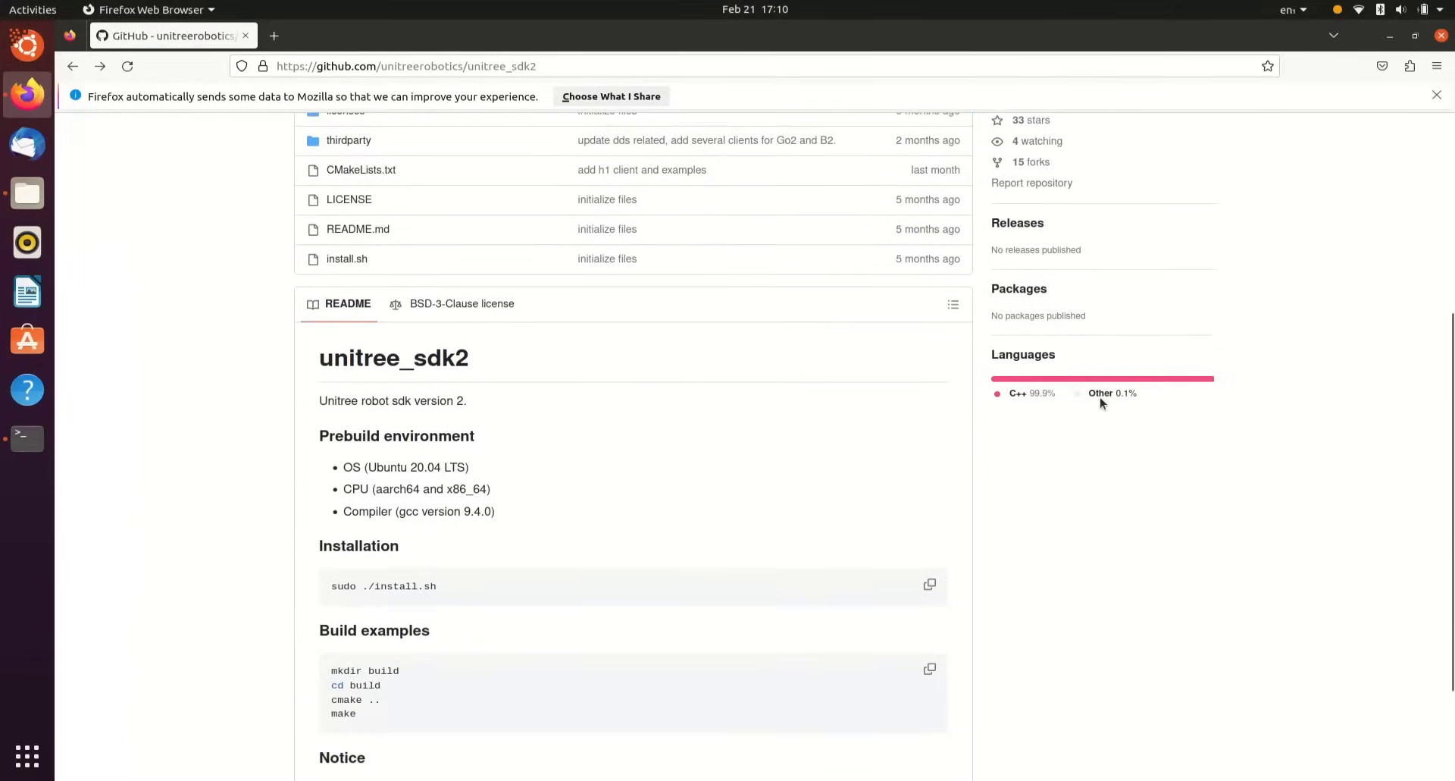
pyautogui.scroll(-3)
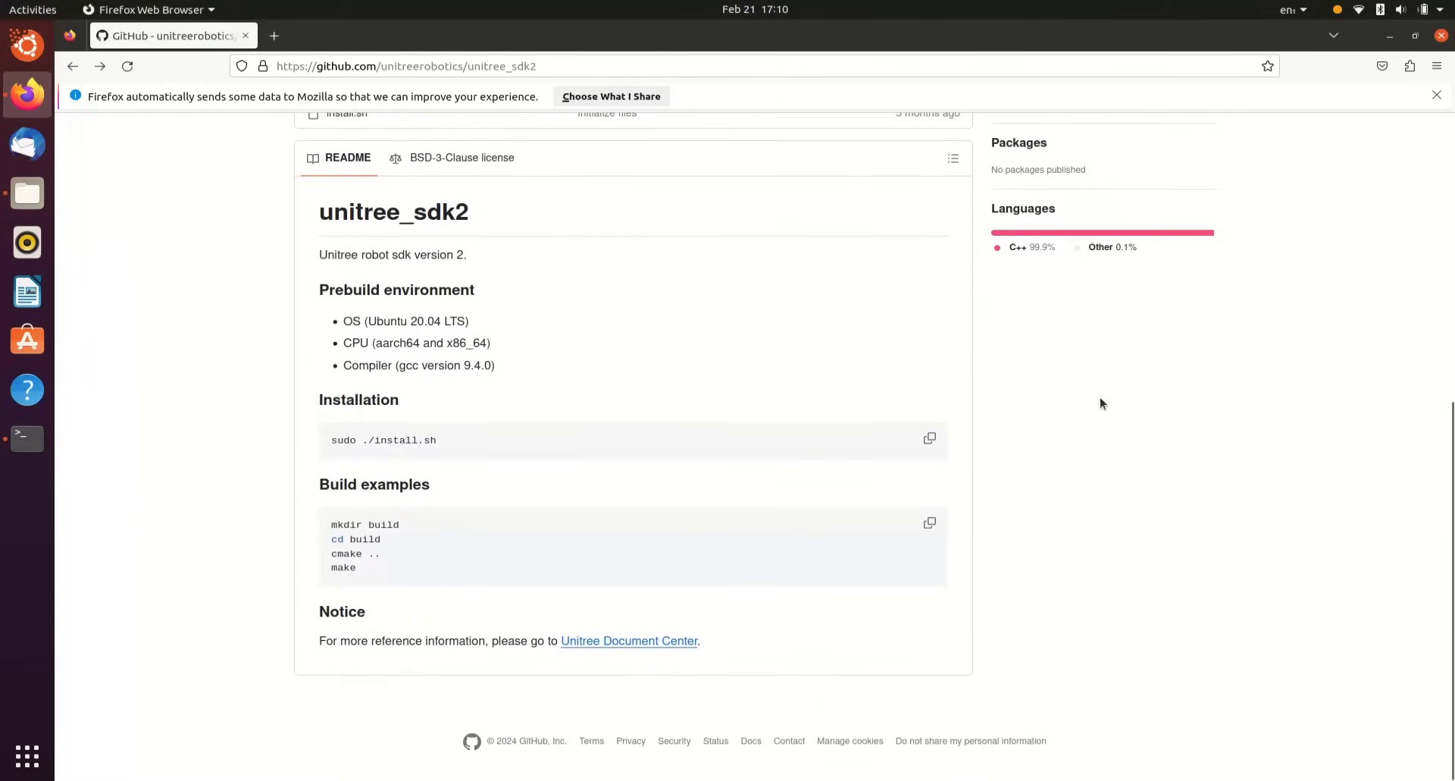
pyautogui.moveTo(600, 442)
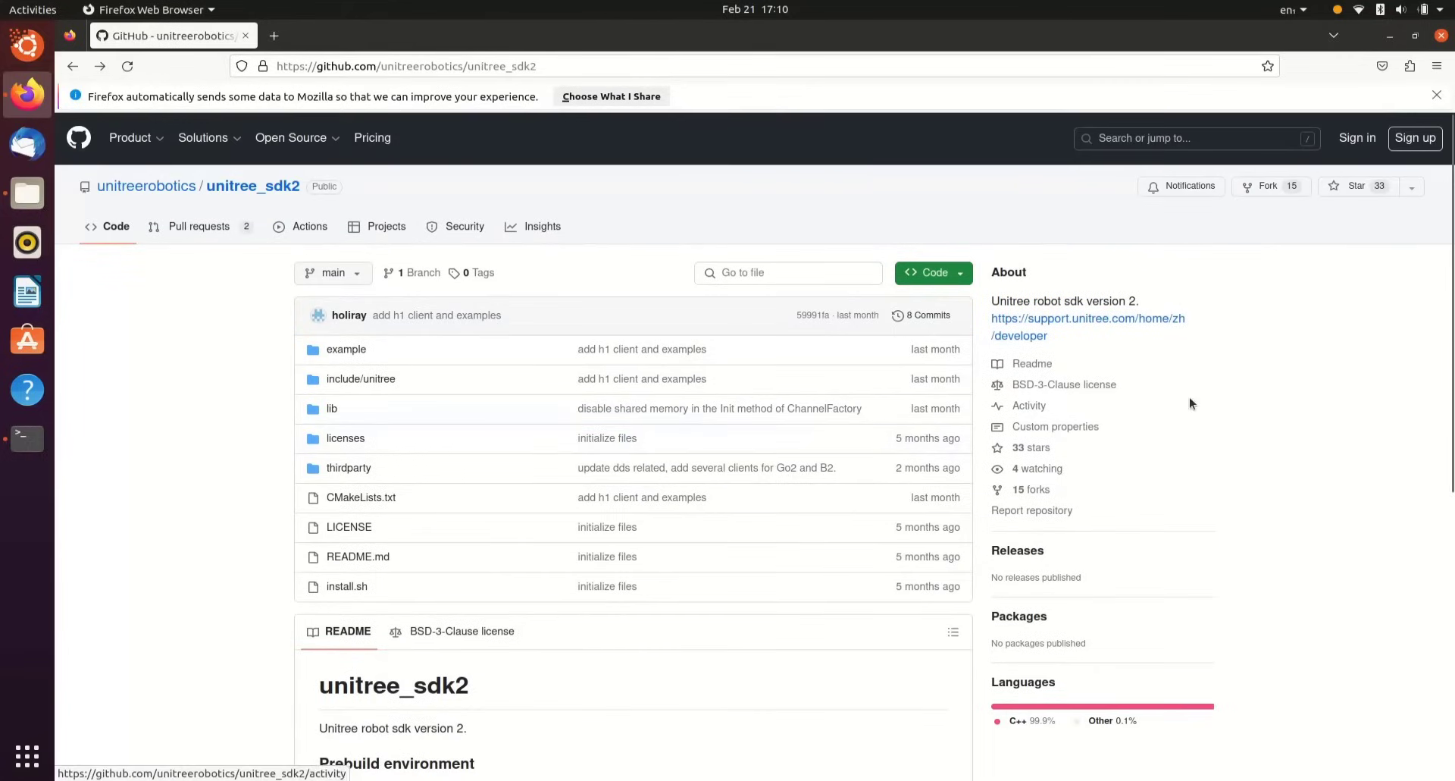
pyautogui.moveTo(1423, 385)
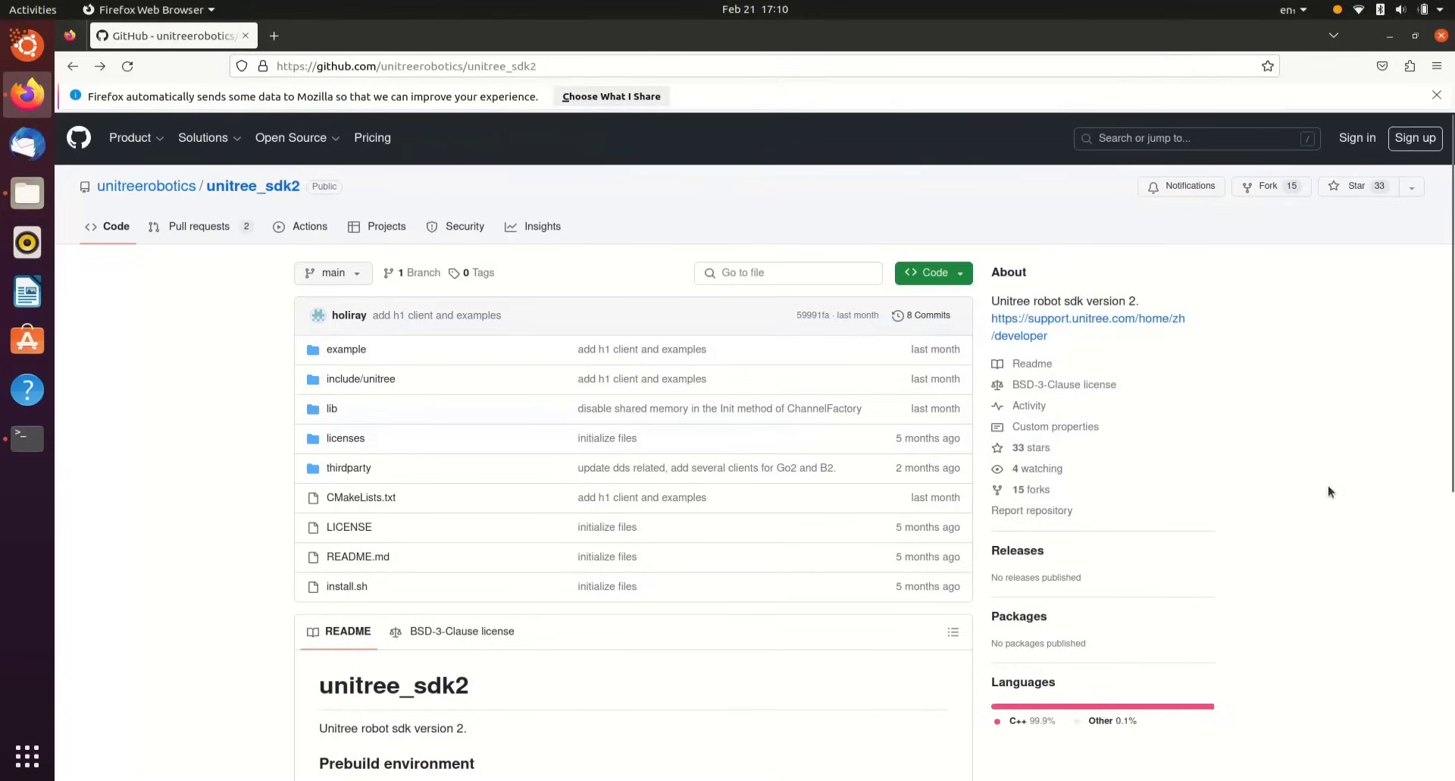
pyautogui.click(27, 437)
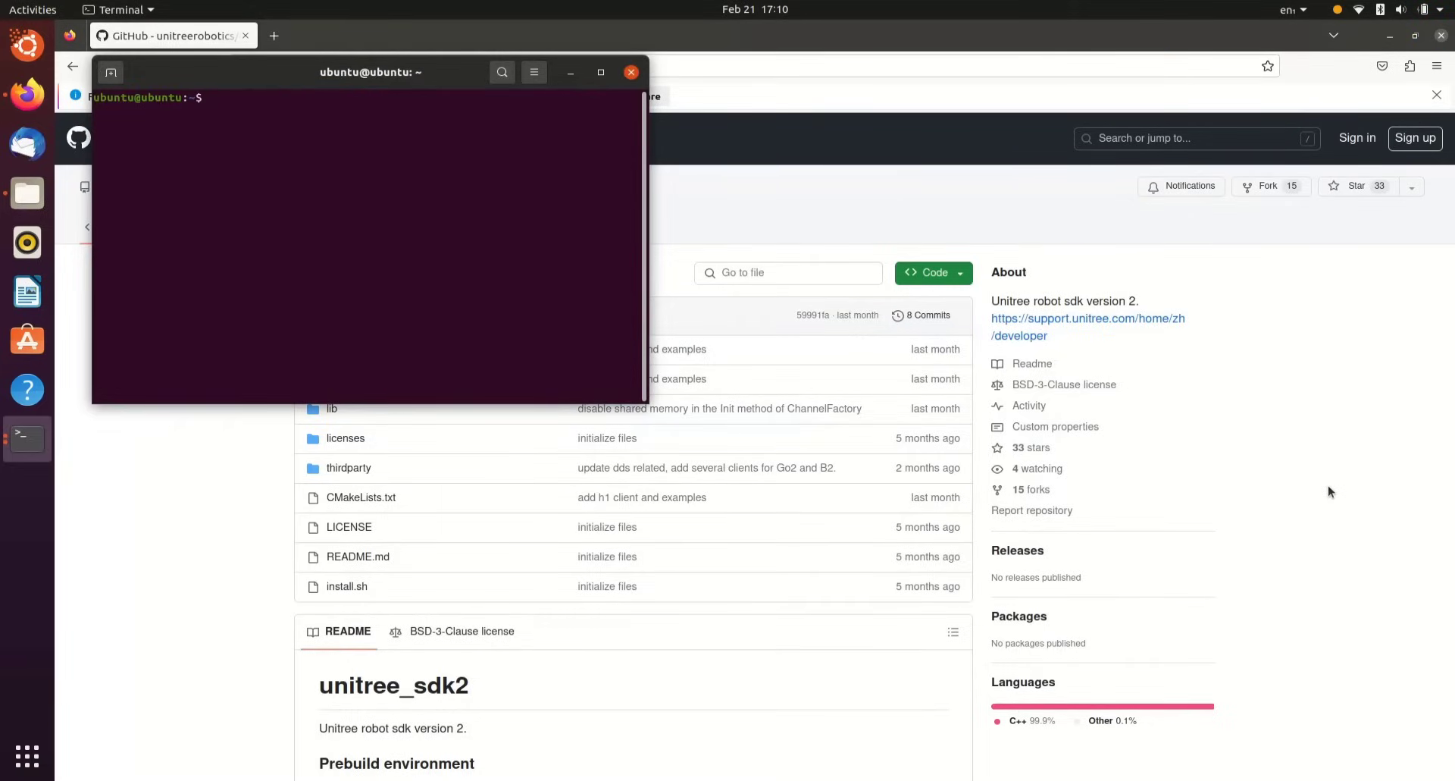
pyautogui.write('git clone')
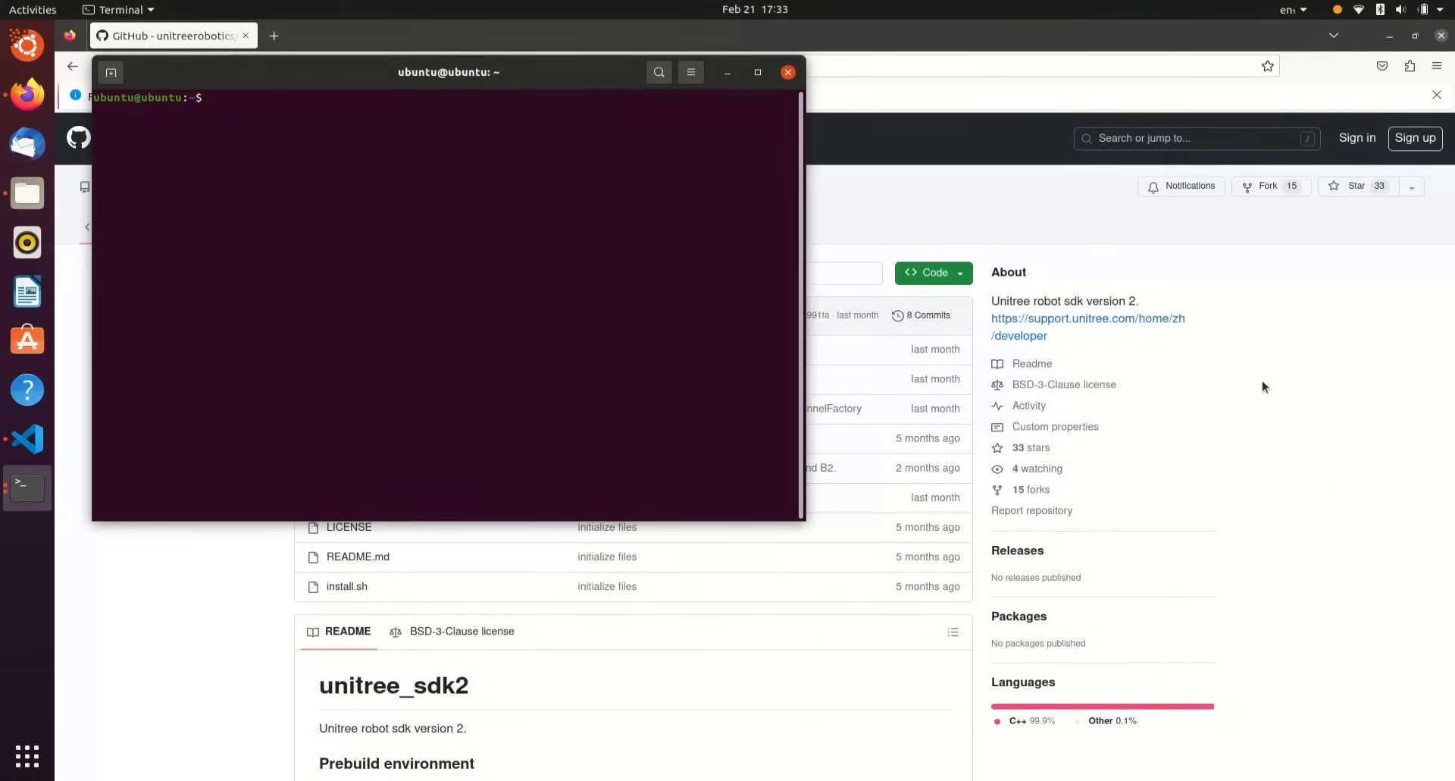
pyautogui.write('sudo a')
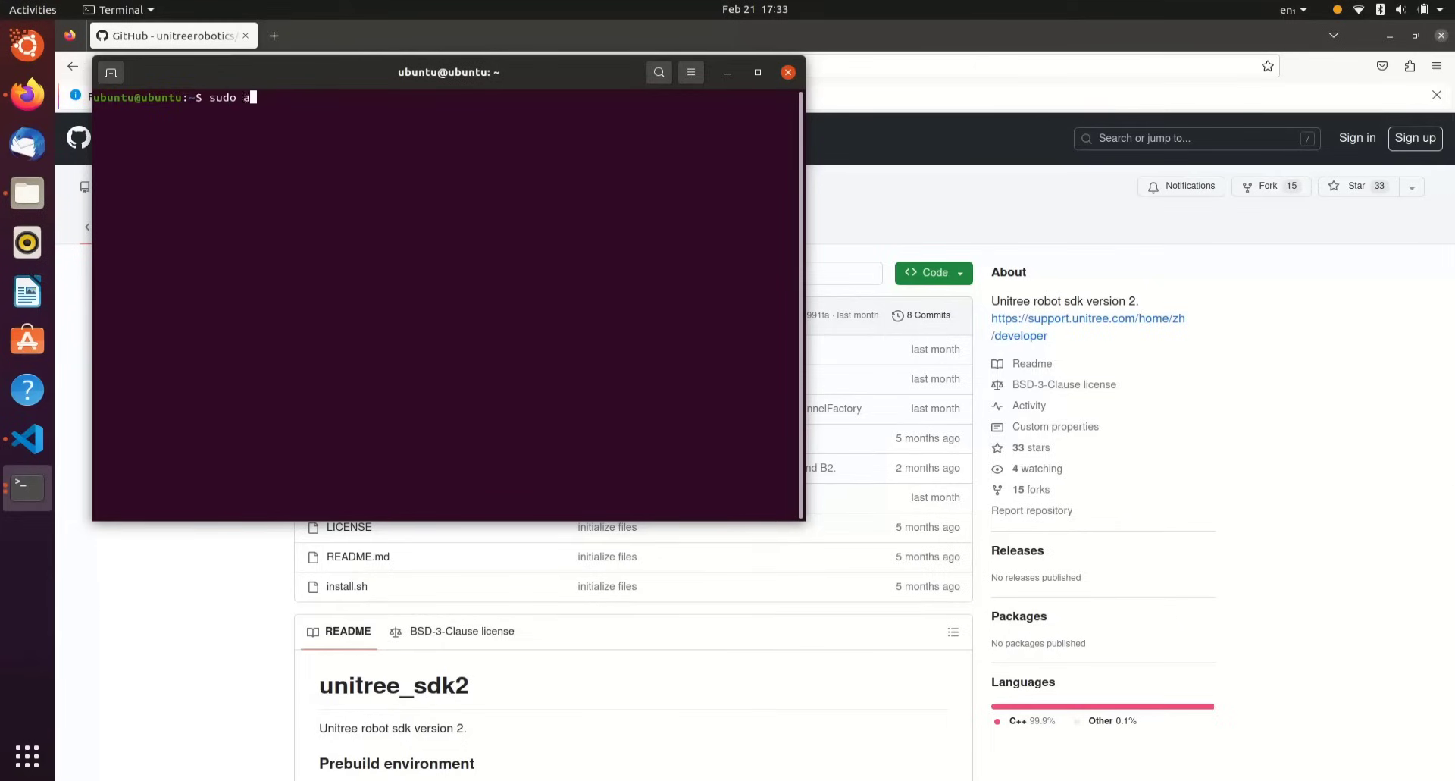
pyautogui.write('pt install')
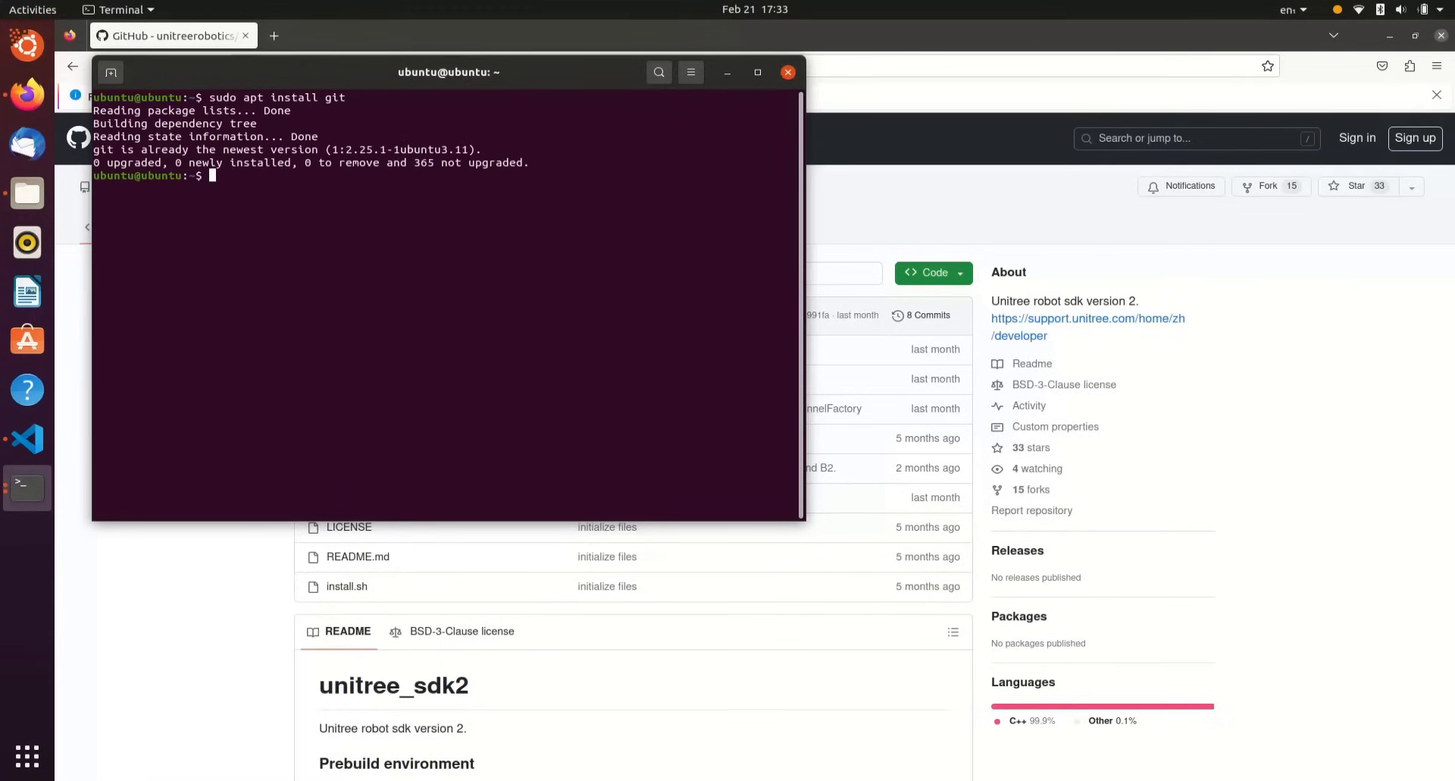
pyautogui.write('git')
pyautogui.write('cd un')
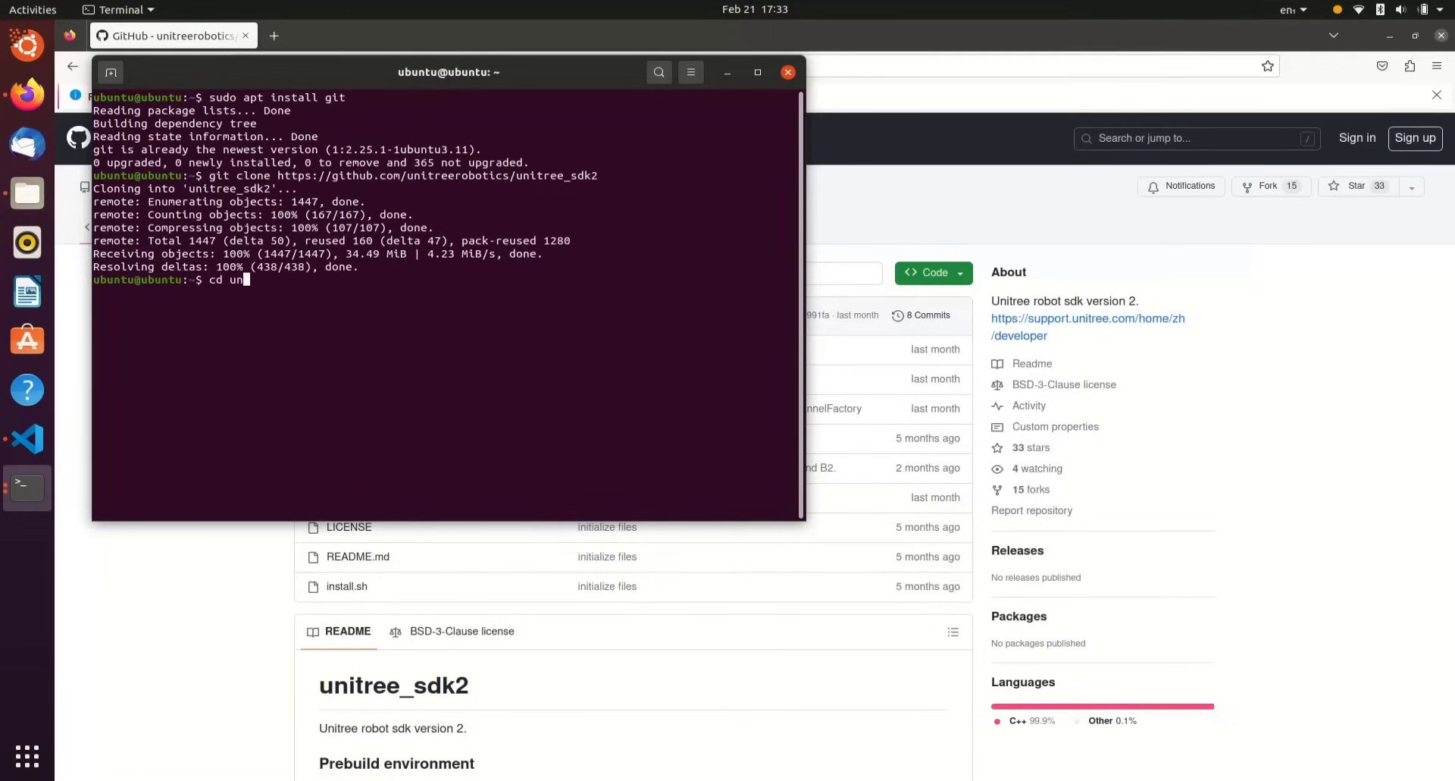
pyautogui.write('code .')
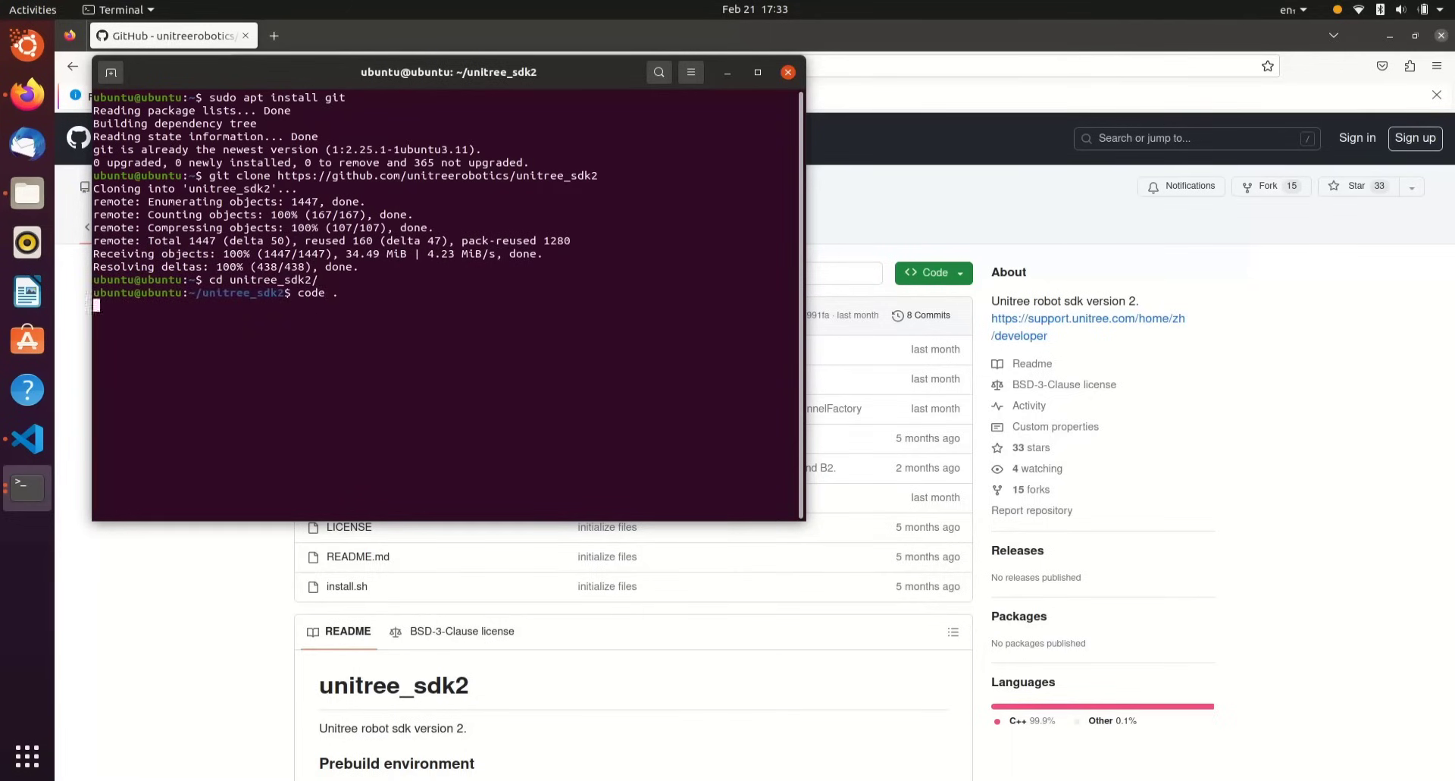
# Step: Trust the unitree_sdk2 folder in VS Code and view install.sh and the example folder
pyautogui.press('Return')
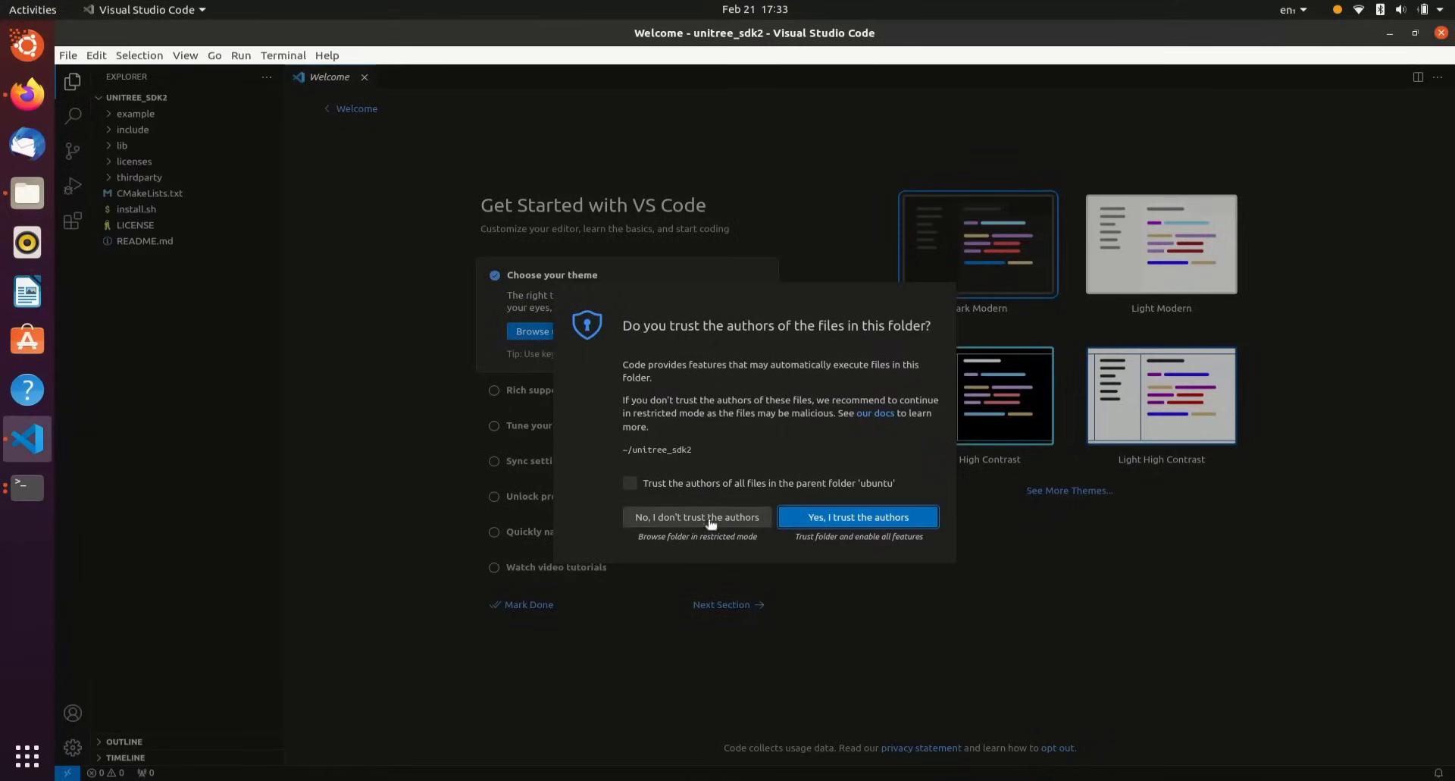
pyautogui.click(855, 517)
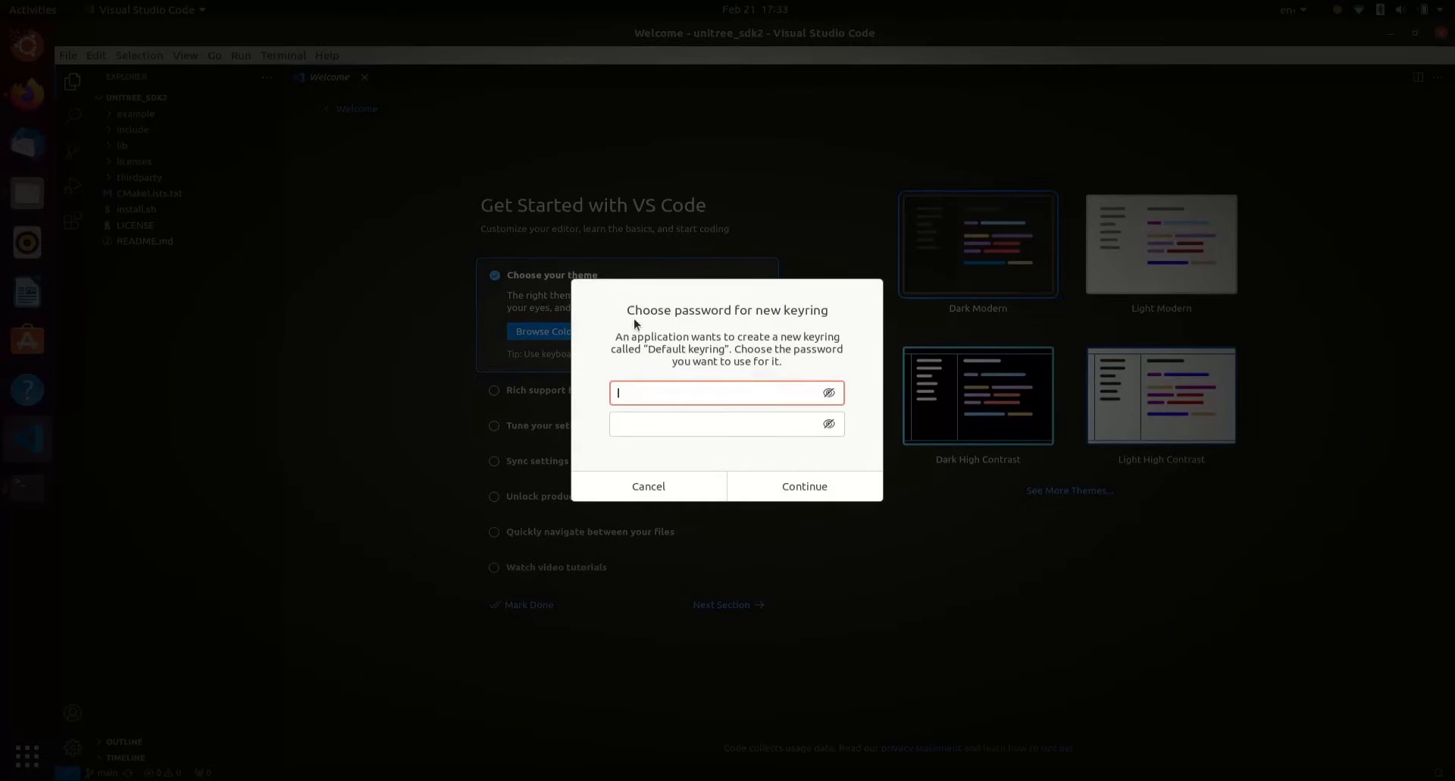
pyautogui.moveTo(654, 518)
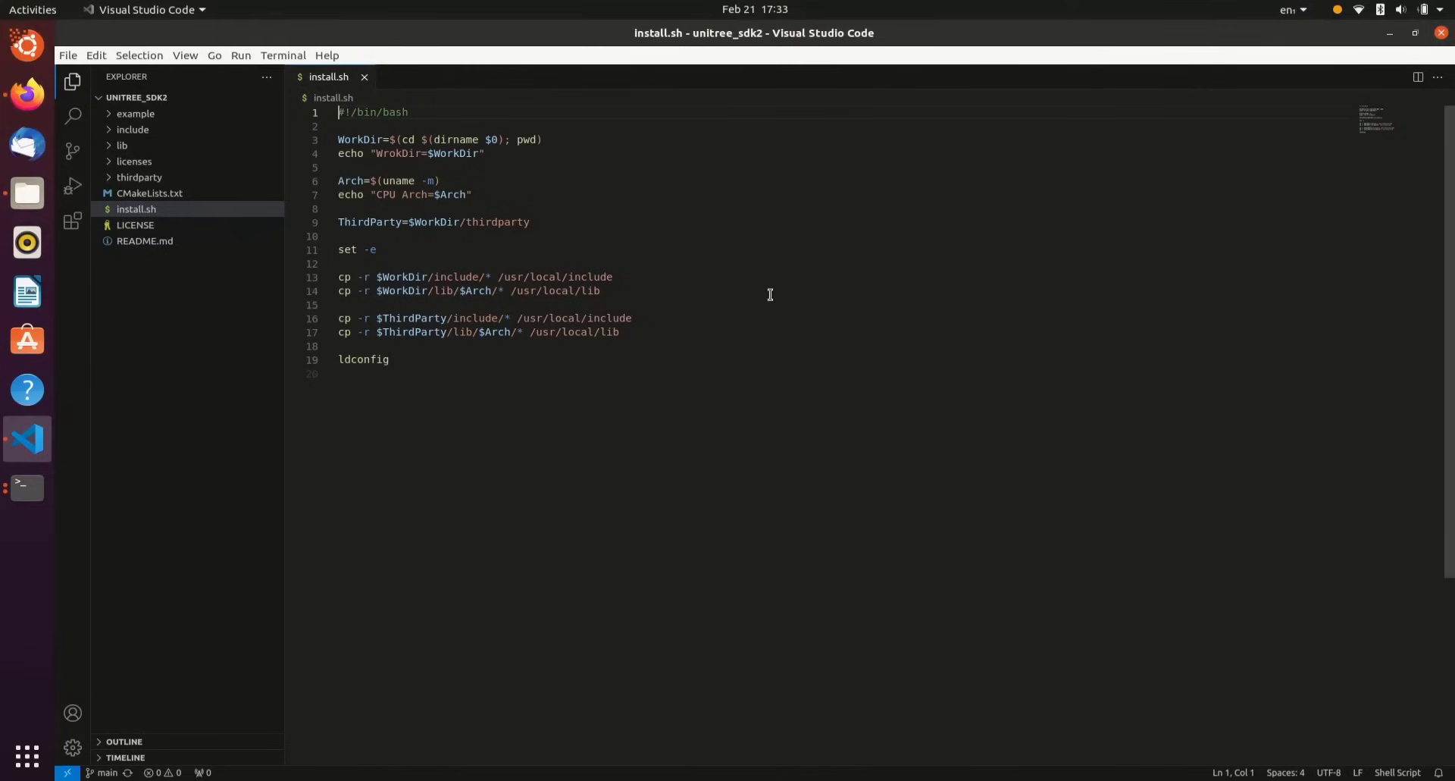
pyautogui.click(338, 209)
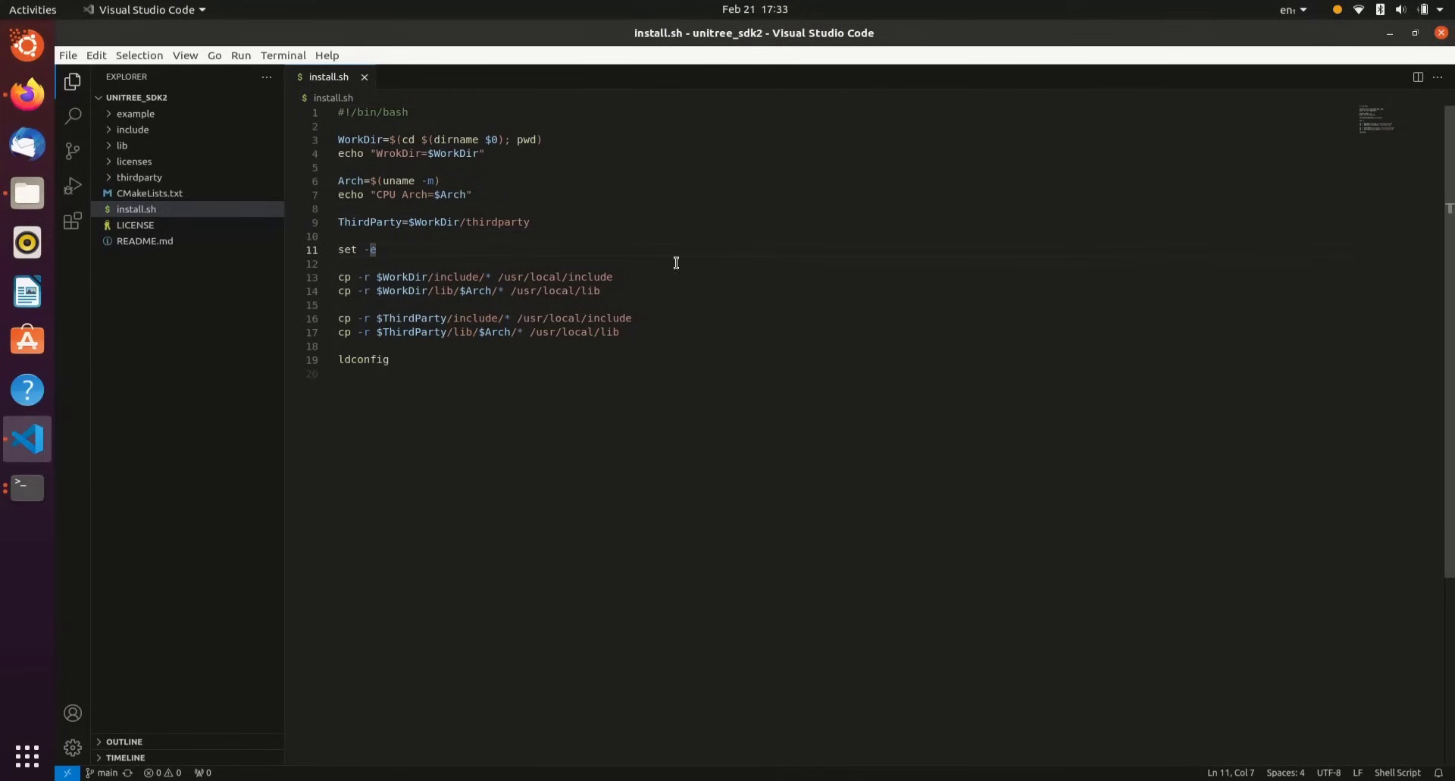
pyautogui.click(135, 113)
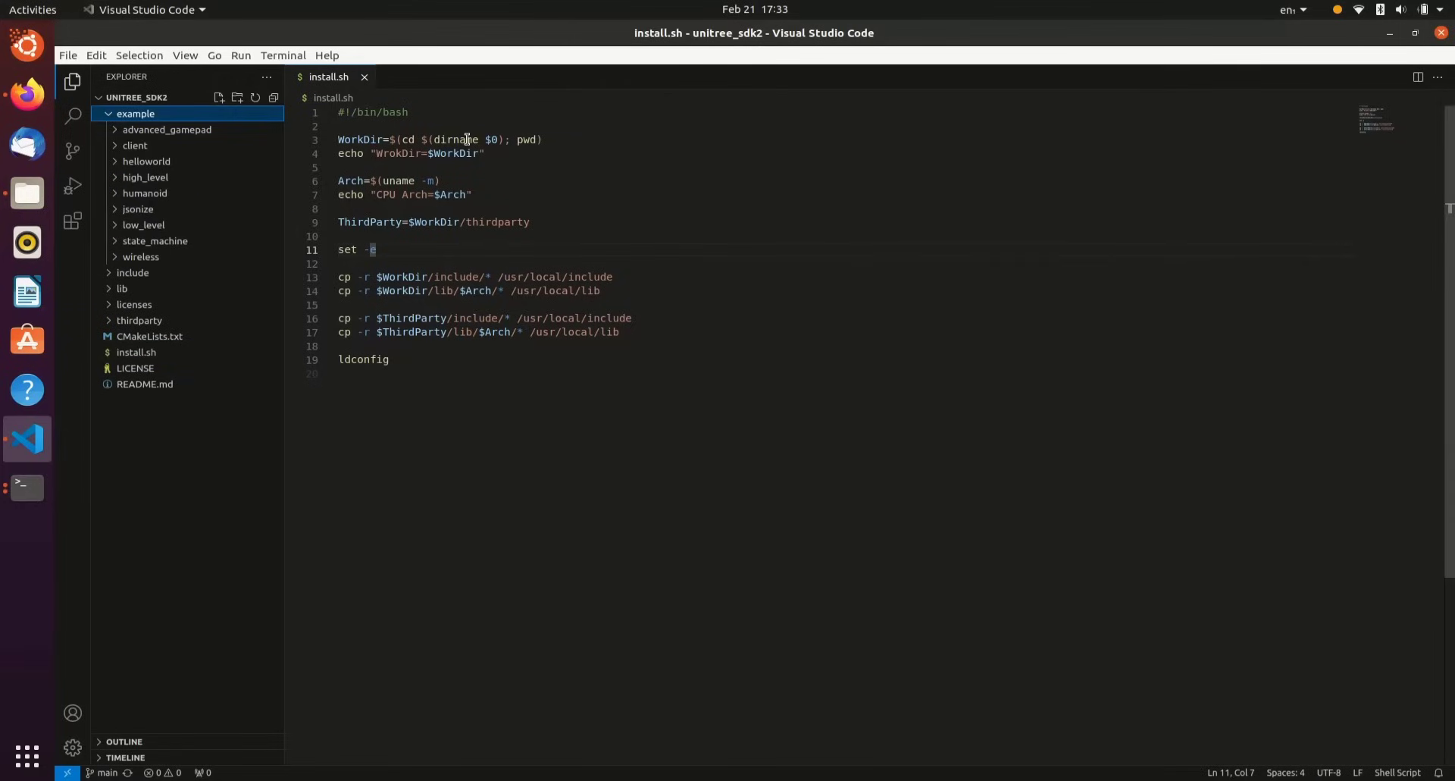
# Step: Look at the helloworld publisher.cpp example, then expand the low_level example files
pyautogui.click(145, 160)
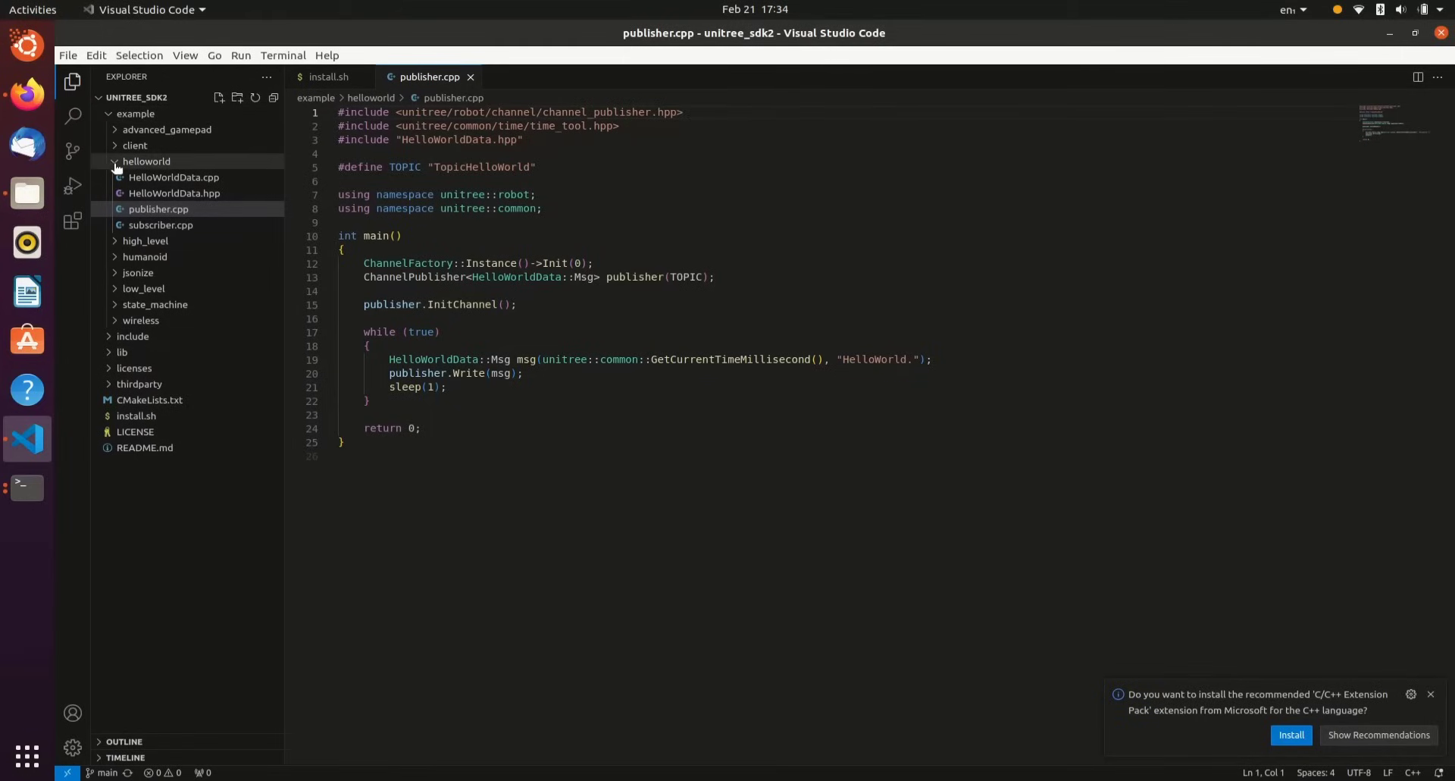
pyautogui.click(147, 161)
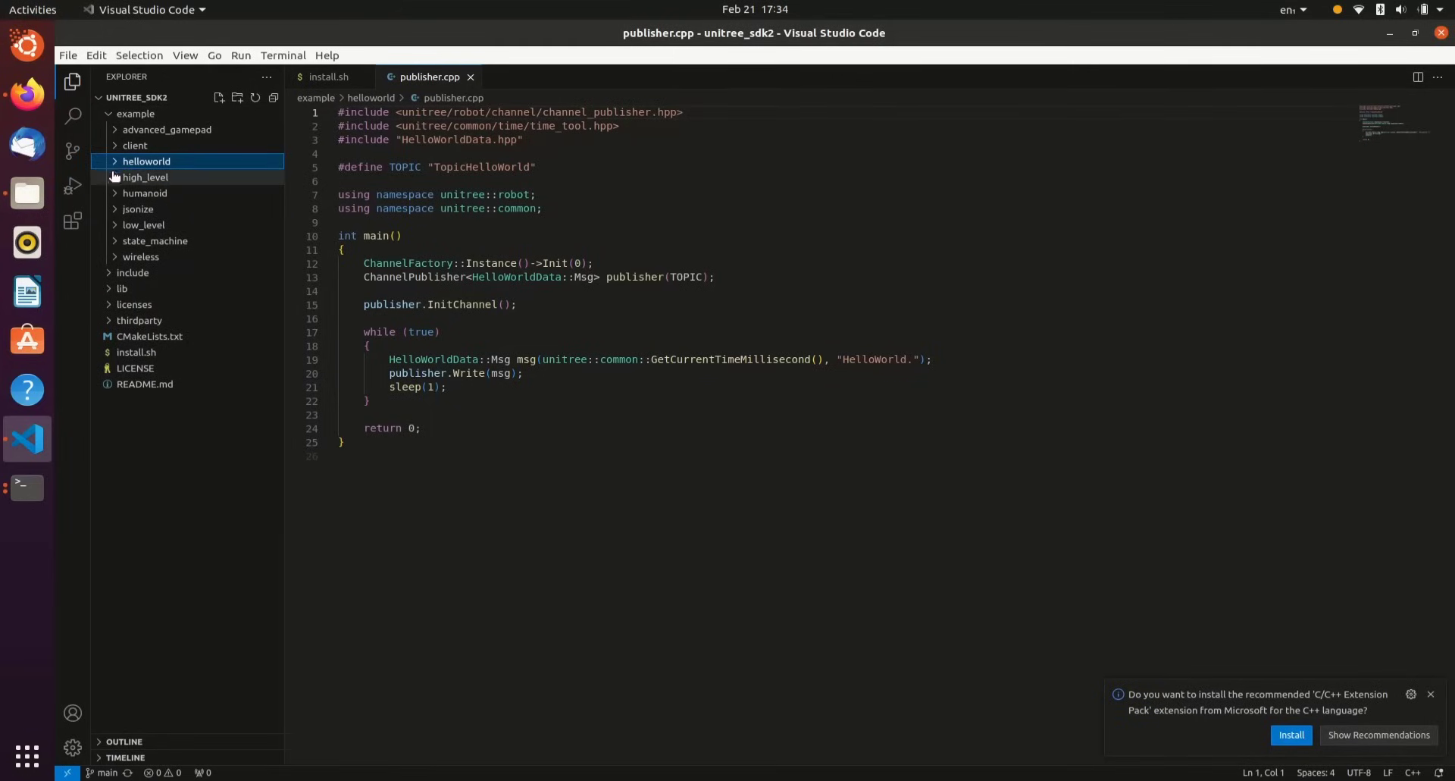
pyautogui.click(146, 178)
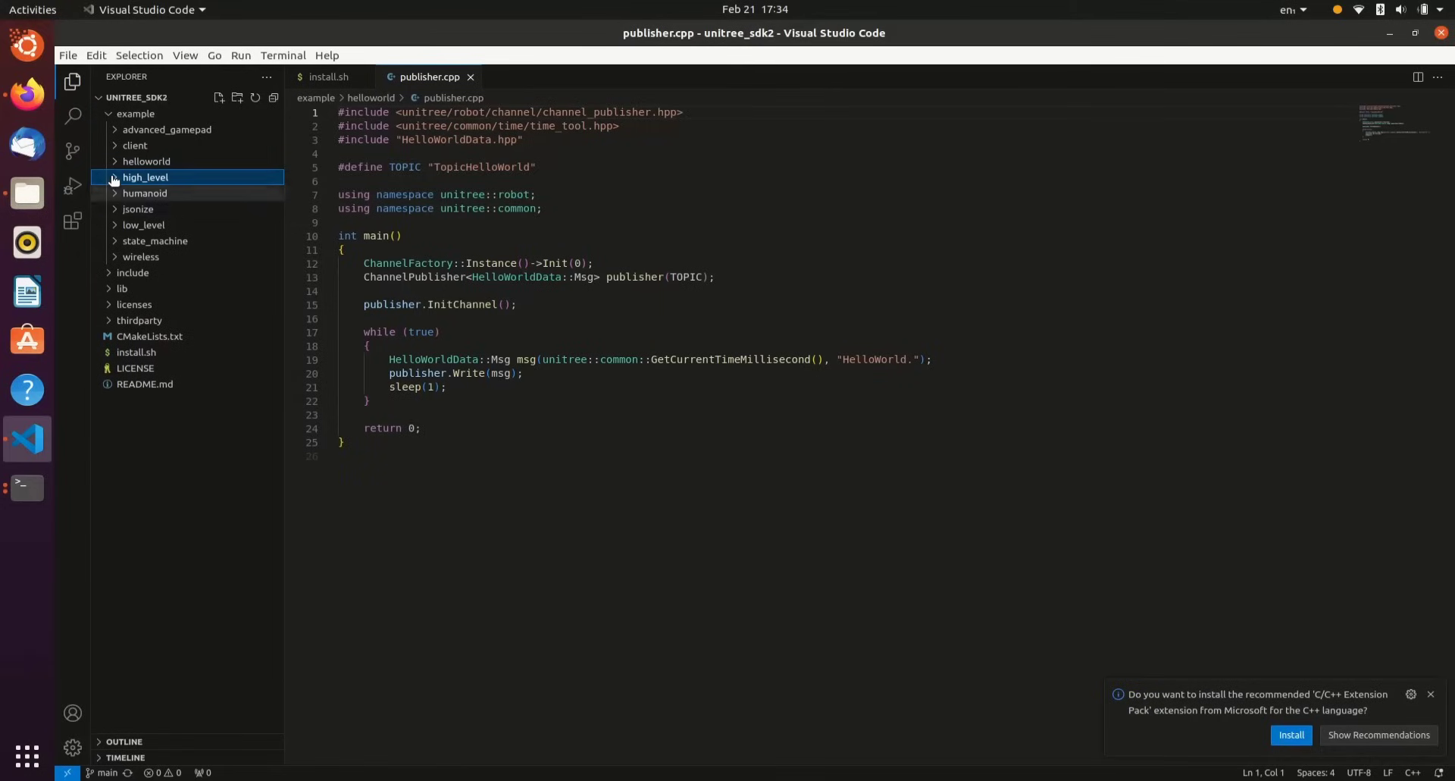
pyautogui.click(144, 225)
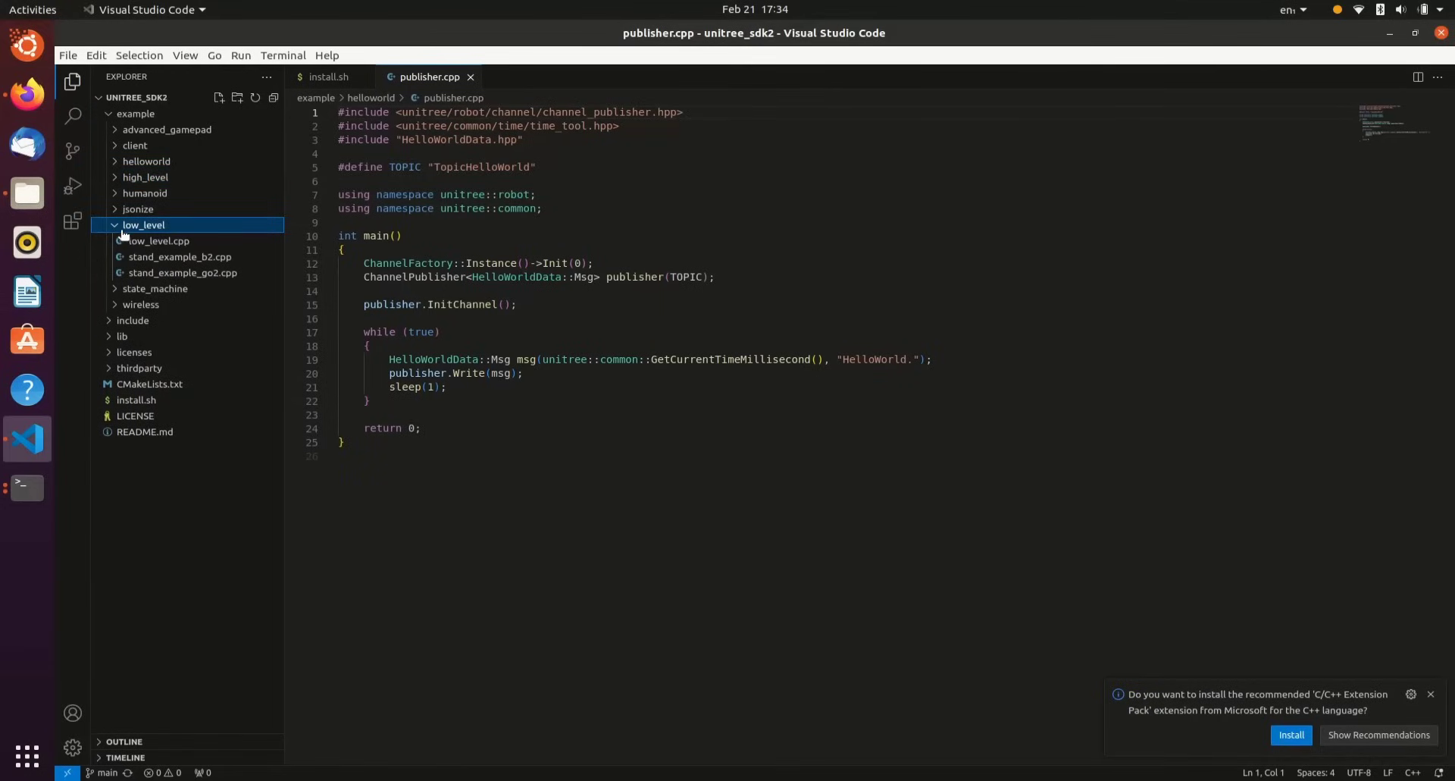
pyautogui.moveTo(184, 272)
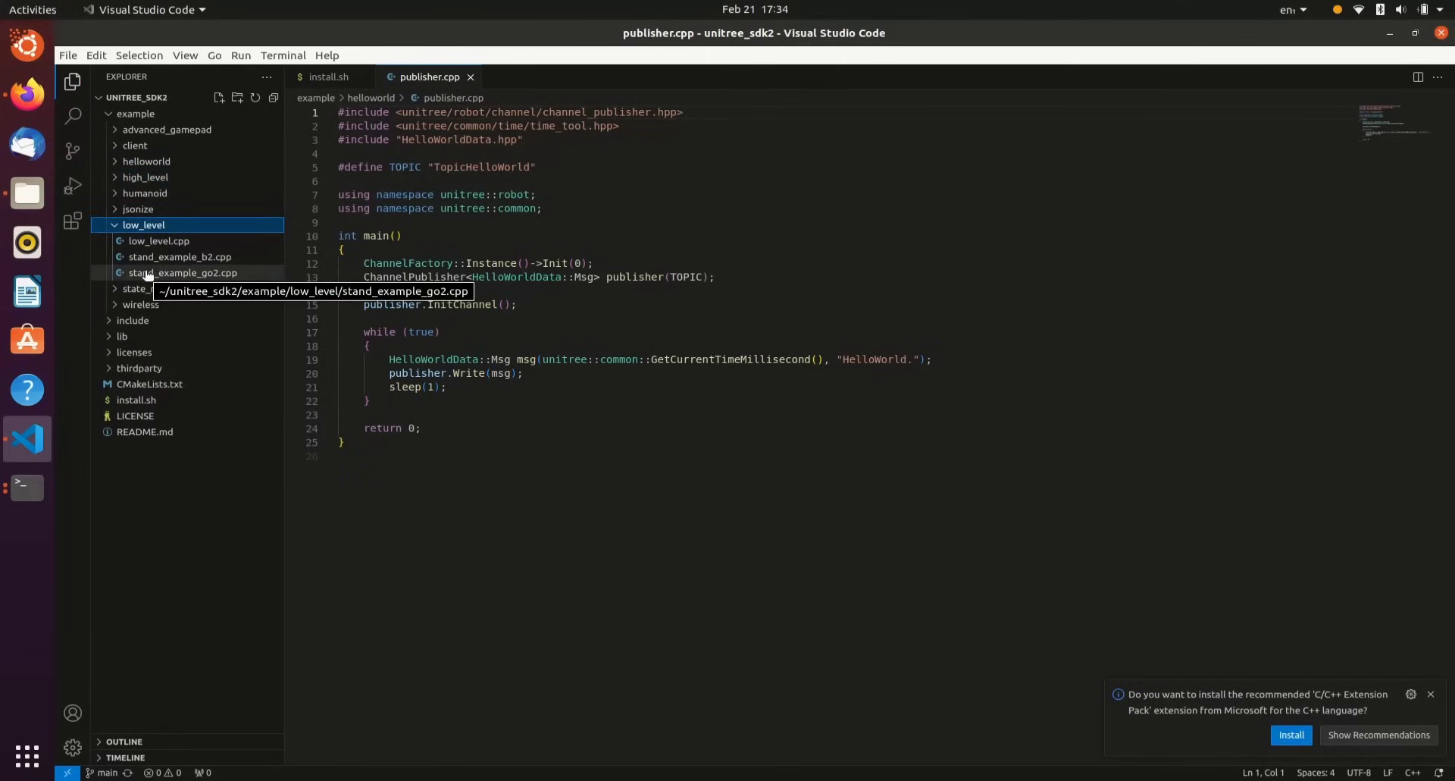
# Step: Read stand_example_go2.cpp from top to its main function
pyautogui.doubleClick(183, 271)
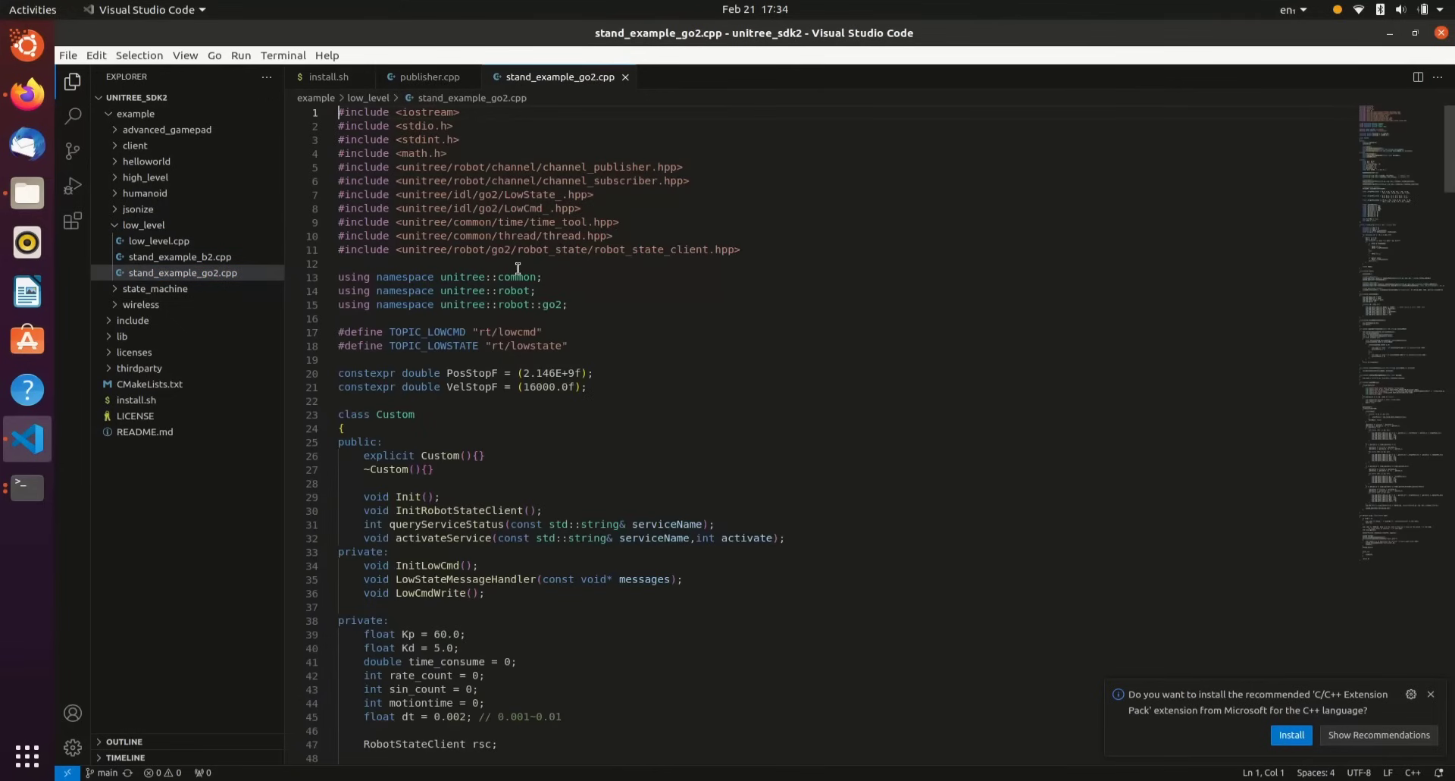
pyautogui.scroll(-3)
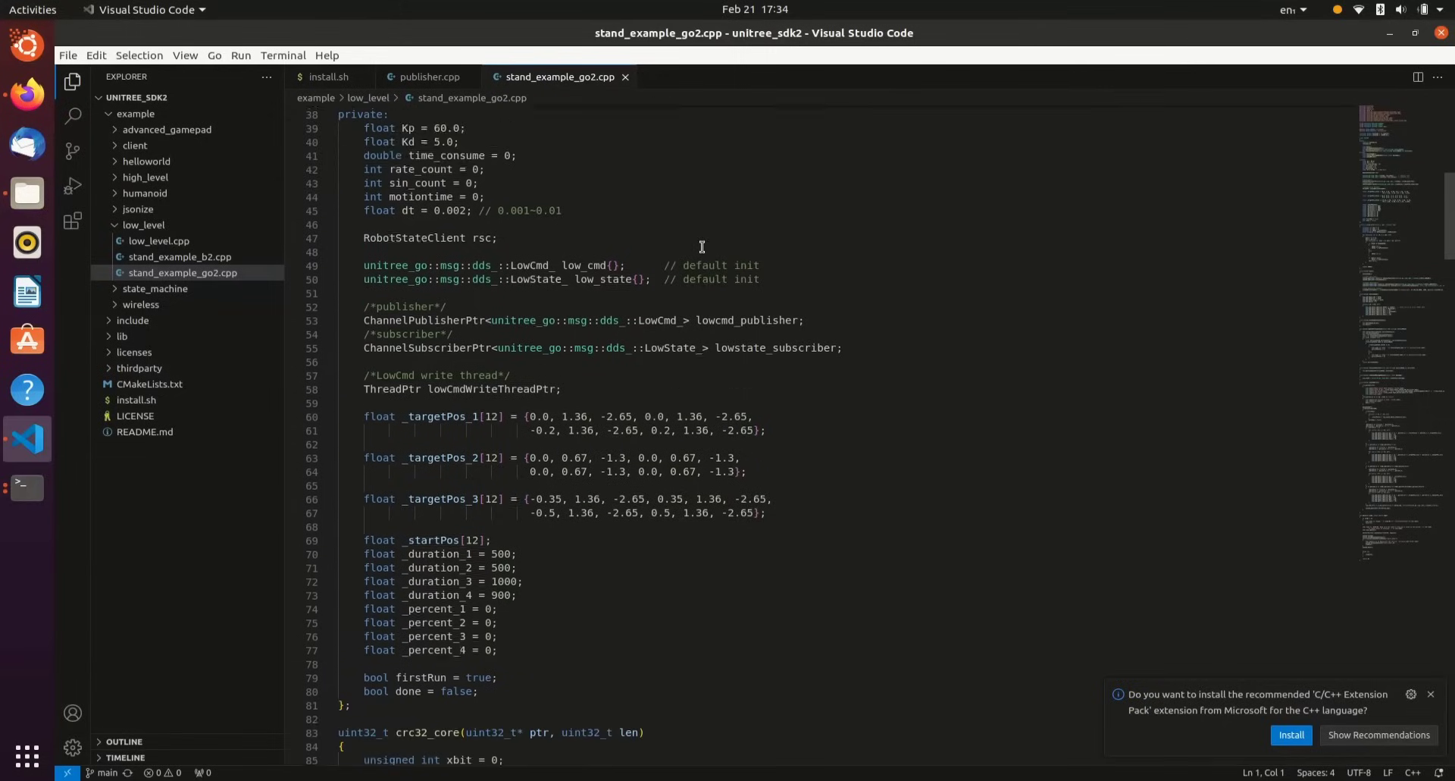
pyautogui.scroll(-3)
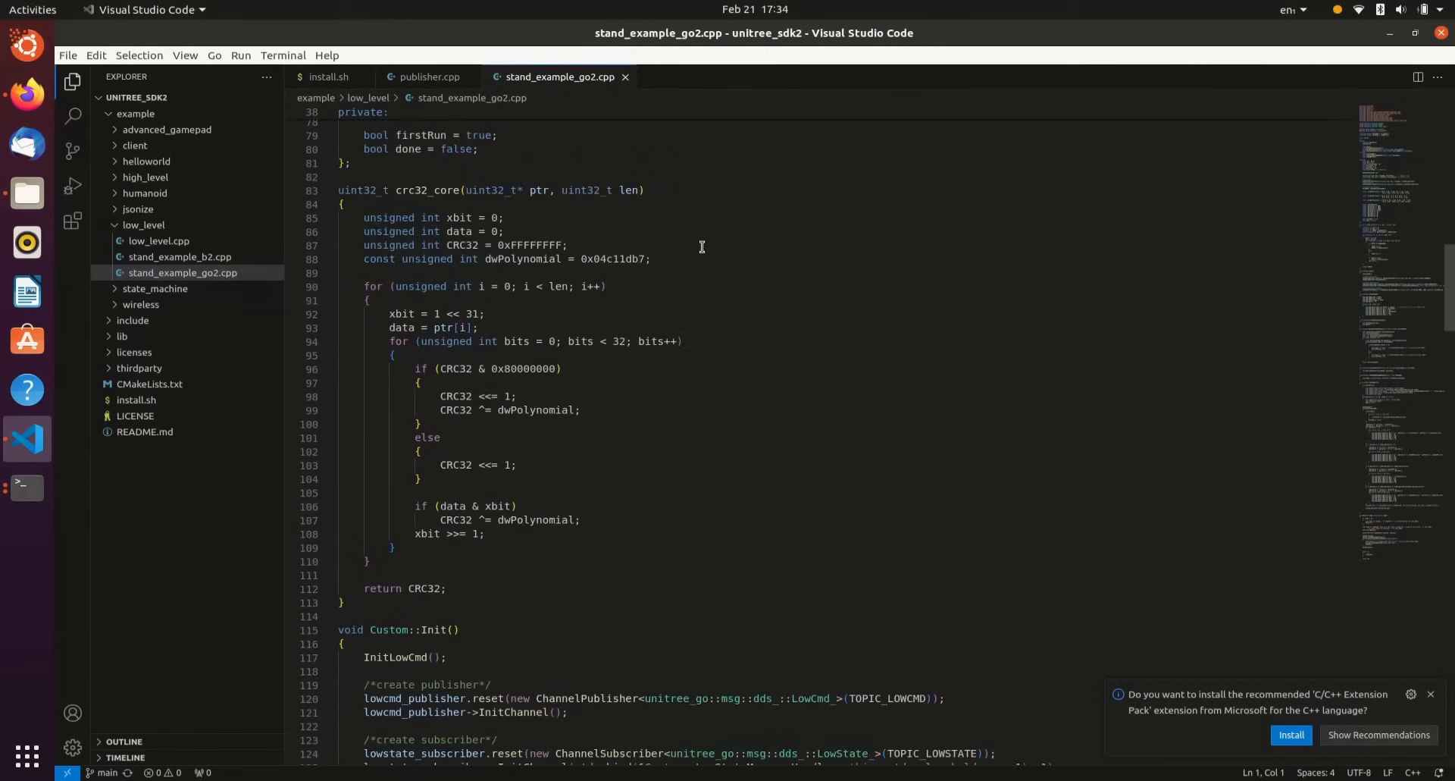
pyautogui.scroll(-3)
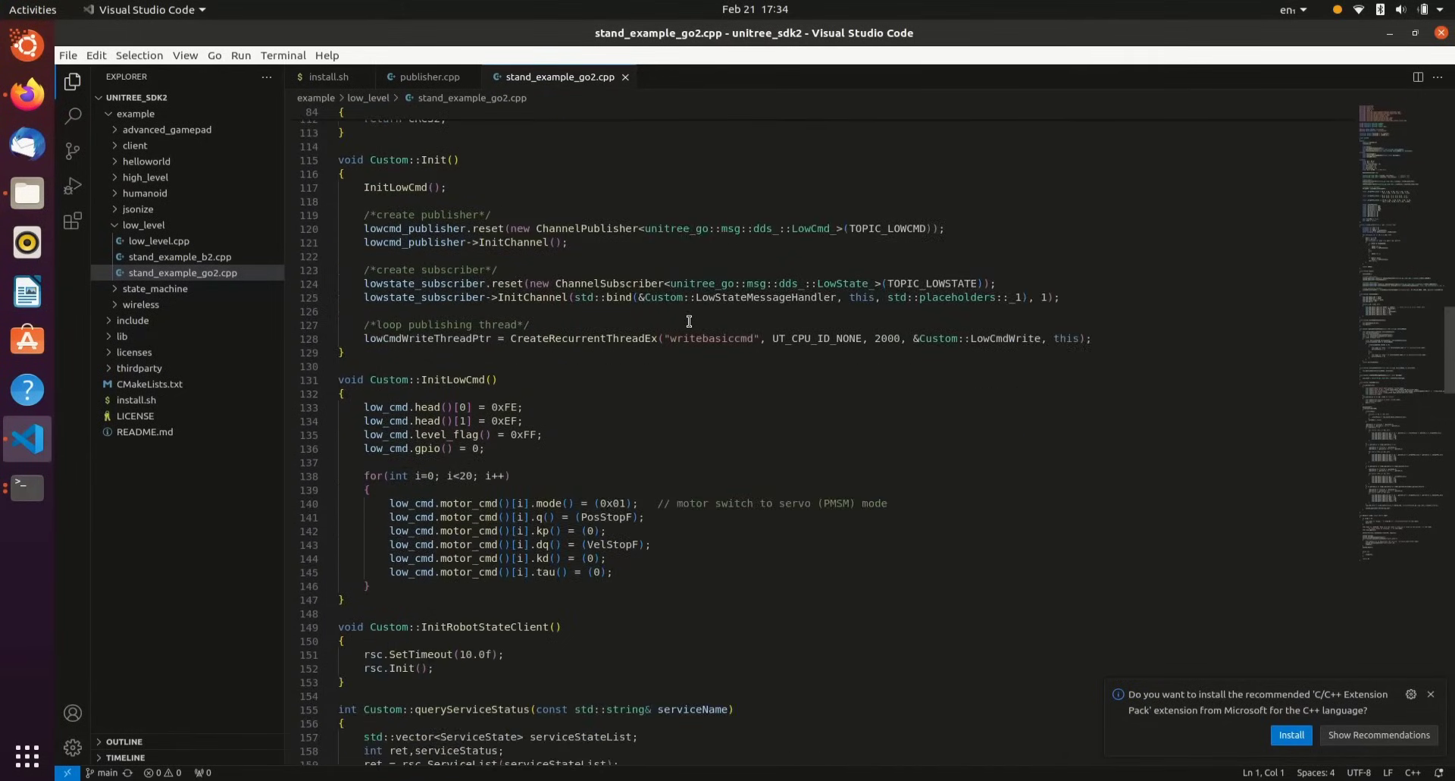
pyautogui.scroll(-3)
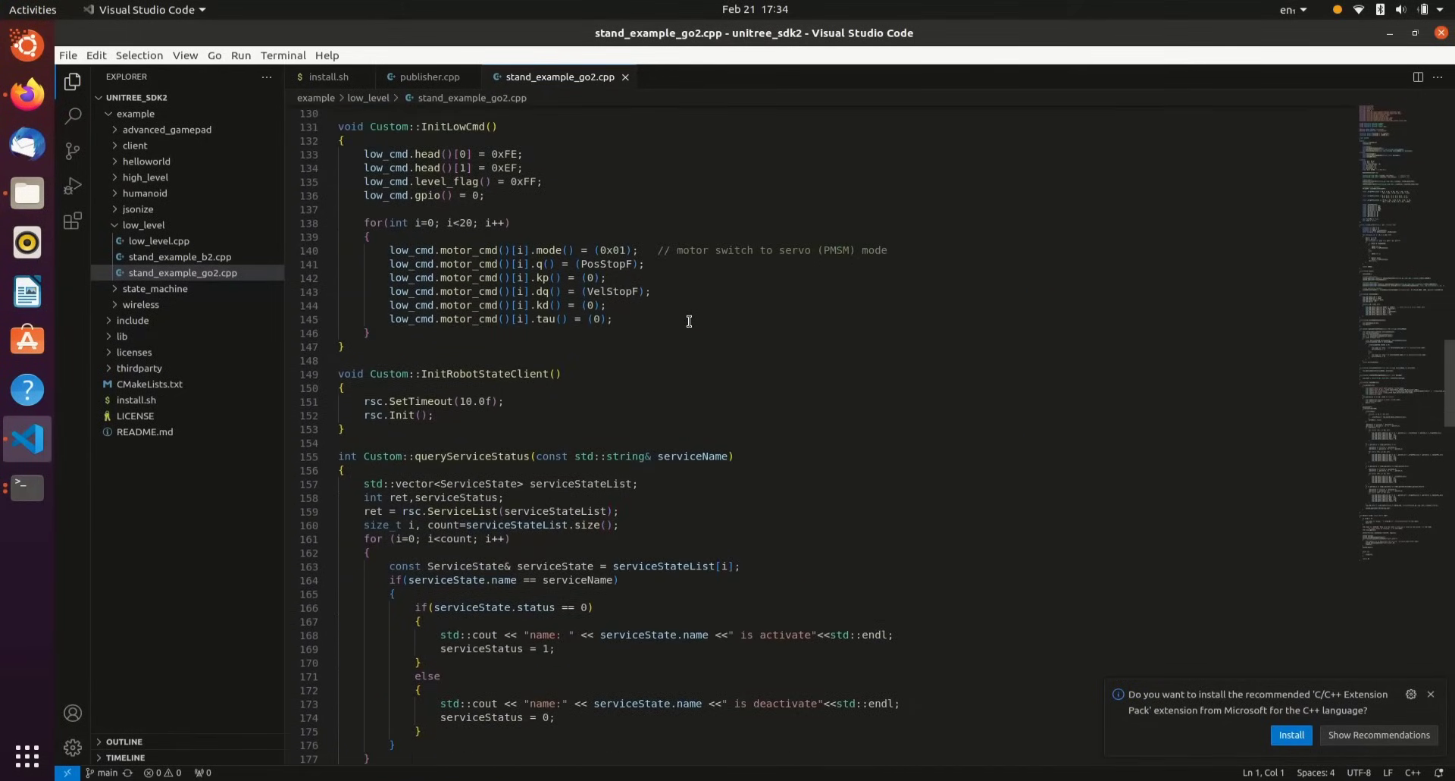
pyautogui.scroll(-3)
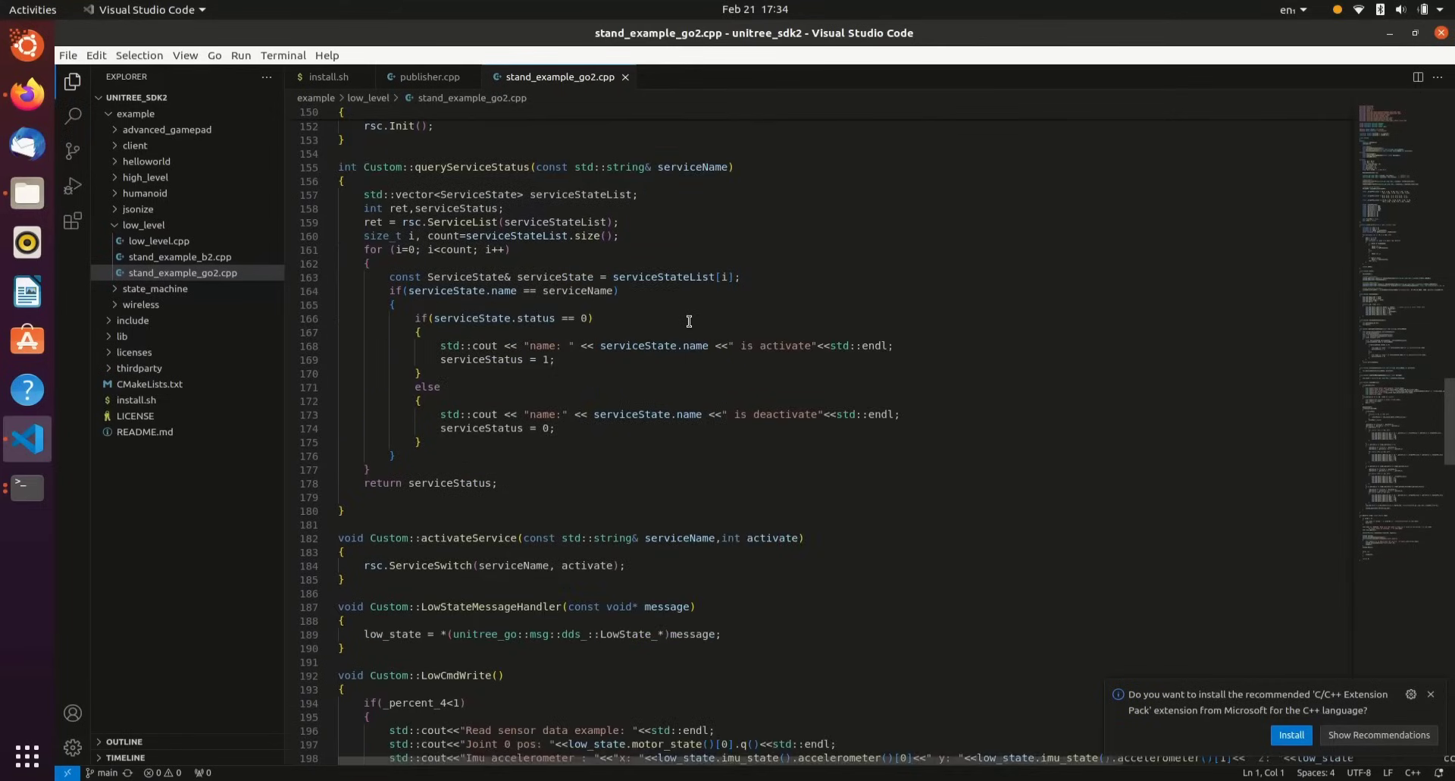
pyautogui.scroll(-3)
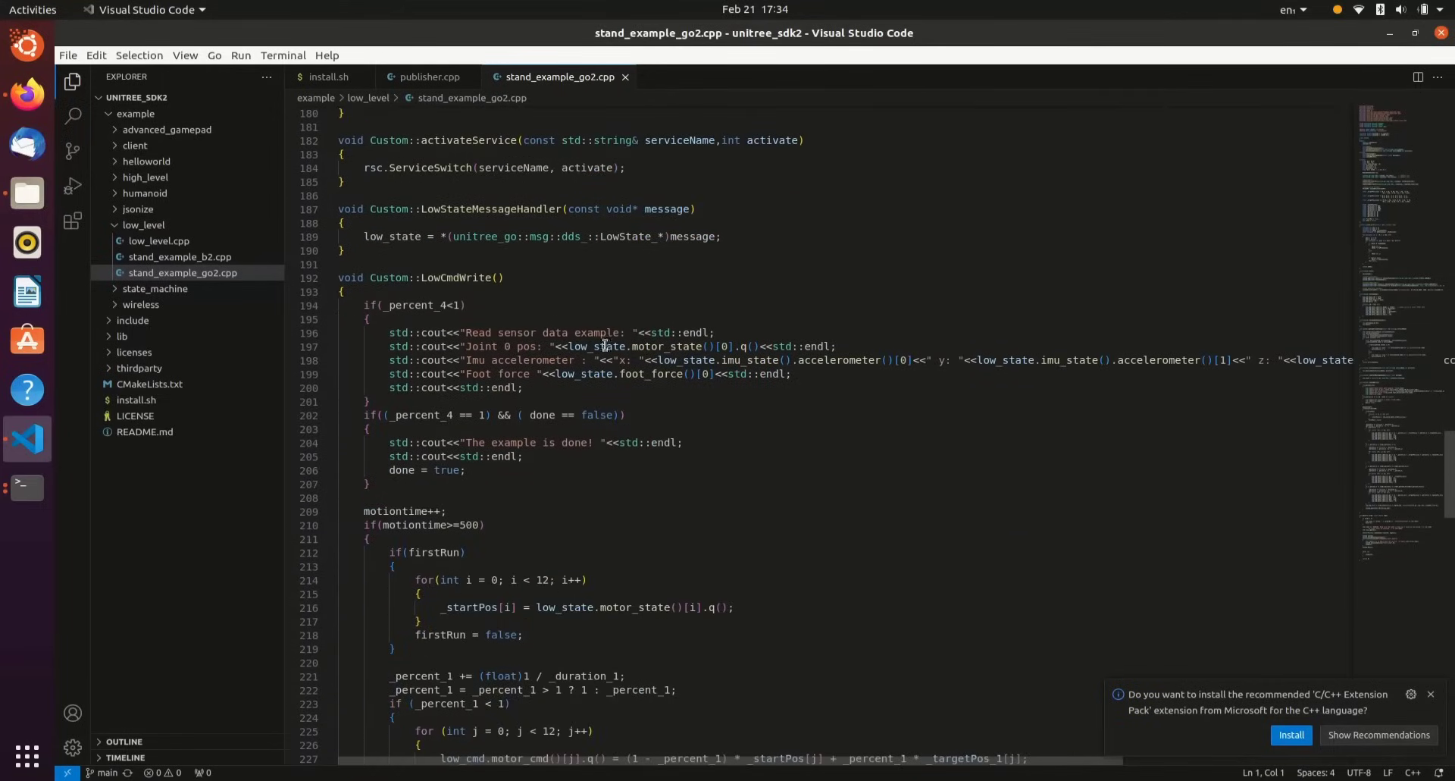
pyautogui.scroll(-3)
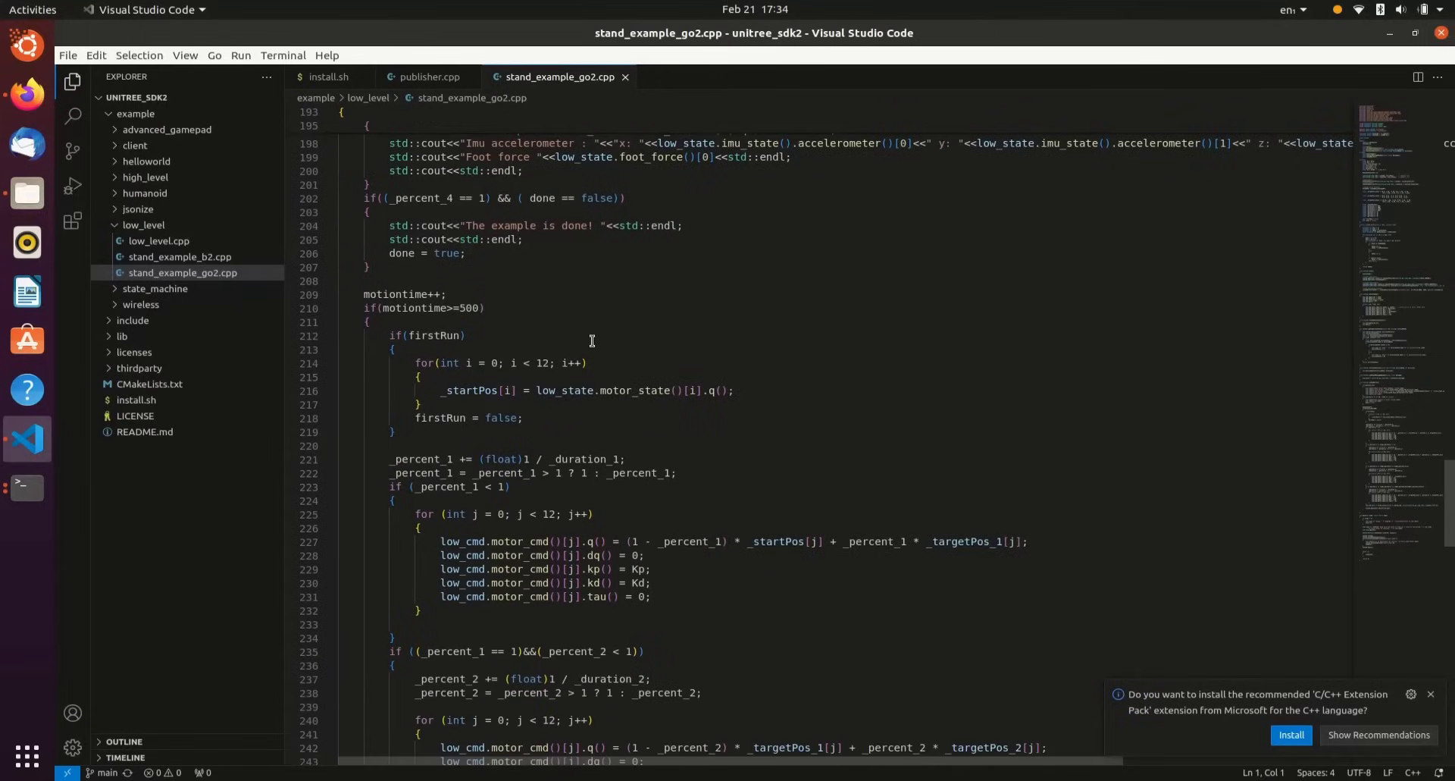
pyautogui.scroll(-3)
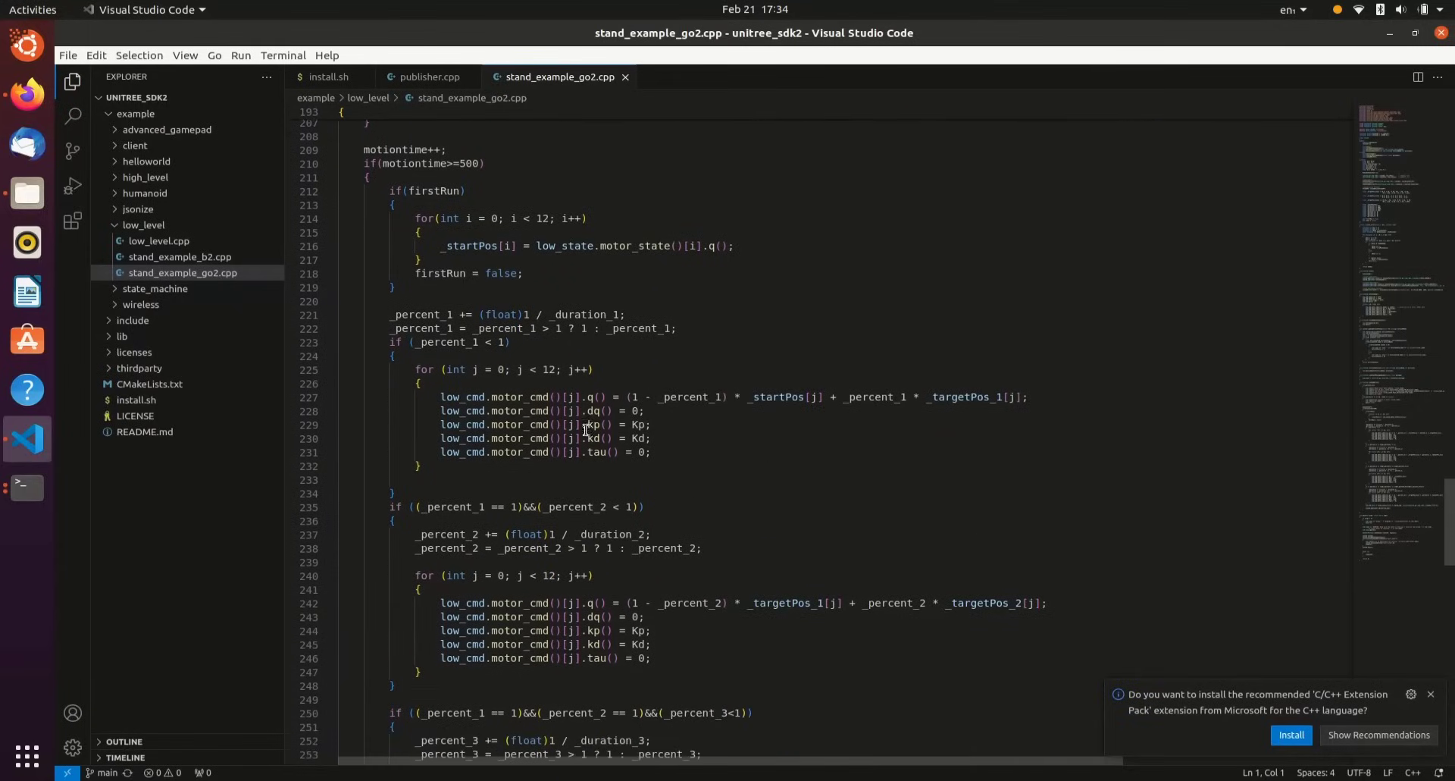
pyautogui.scroll(-3)
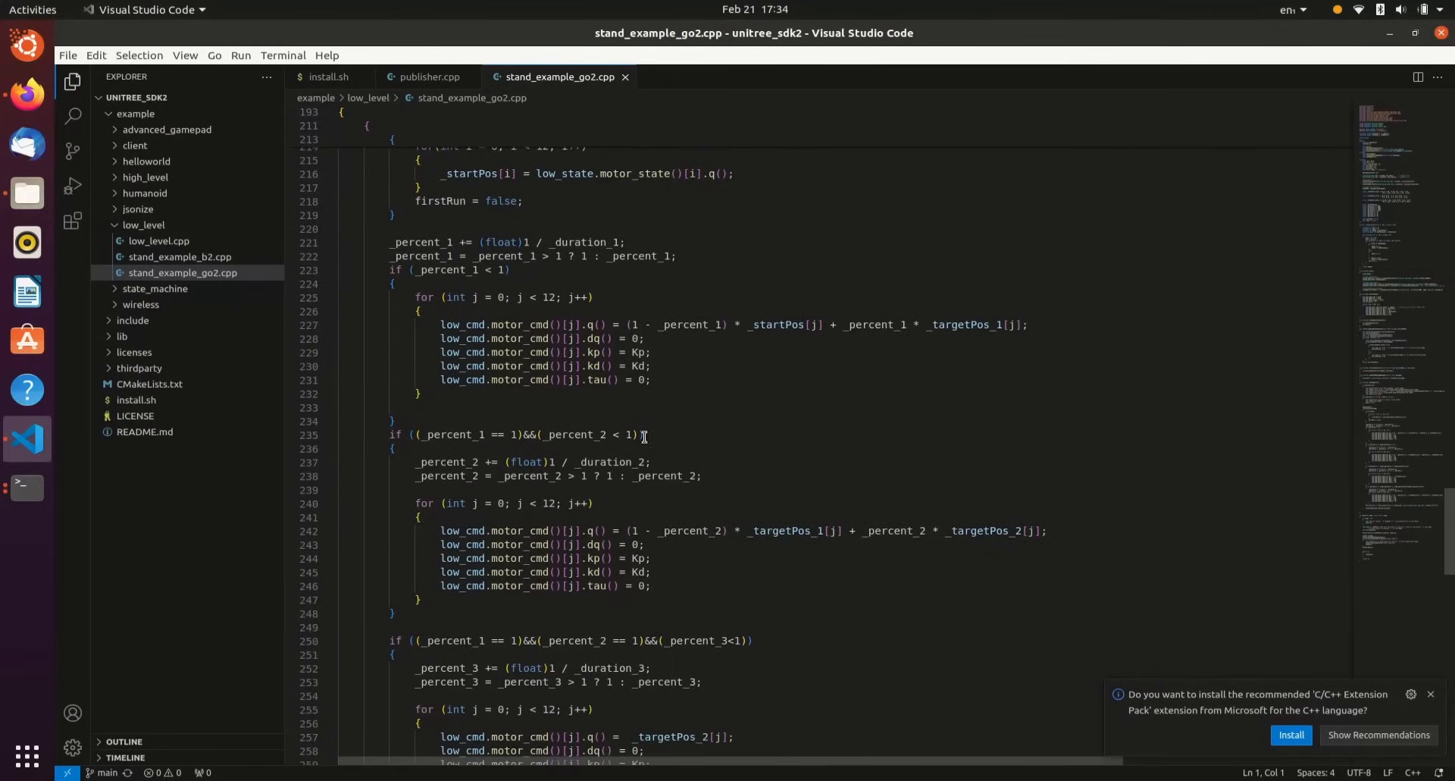
pyautogui.scroll(-3)
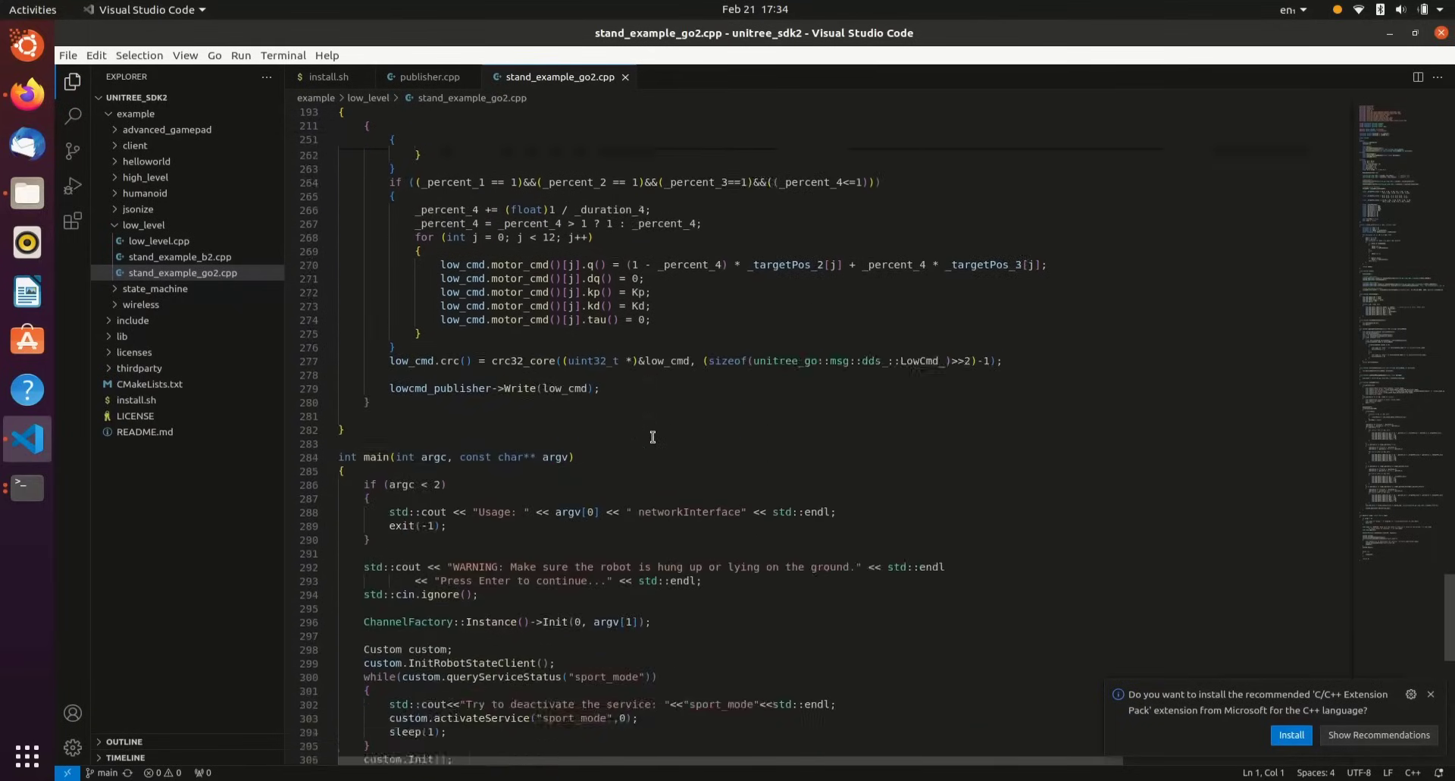
pyautogui.scroll(-3)
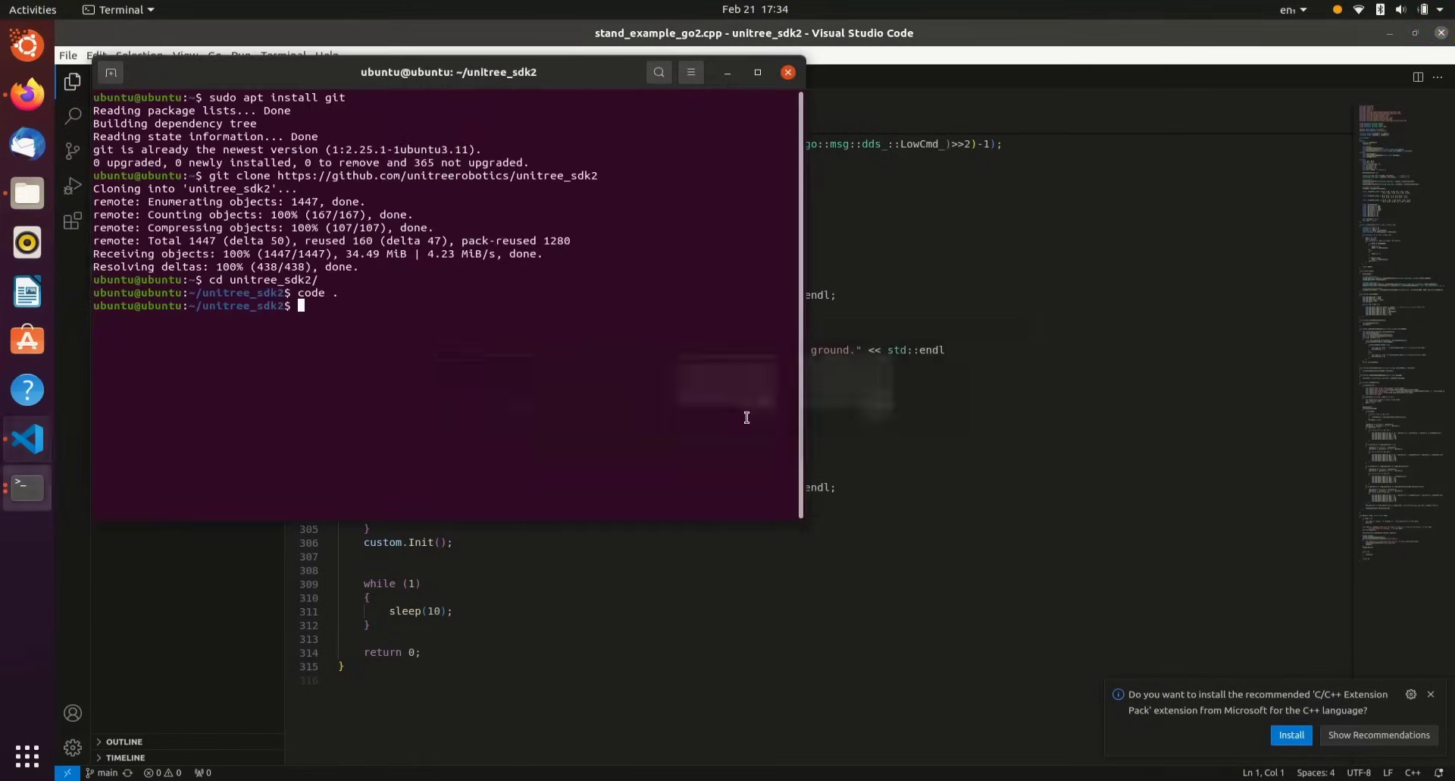
# Step: Check the GitHub build instructions, run sudo ./install.sh and create a build folder
pyautogui.press('alt+Tab')
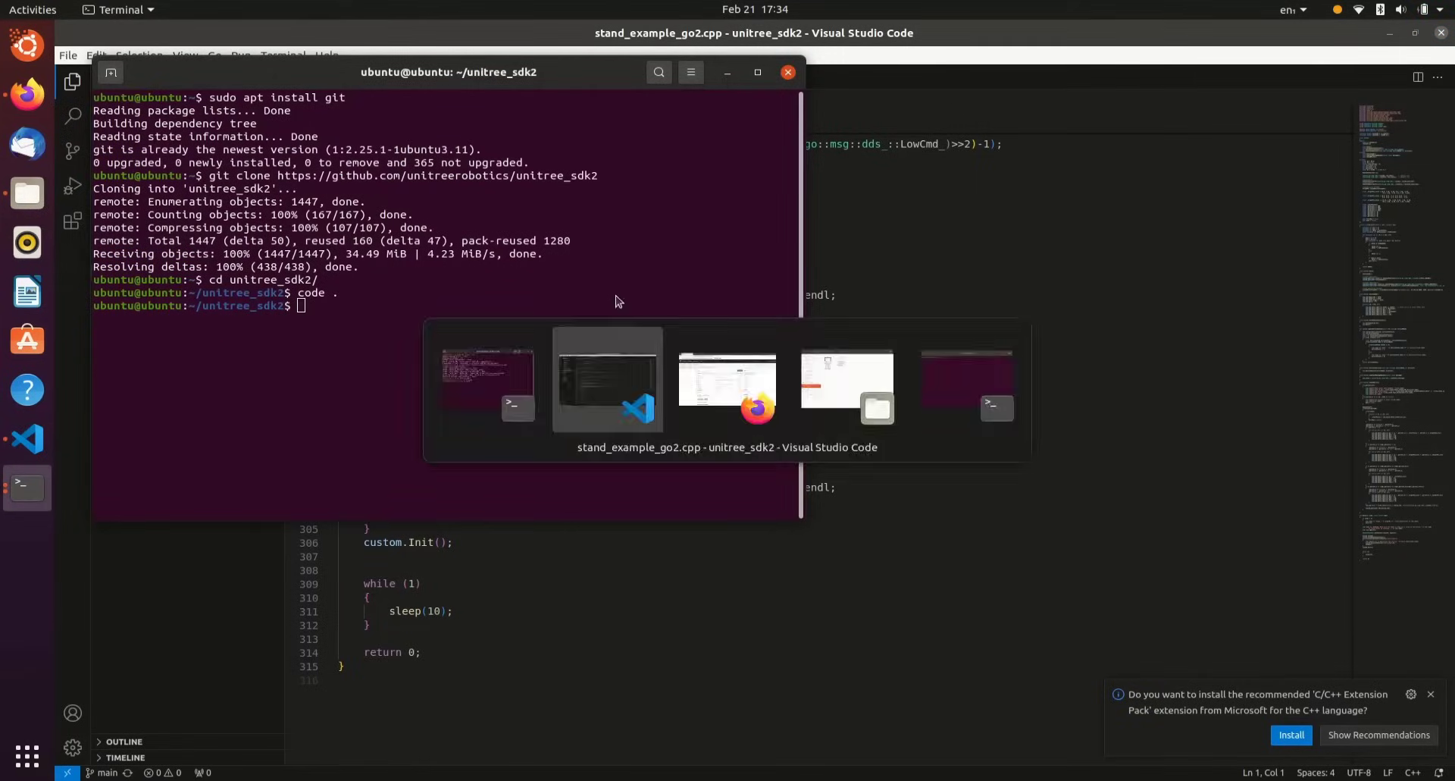
pyautogui.click(727, 381)
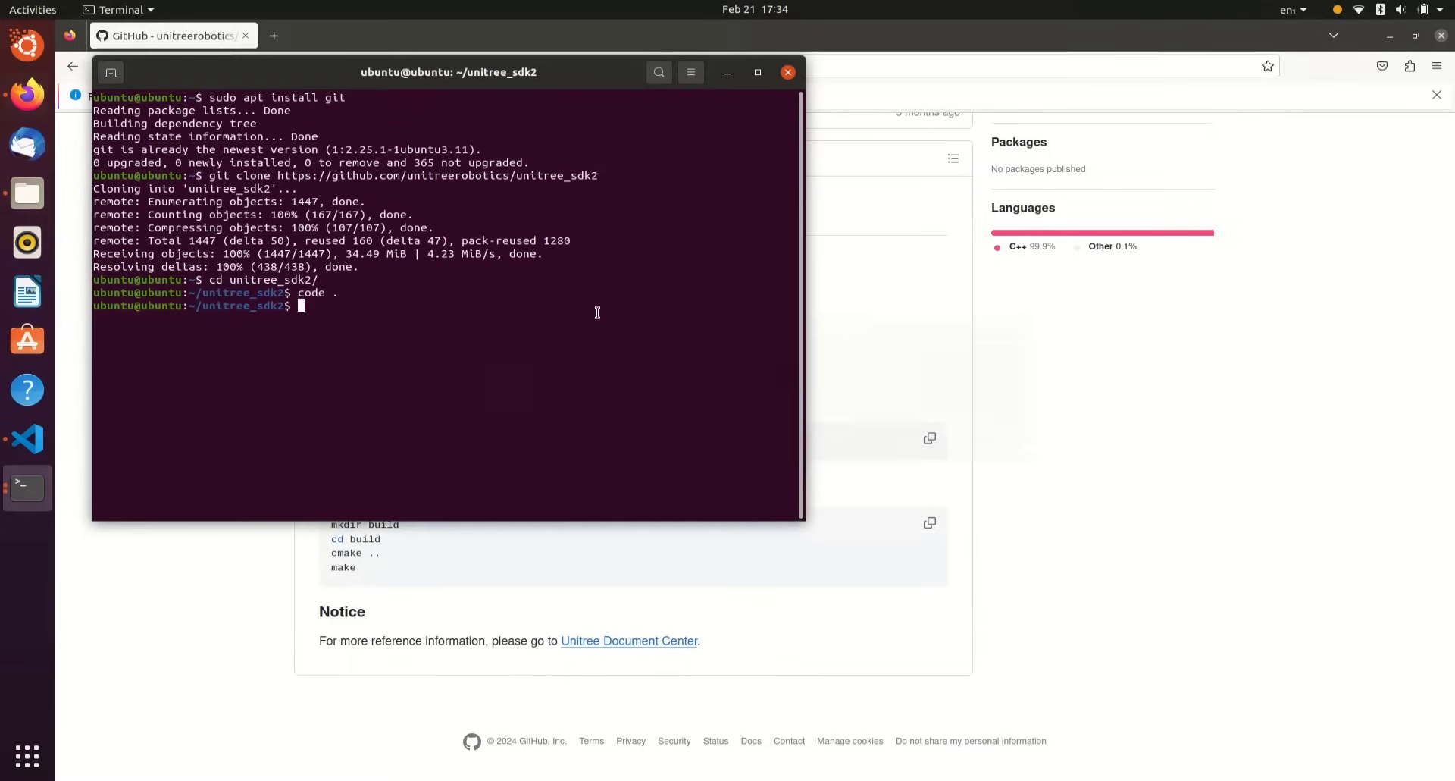
pyautogui.write('sudo ./install.sh')
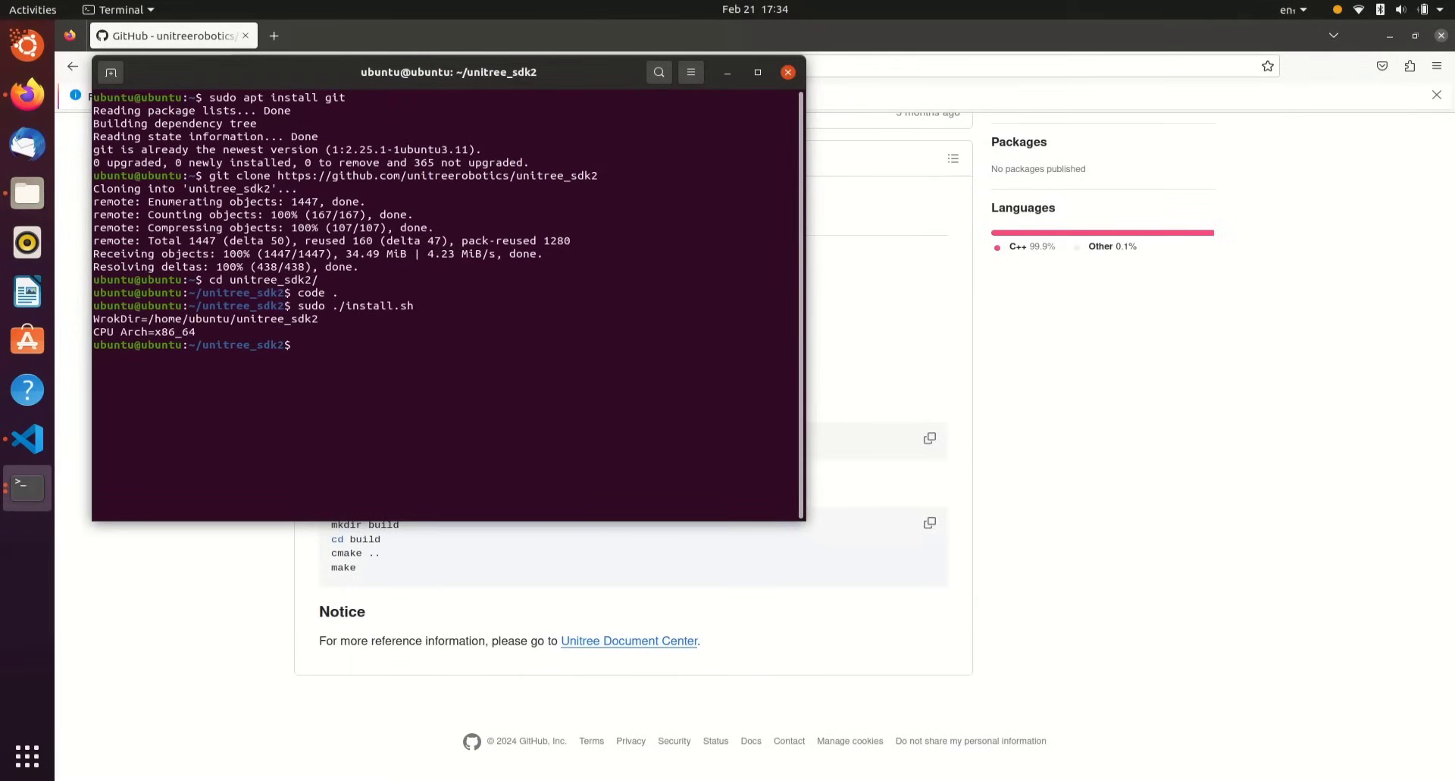
pyautogui.write('mkdir build')
pyautogui.write('cd build')
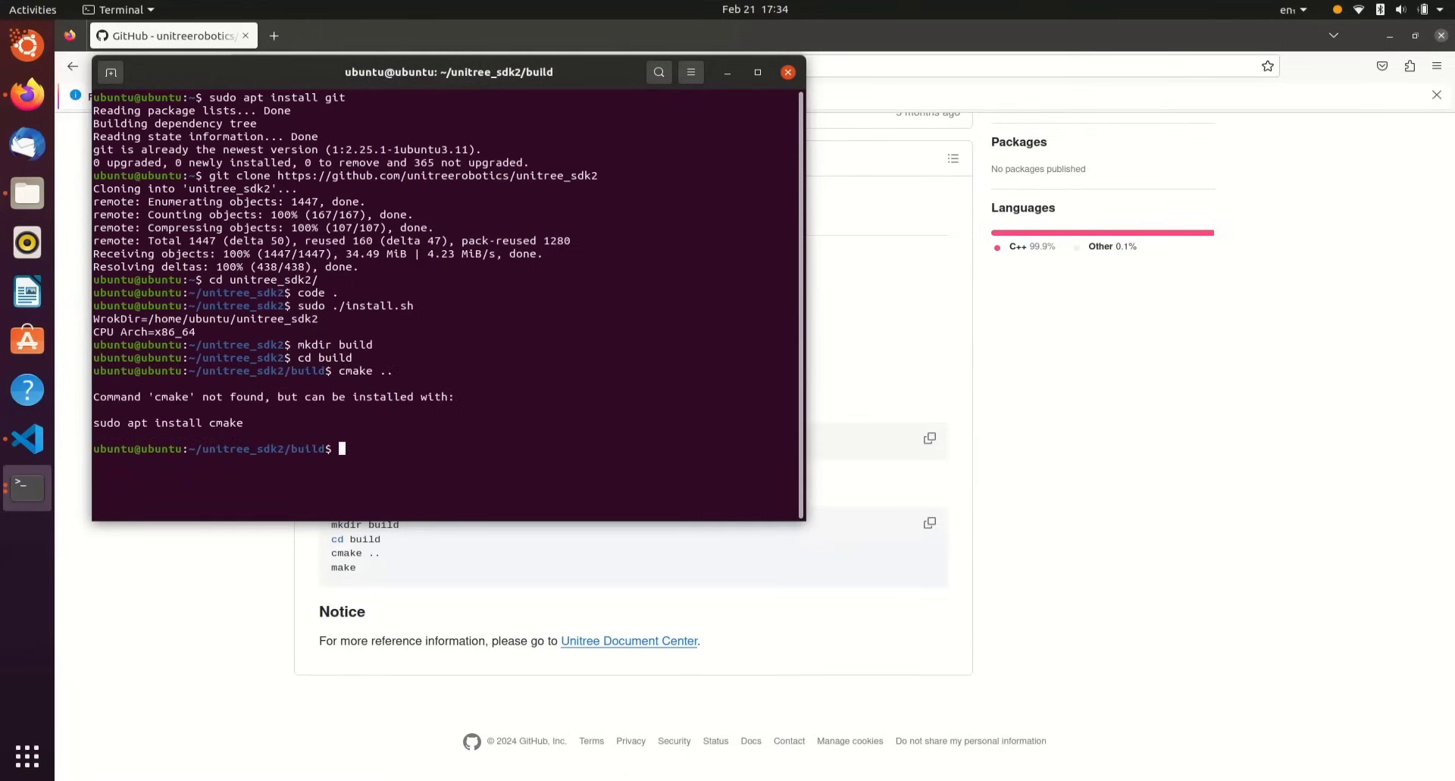
# Step: Install cmake with sudo apt install cmake and attempt configuring the build
pyautogui.write('su')
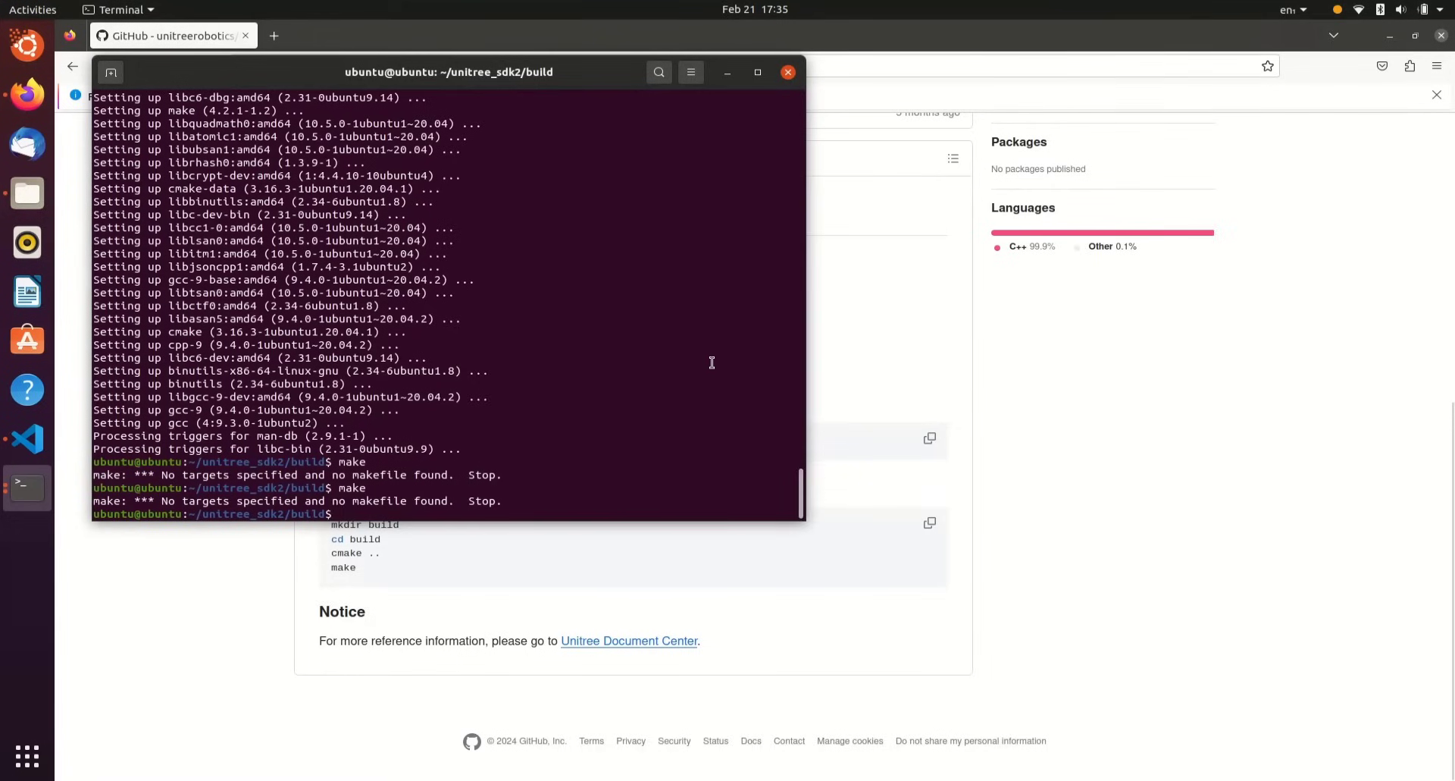
pyautogui.write('sudo apt install cmake')
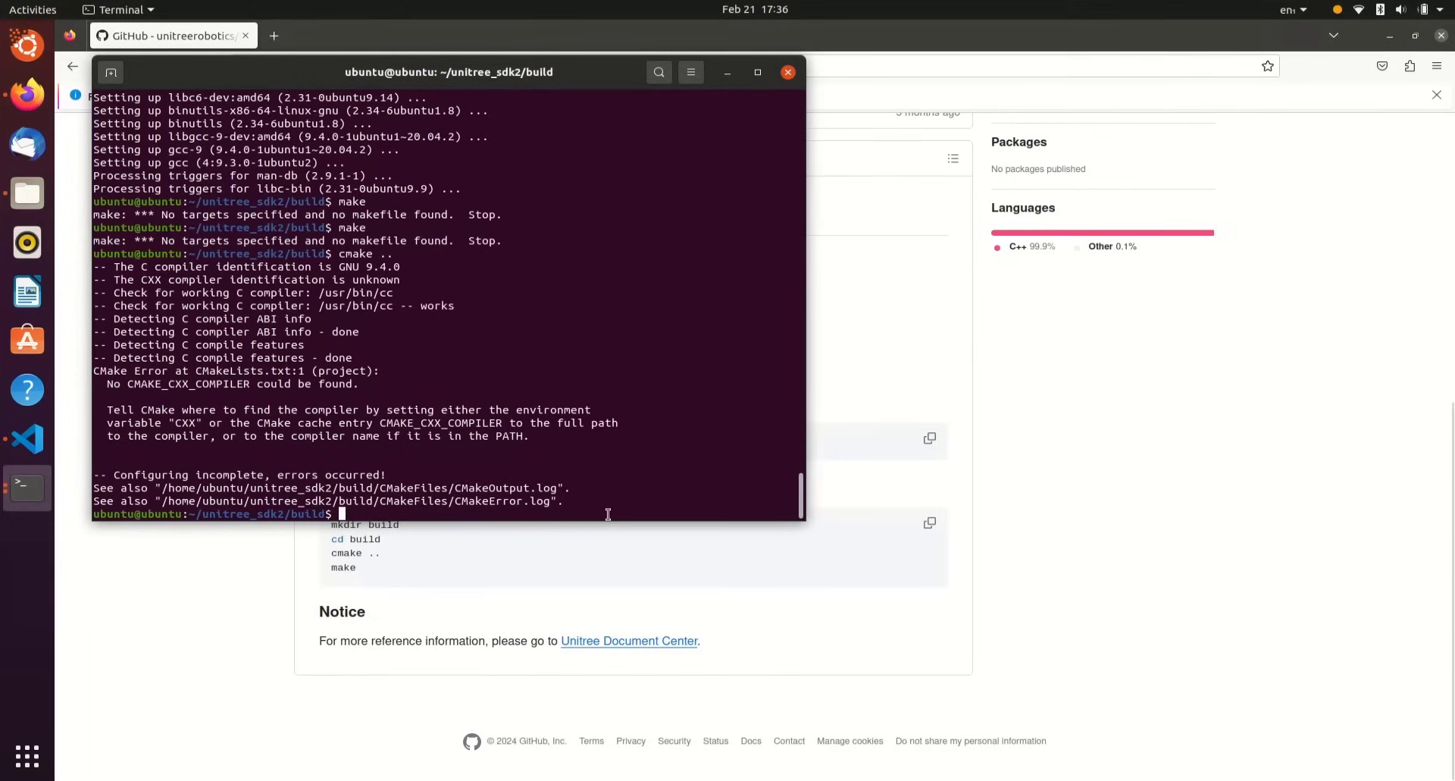
# Step: Install build-essential, then run cmake .. and make so all SDK examples compile to 100%
pyautogui.write('sudo apt install build-ess')
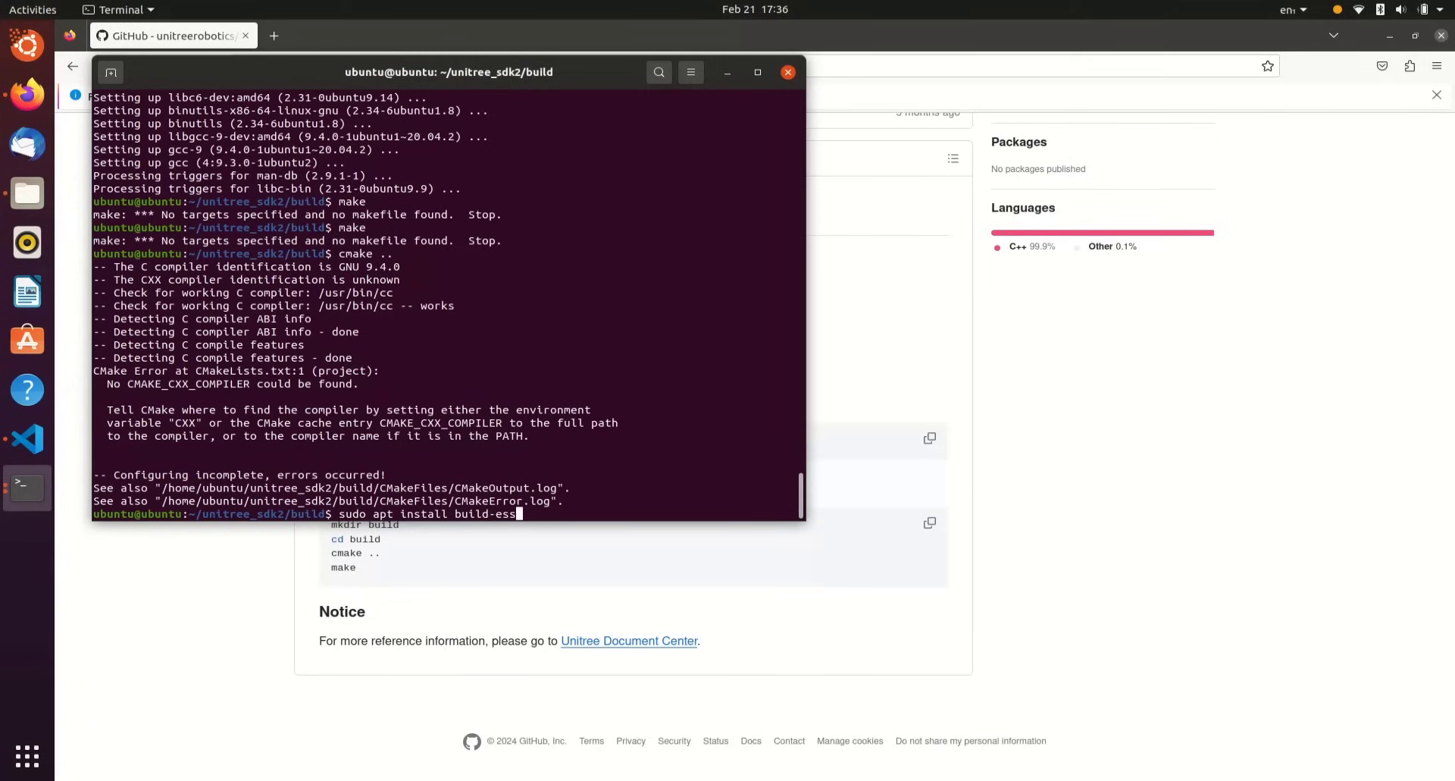
pyautogui.press('Return')
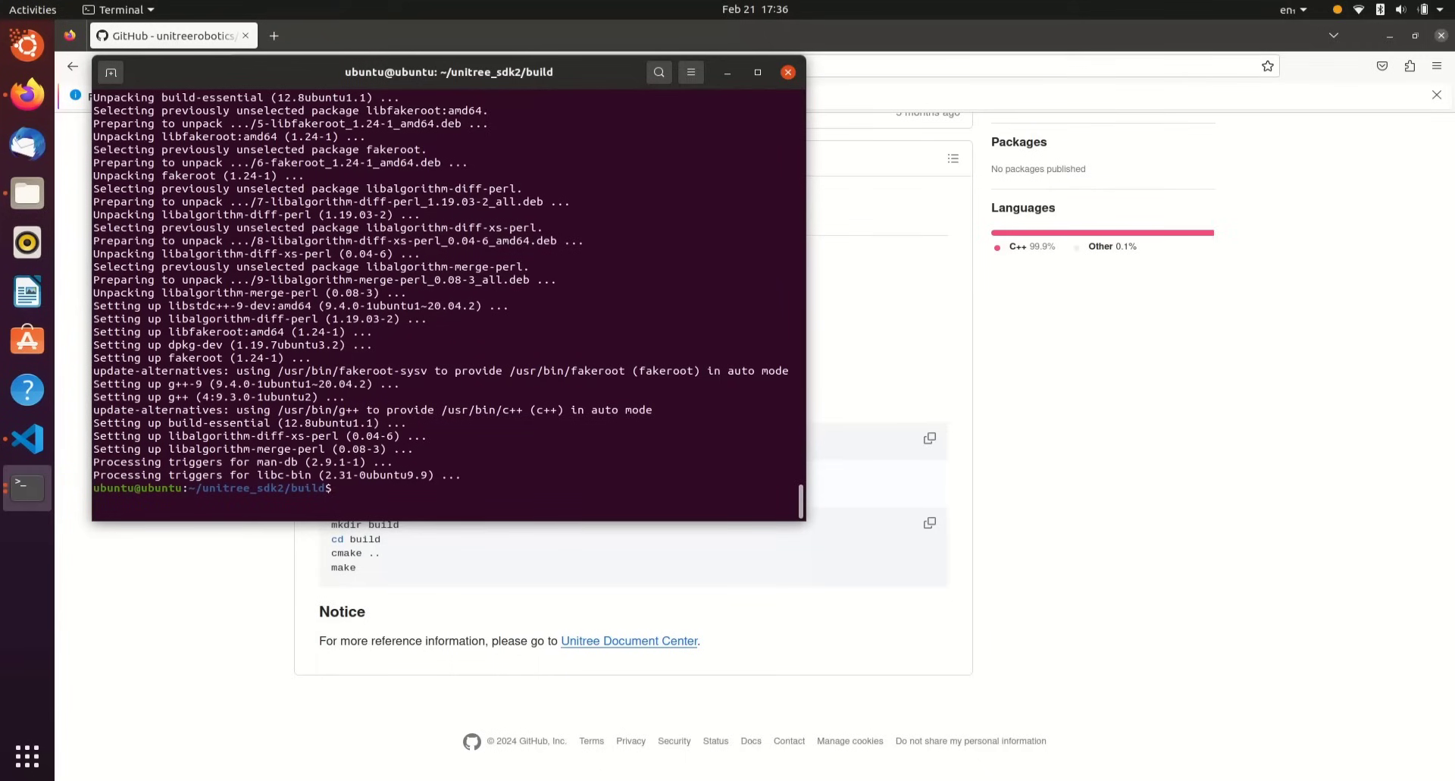
pyautogui.write('cam')
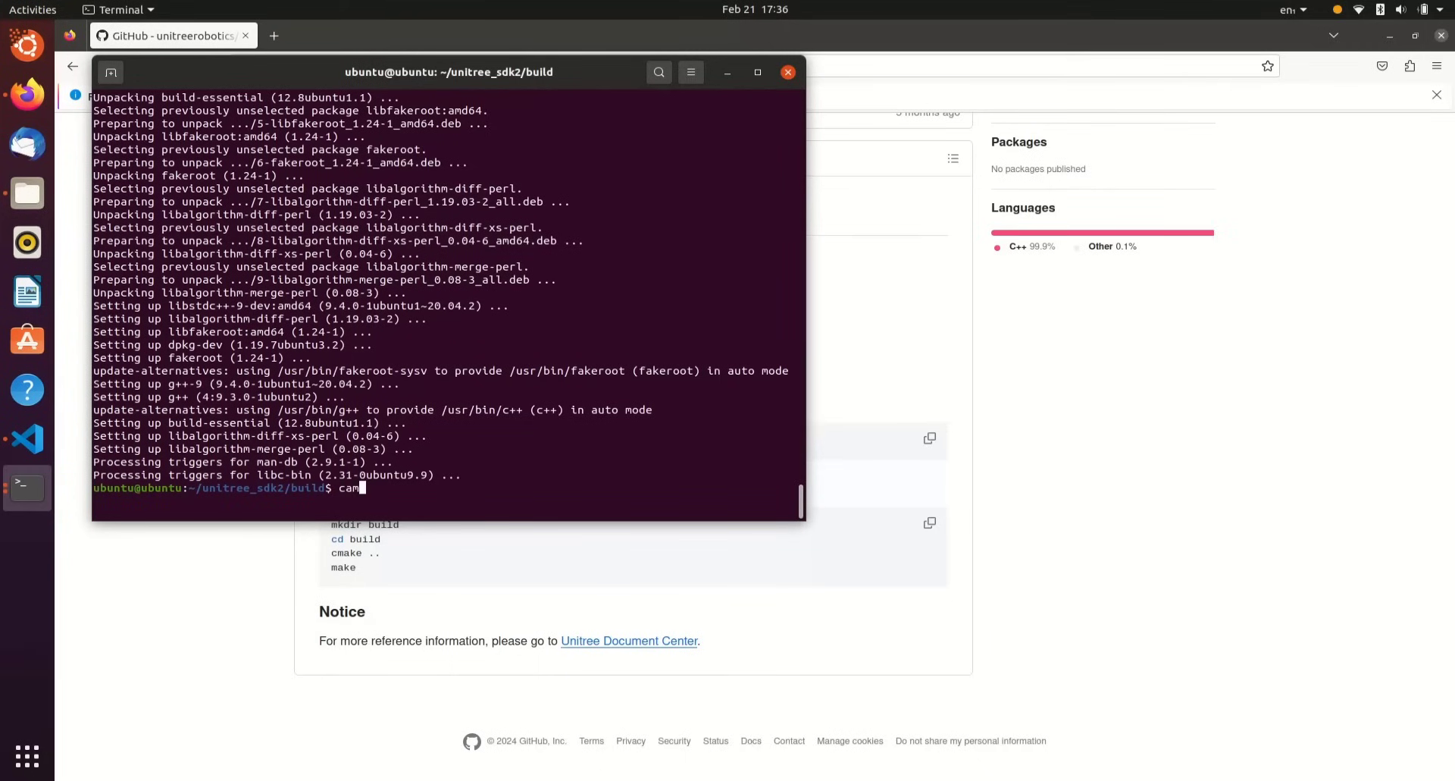
pyautogui.write('make ..')
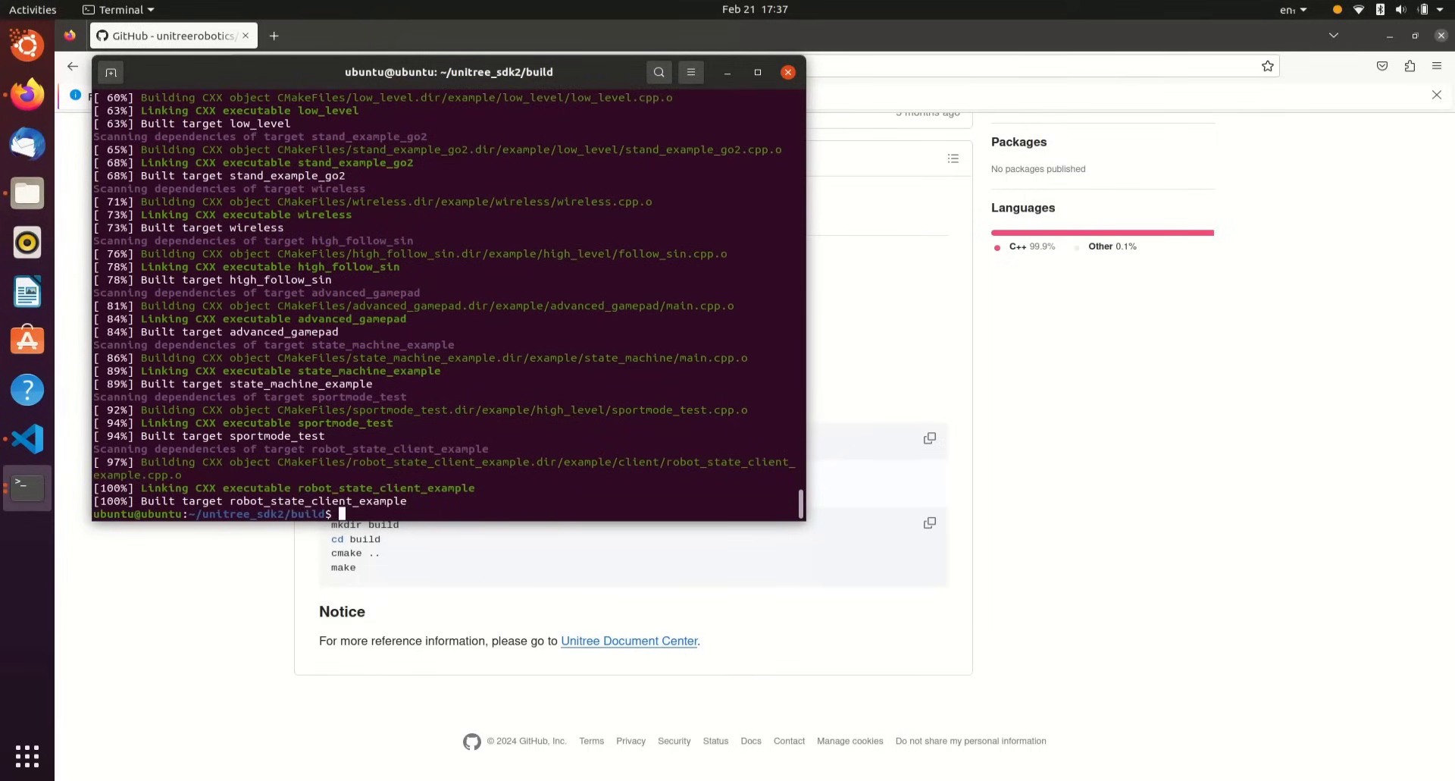
# Step: Run ls -lh to list the compiled example executables in the build folder
pyautogui.write('ls -lh')
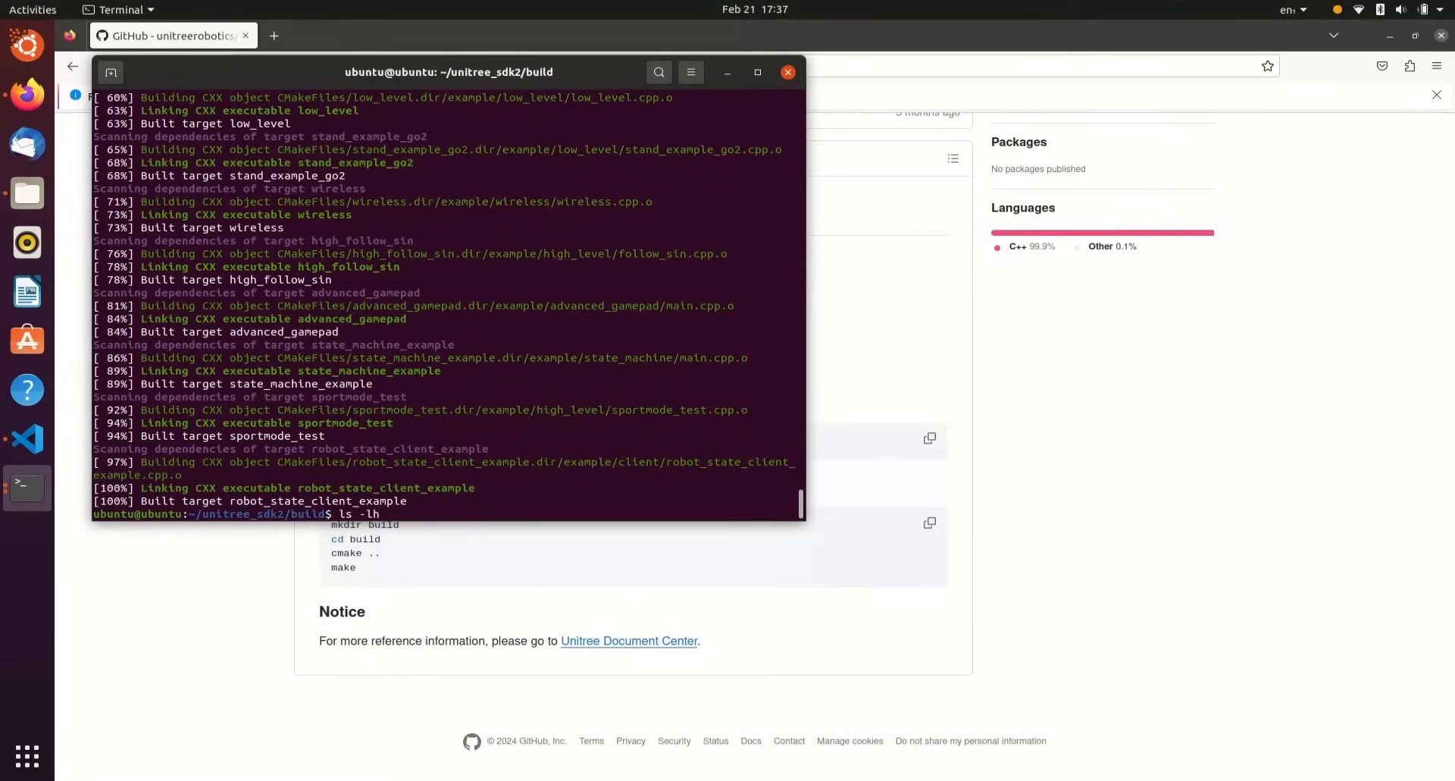
pyautogui.press('Return')
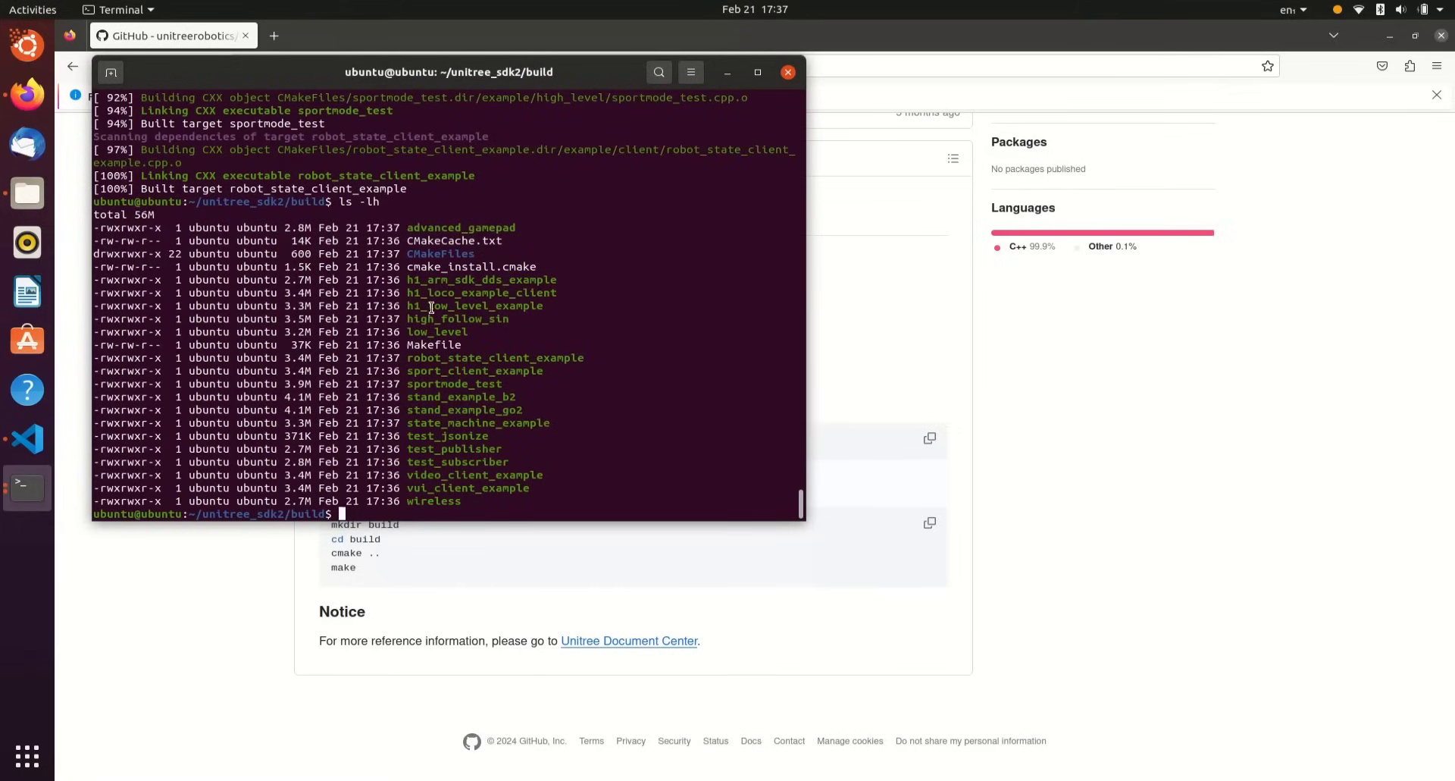
pyautogui.moveTo(459, 400)
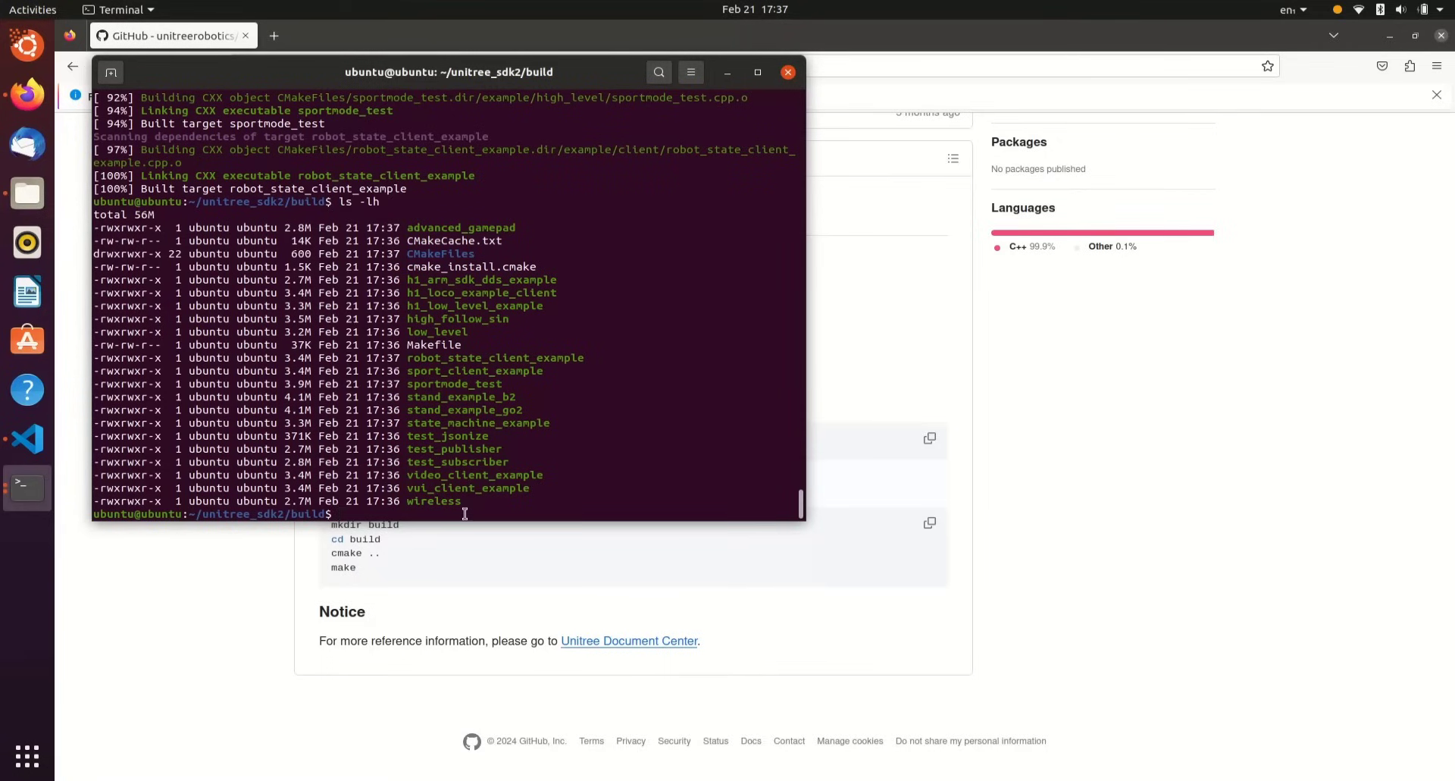
pyautogui.moveTo(650, 562)
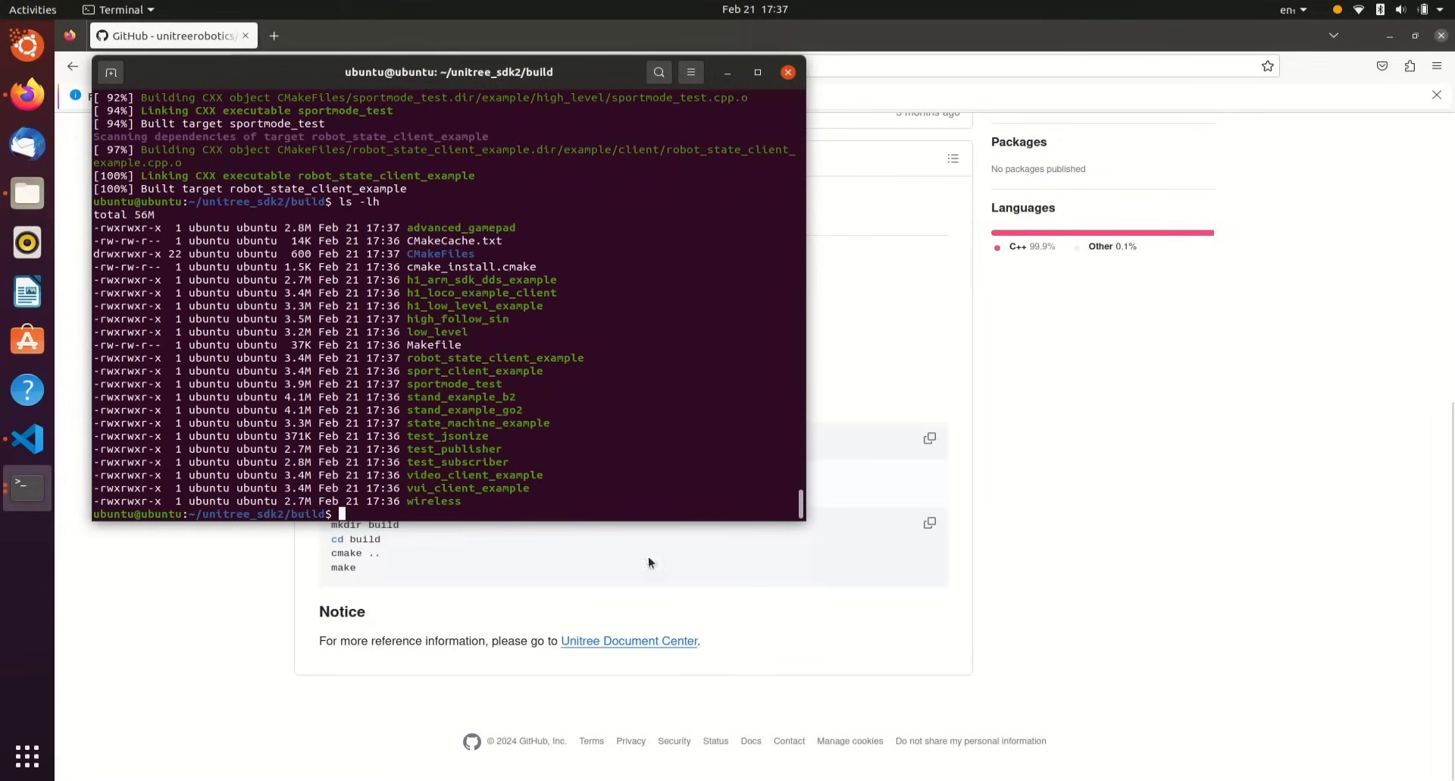
pyautogui.click(1380, 9)
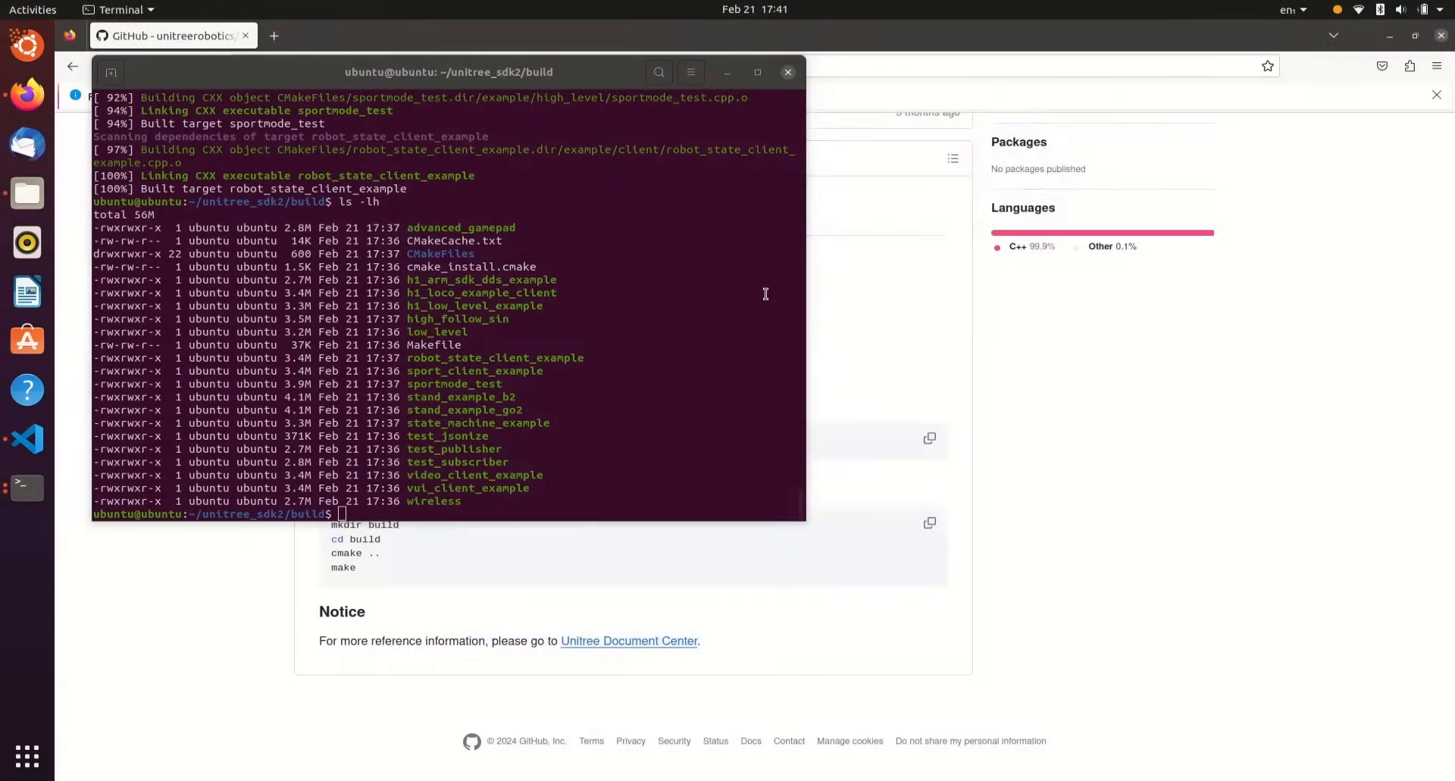
# Step: Bring up the wired connection's IPv4 settings in Network settings
pyautogui.click(28, 537)
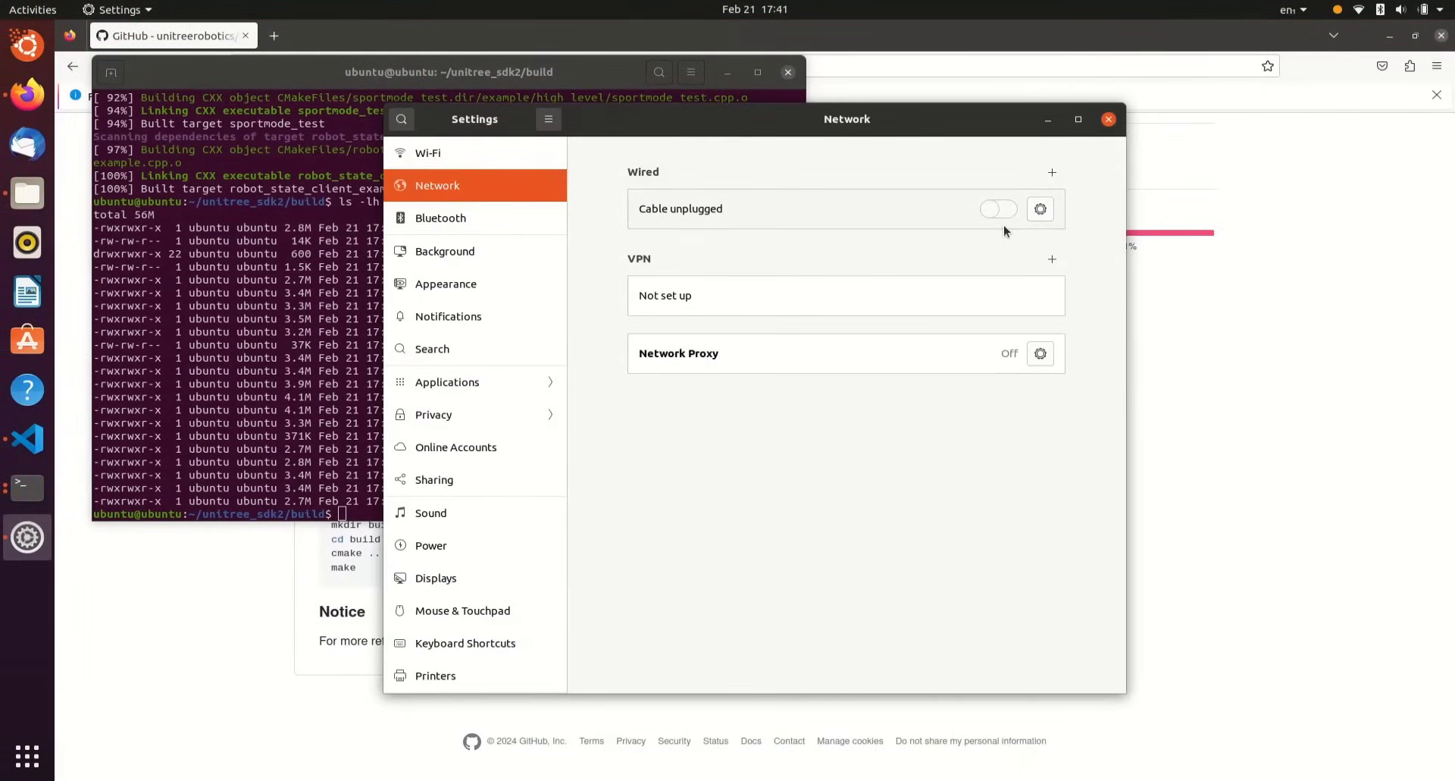
pyautogui.click(1040, 207)
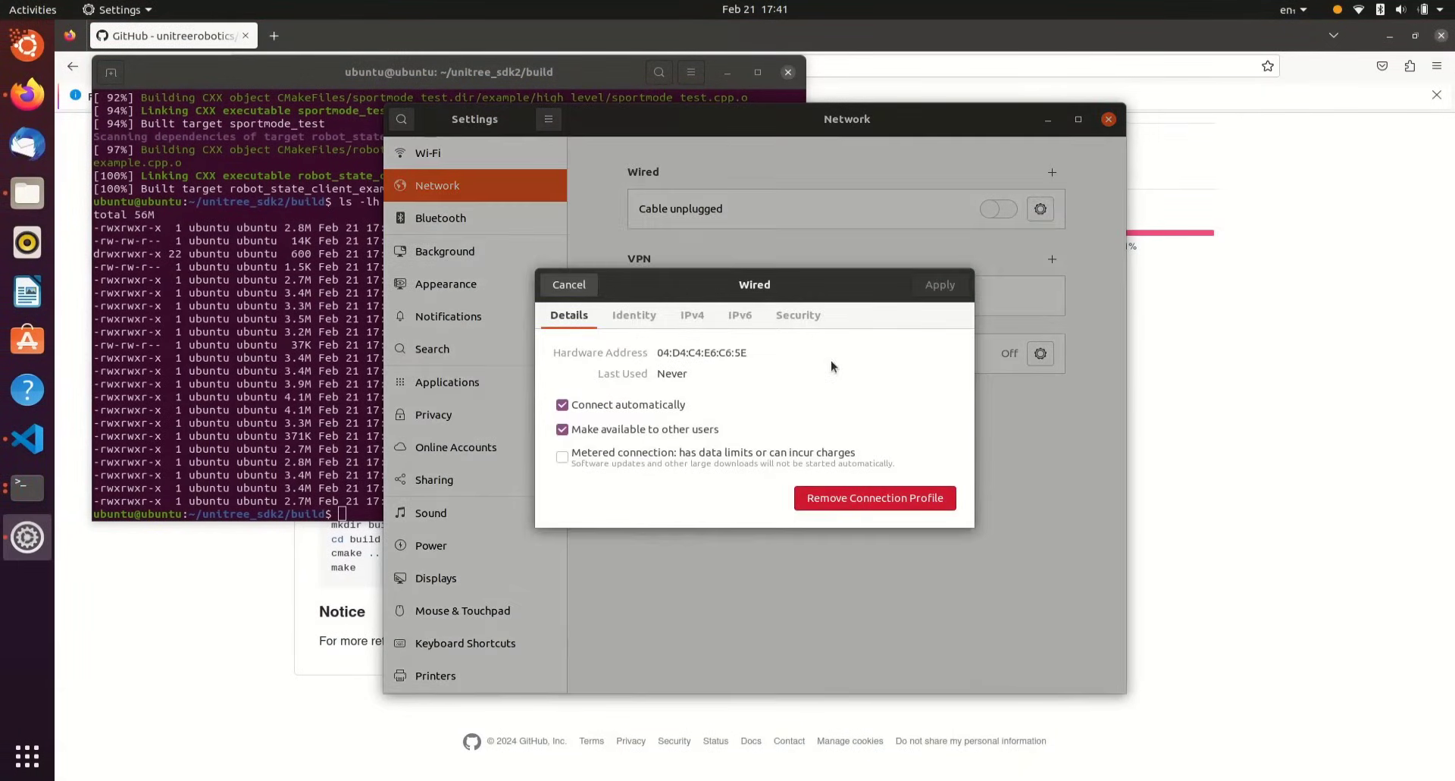
pyautogui.click(691, 316)
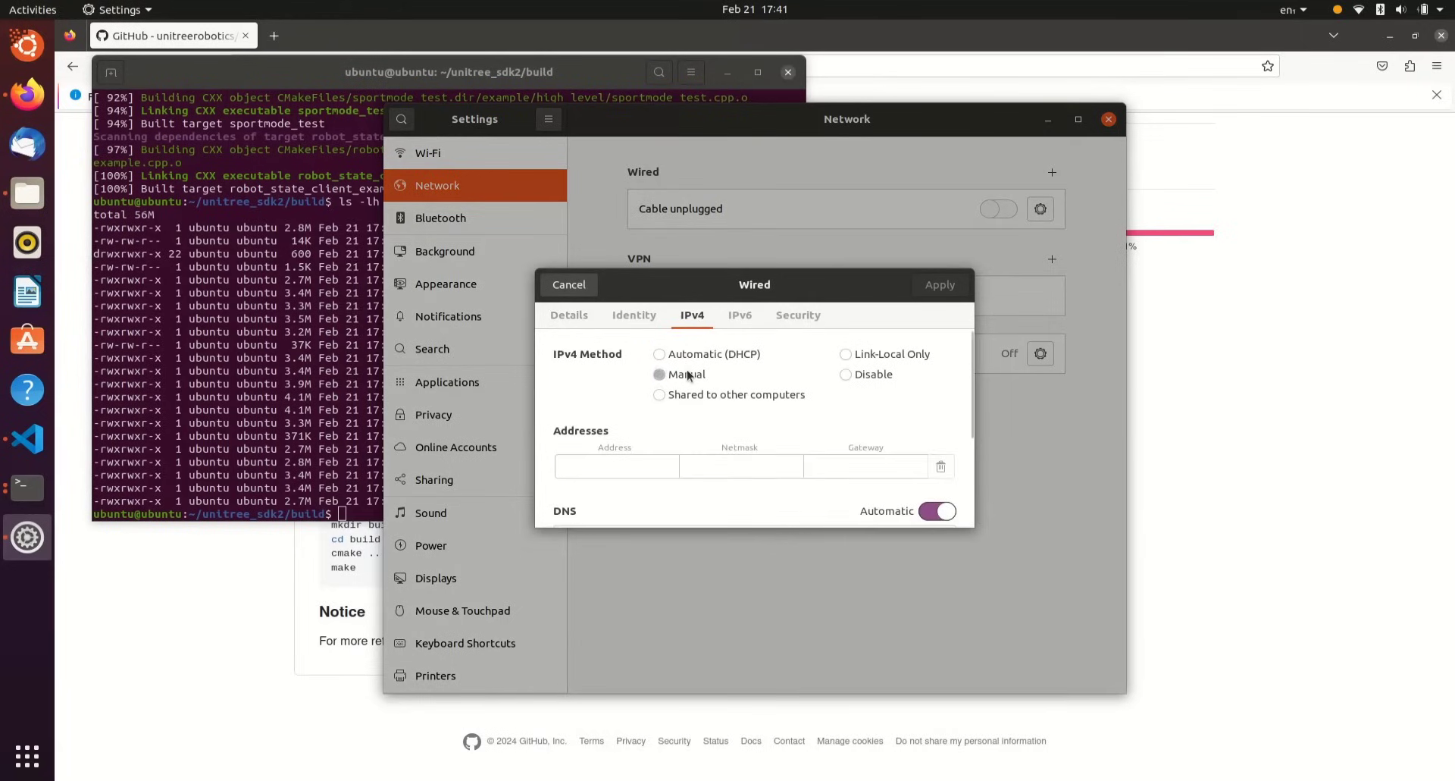
# Step: Set a manual IPv4 address 192.168.123.222 with netmask 255.255.255.0 and apply it
pyautogui.write('1')
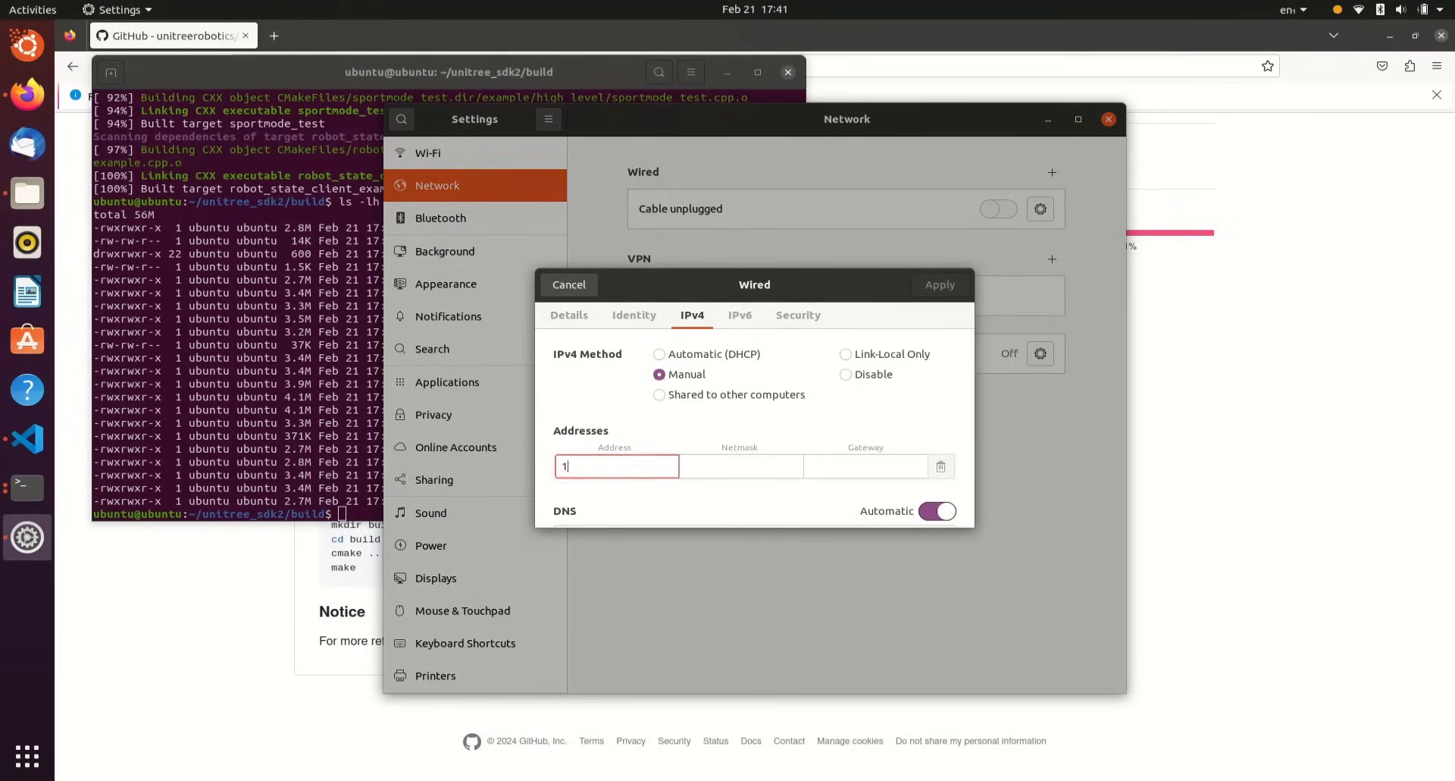
pyautogui.write('92.1')
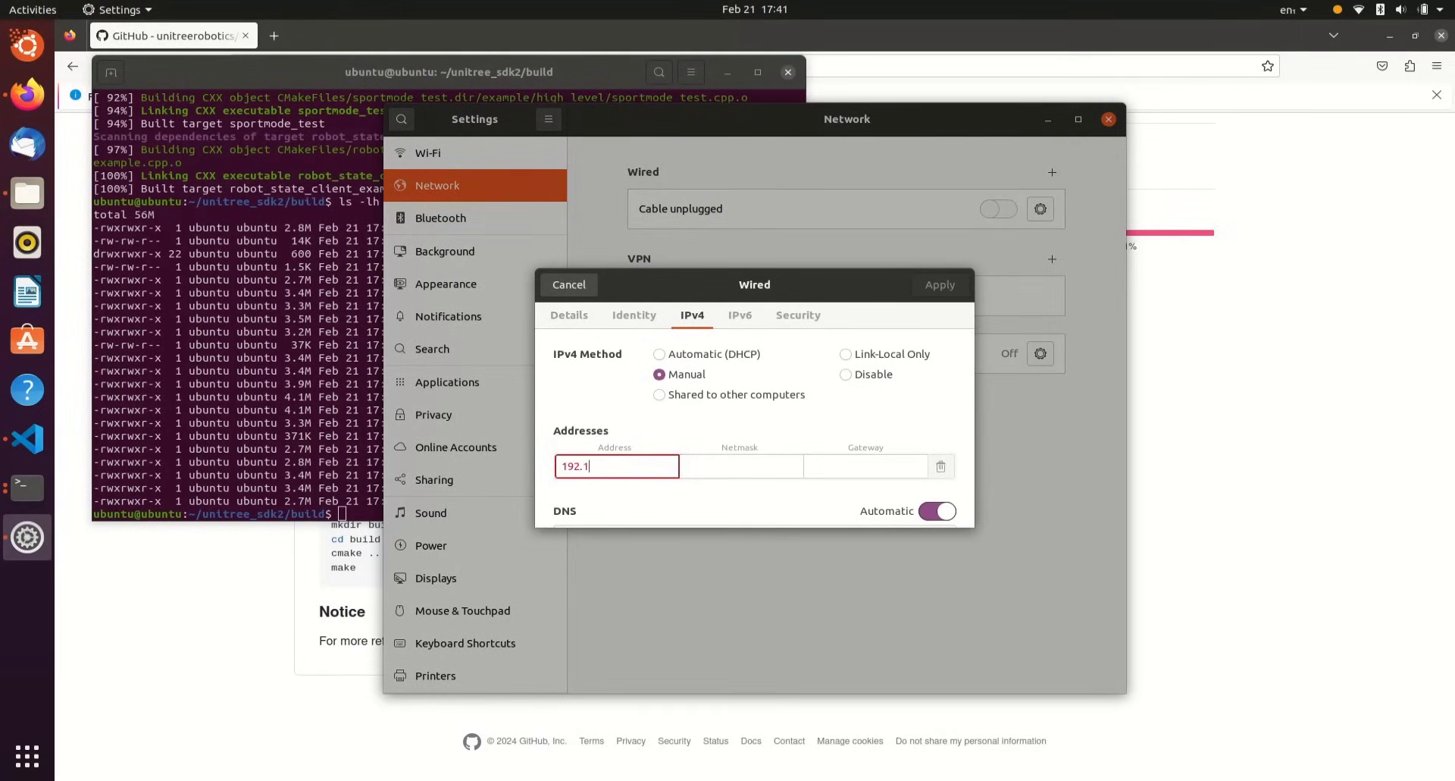
pyautogui.write('68.')
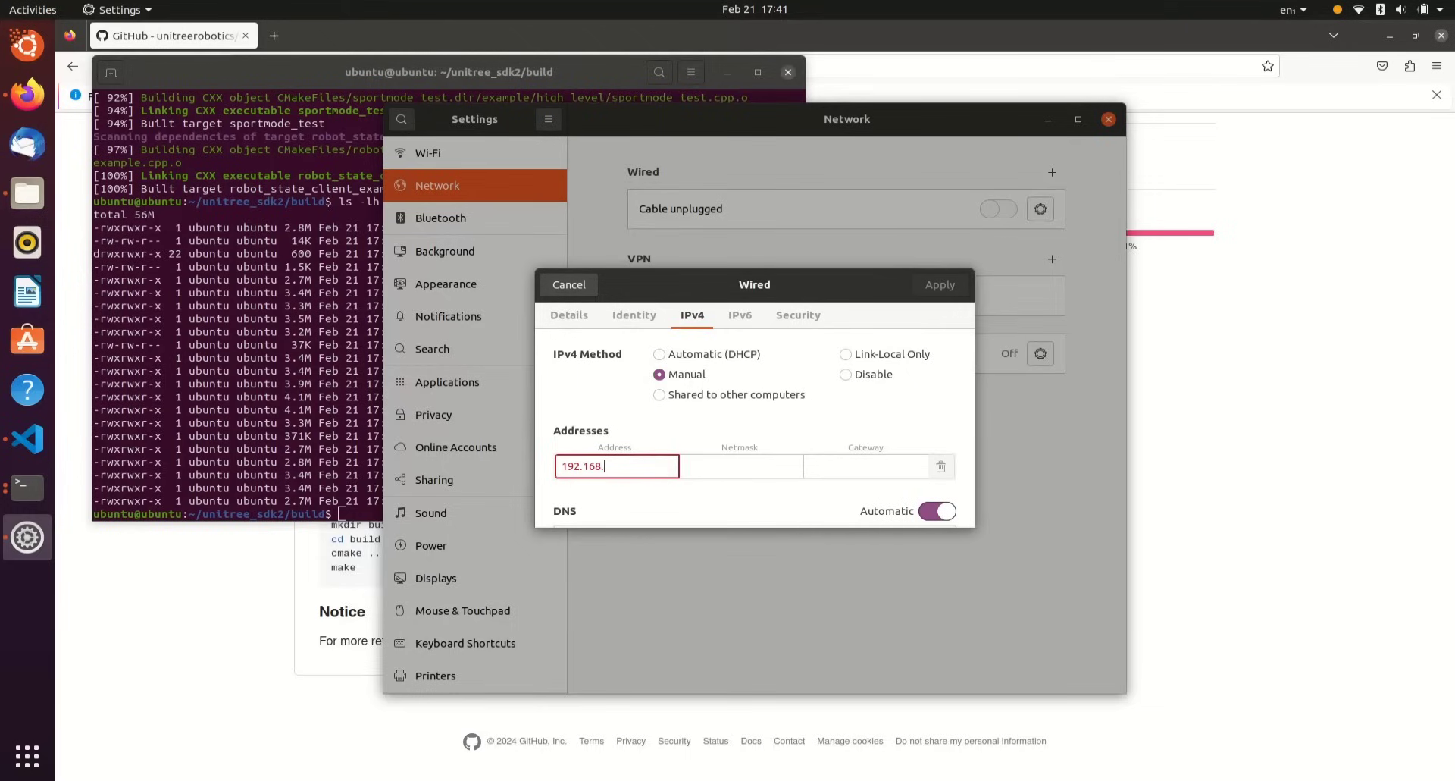
pyautogui.write('123.22')
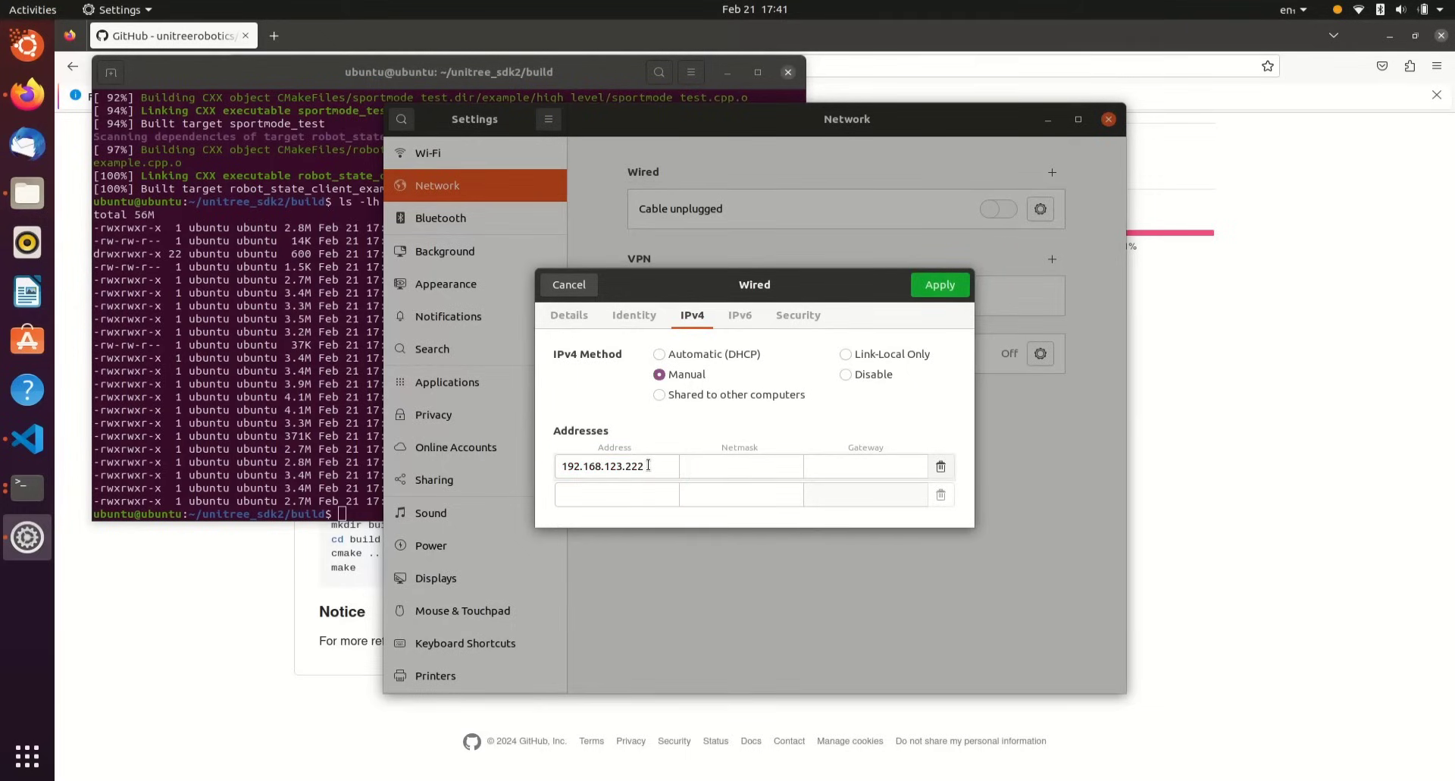
pyautogui.write('2')
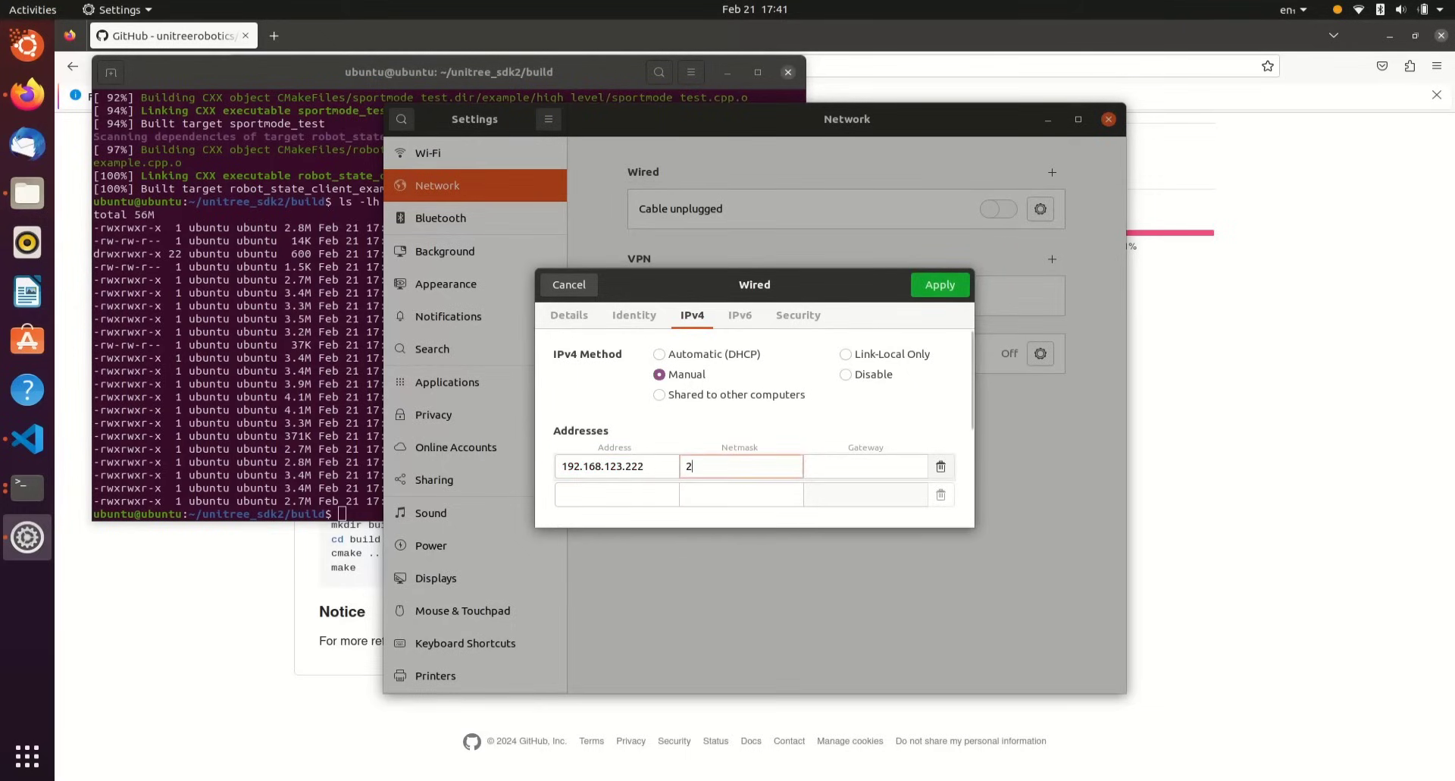
pyautogui.write('55.255.')
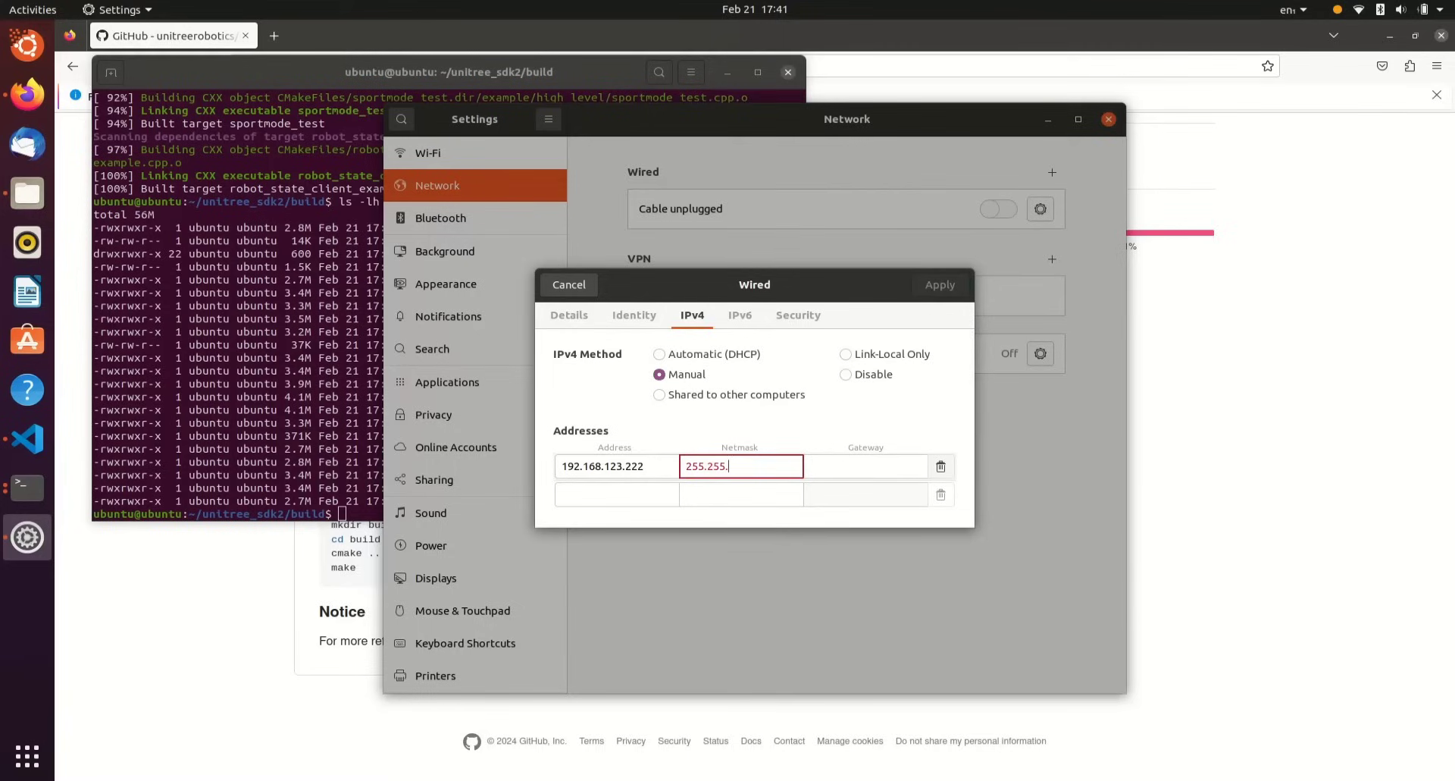
pyautogui.write('255.0')
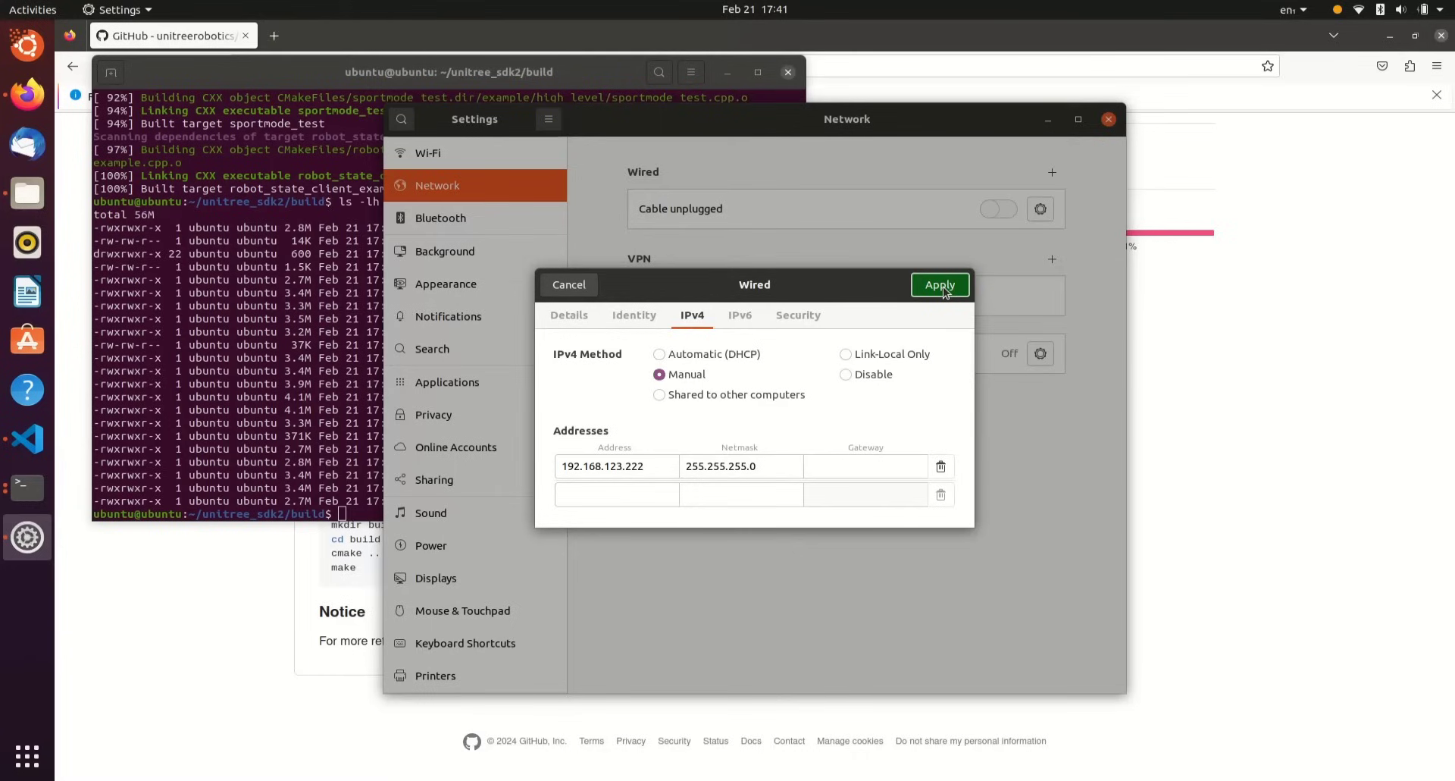
pyautogui.click(938, 283)
pyautogui.write('p')
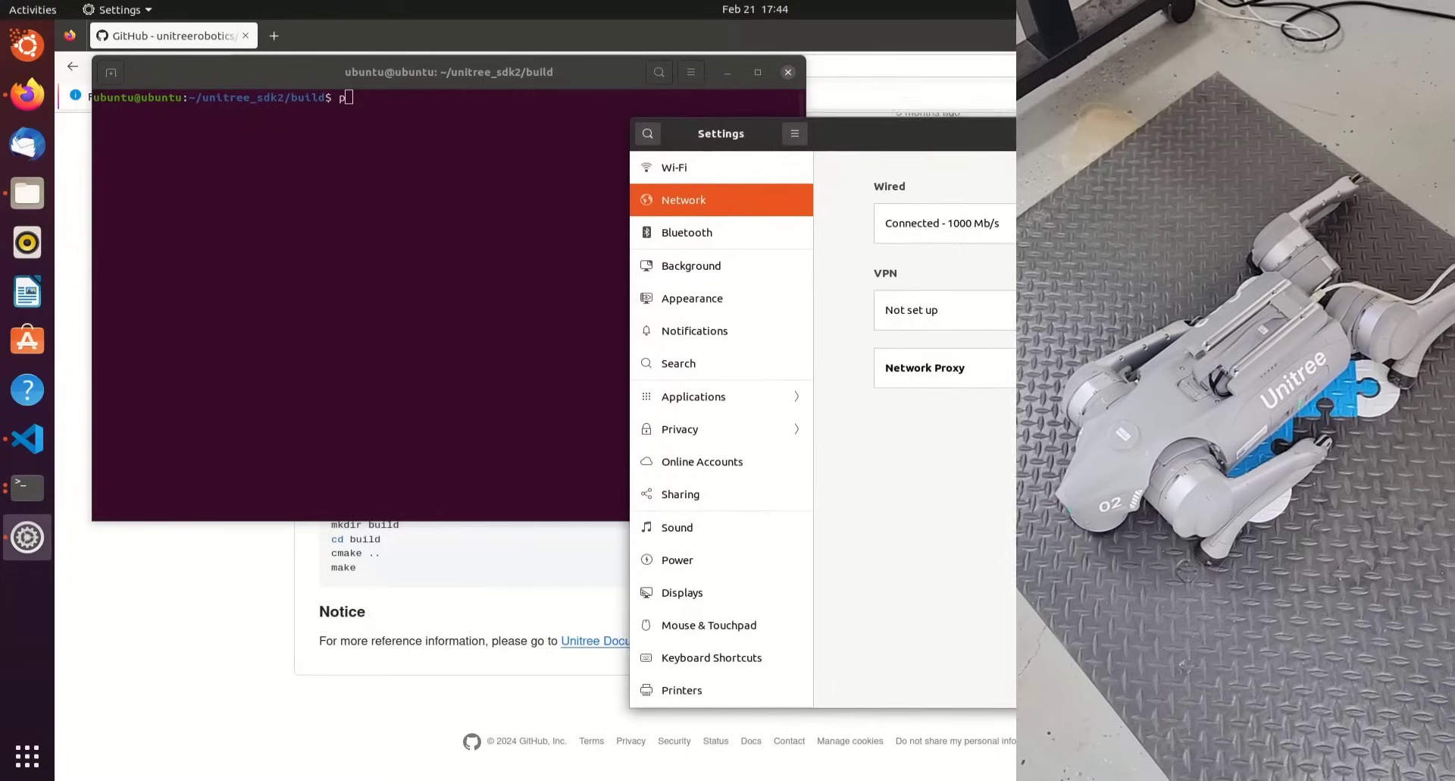
# Step: Ping the robot at 192.168.123.161 until replies arrive, then stop with Ctrl+C
pyautogui.click(448, 71)
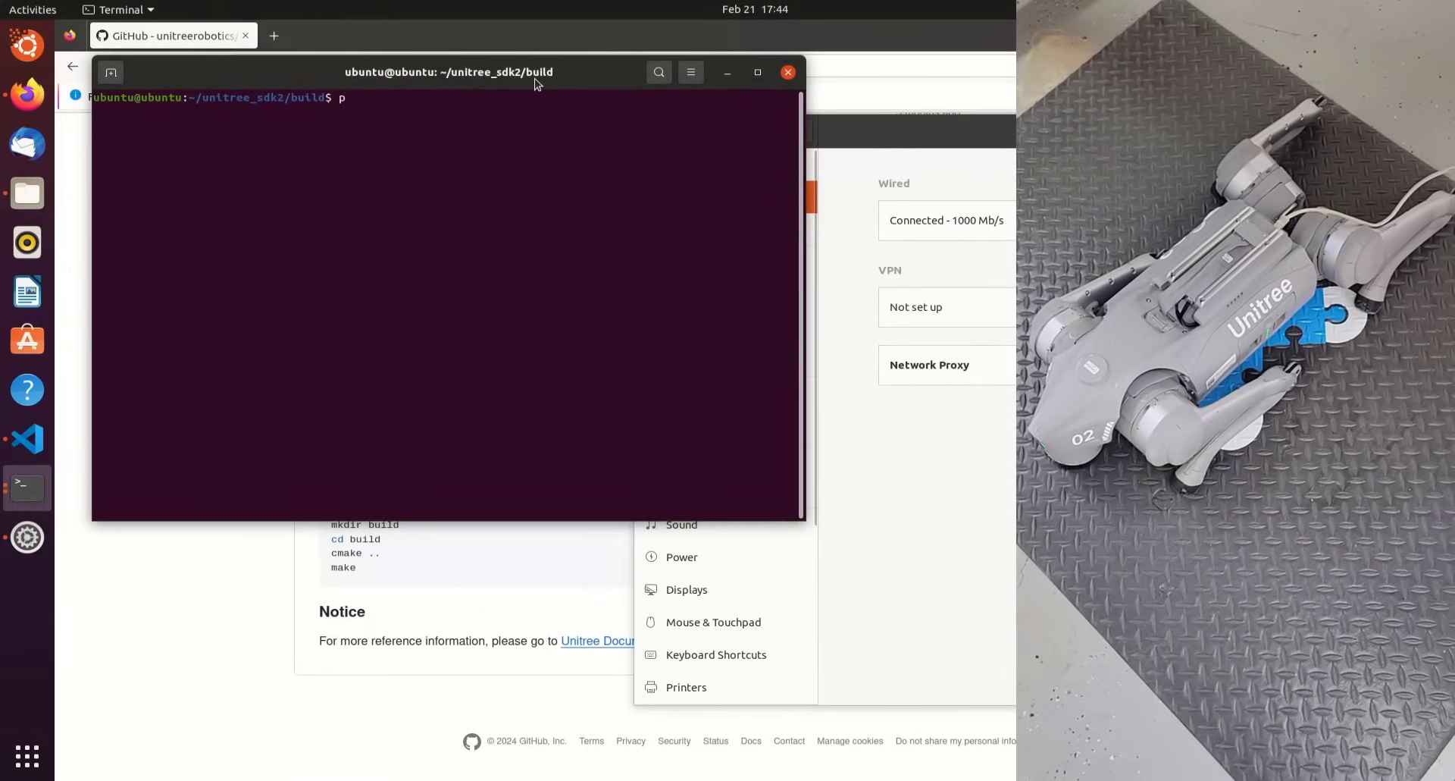
pyautogui.write('ing 192.168.123.161')
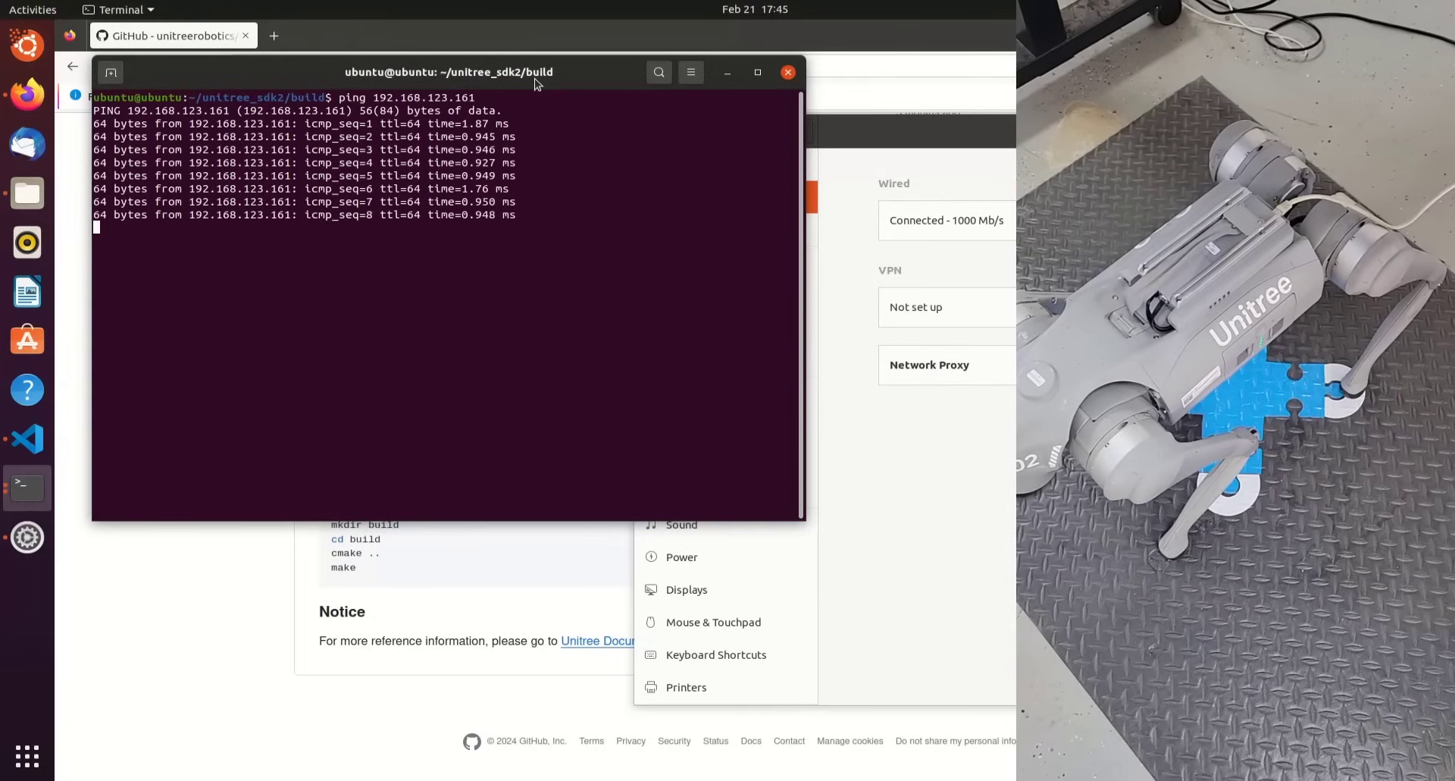
pyautogui.press('ctrl+c')
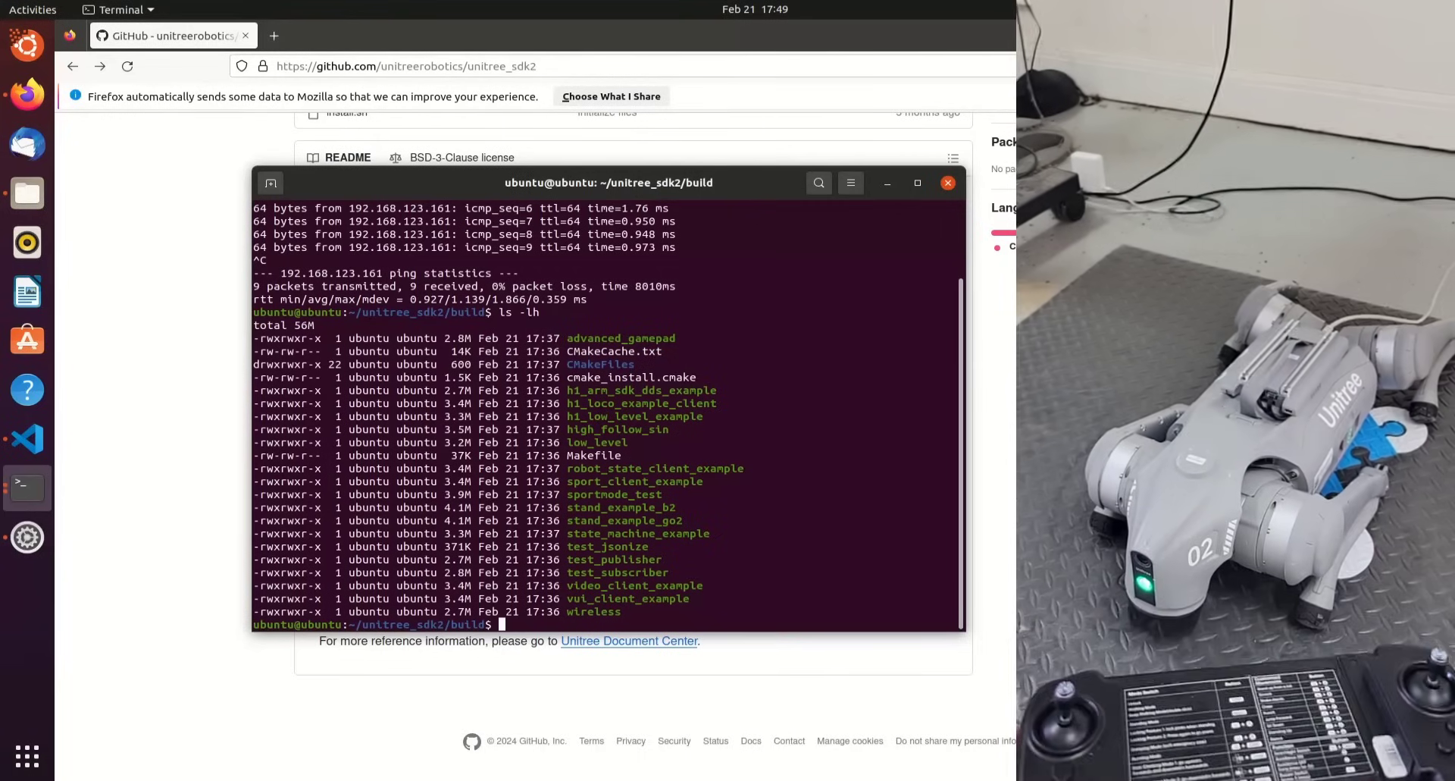
# Step: List the build folder, run ip link to show interfaces including eno2, and clear the screen
pyautogui.write('ls -lh')
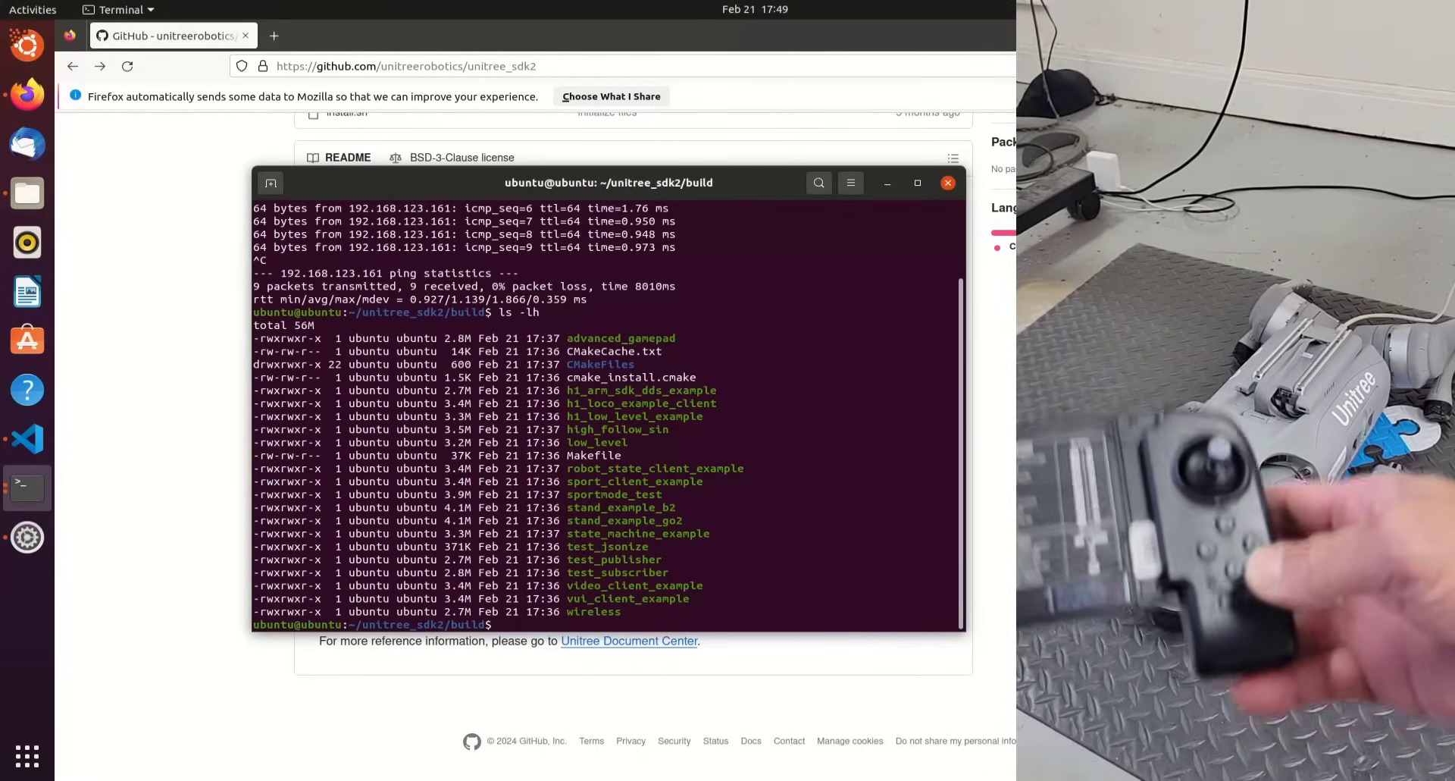
pyautogui.write('./')
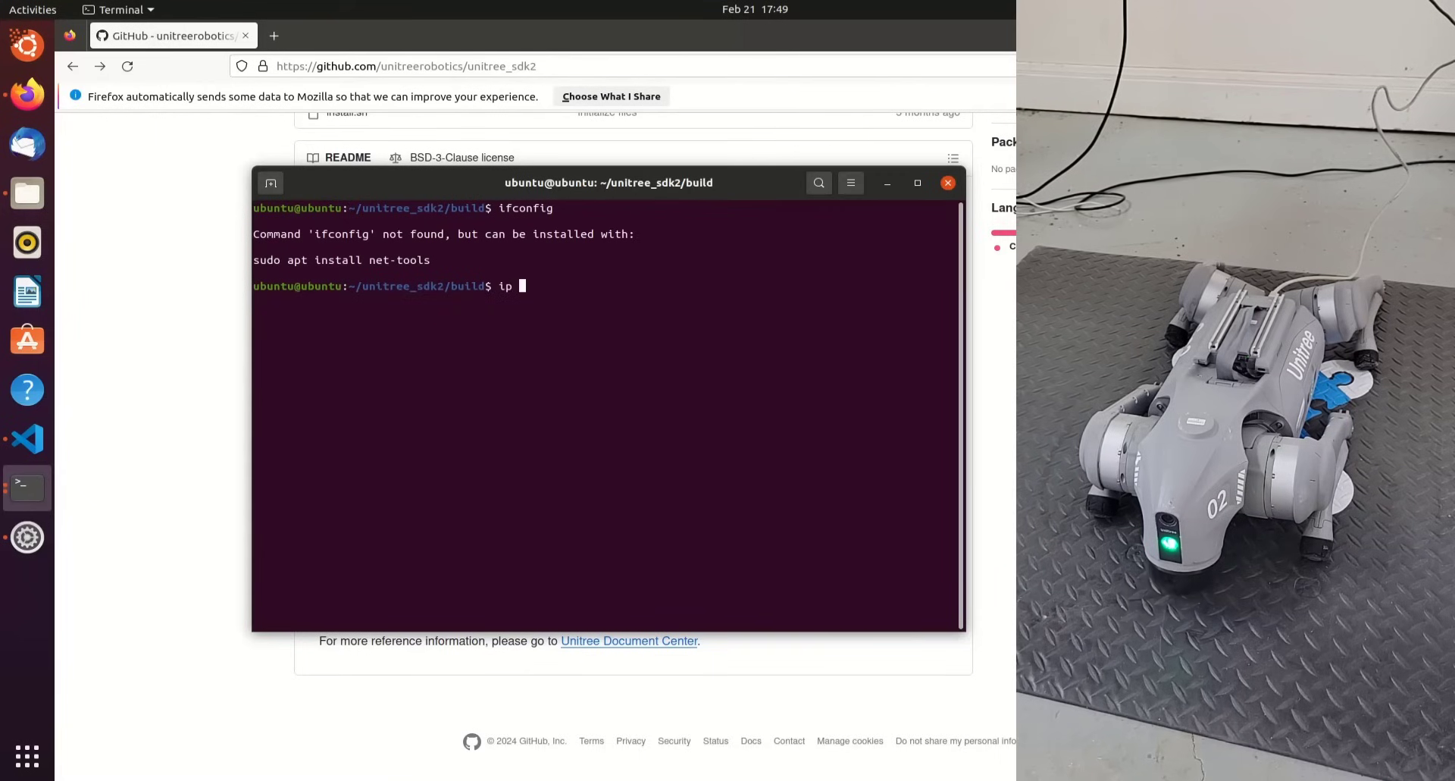
pyautogui.write('link')
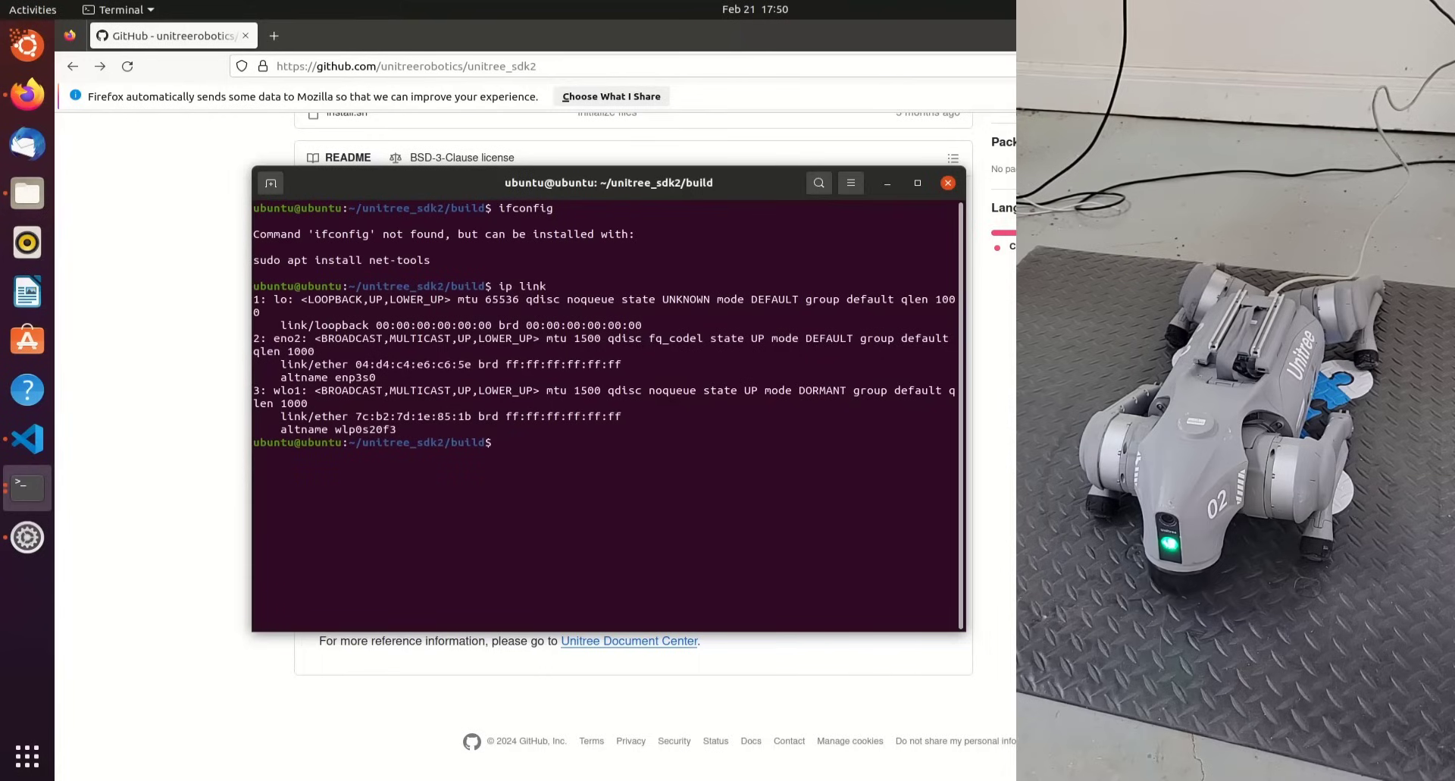
pyautogui.write('c')
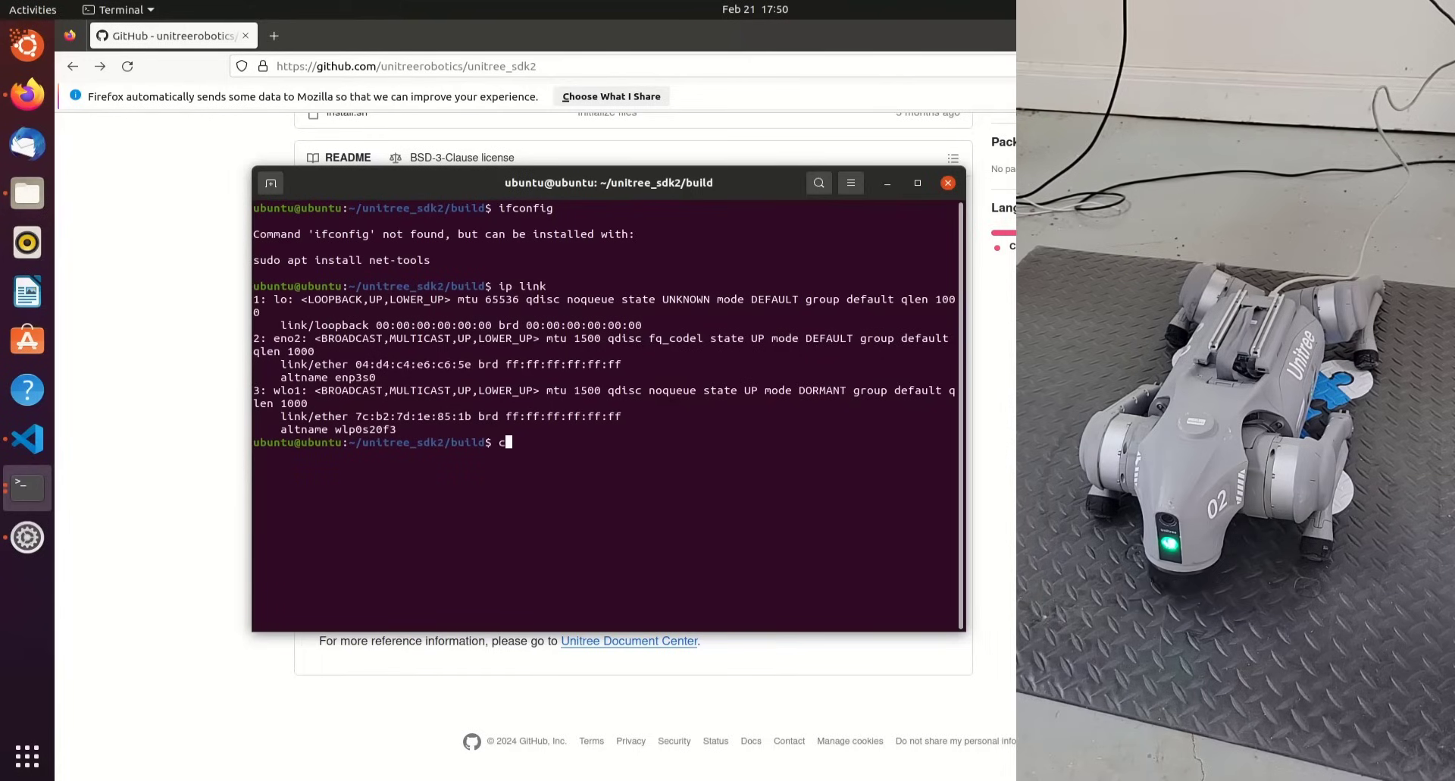
pyautogui.write('lear')
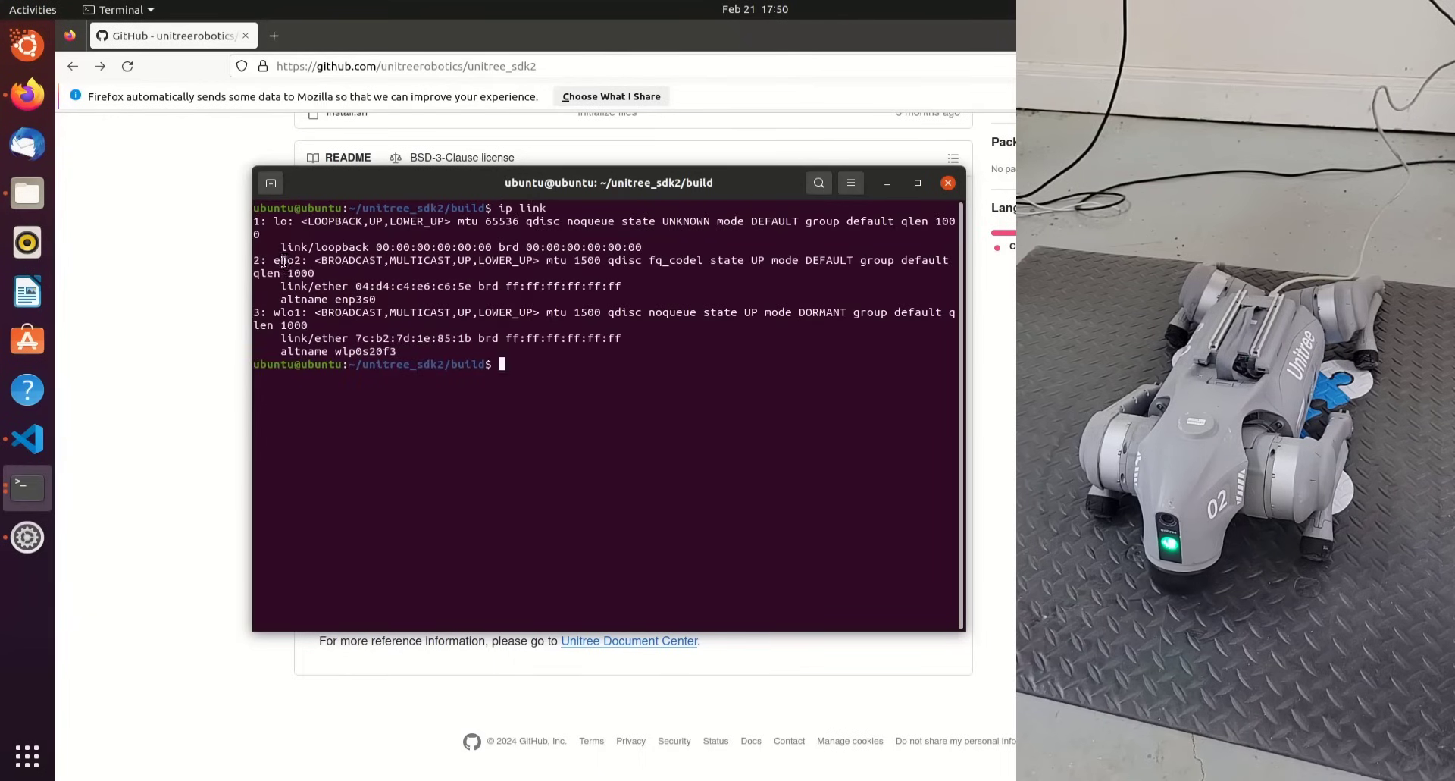
# Step: Run ./stand_example_go2 eno2 in the build folder, copying the eno2 interface name first
pyautogui.rightClick(286, 260)
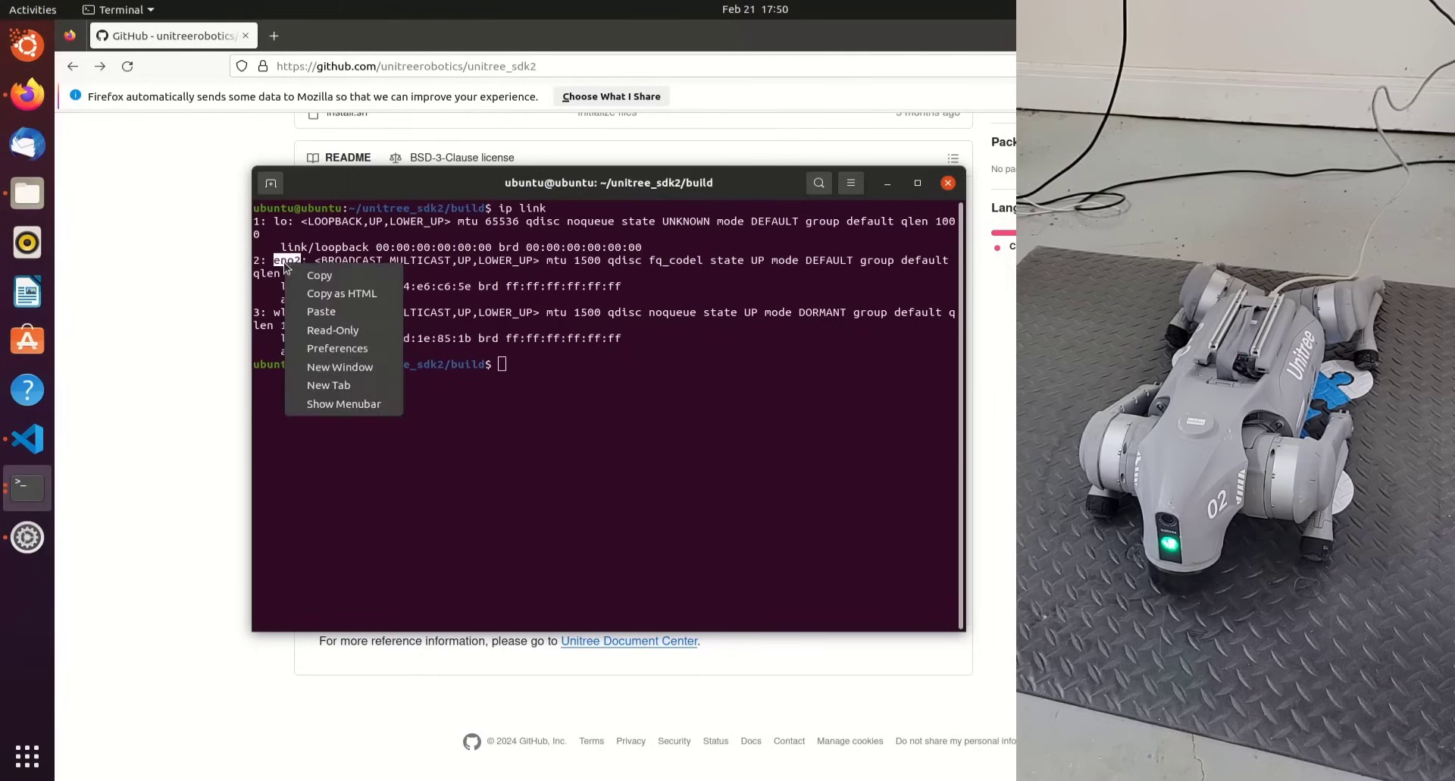
pyautogui.moveTo(320, 270)
pyautogui.write('./')
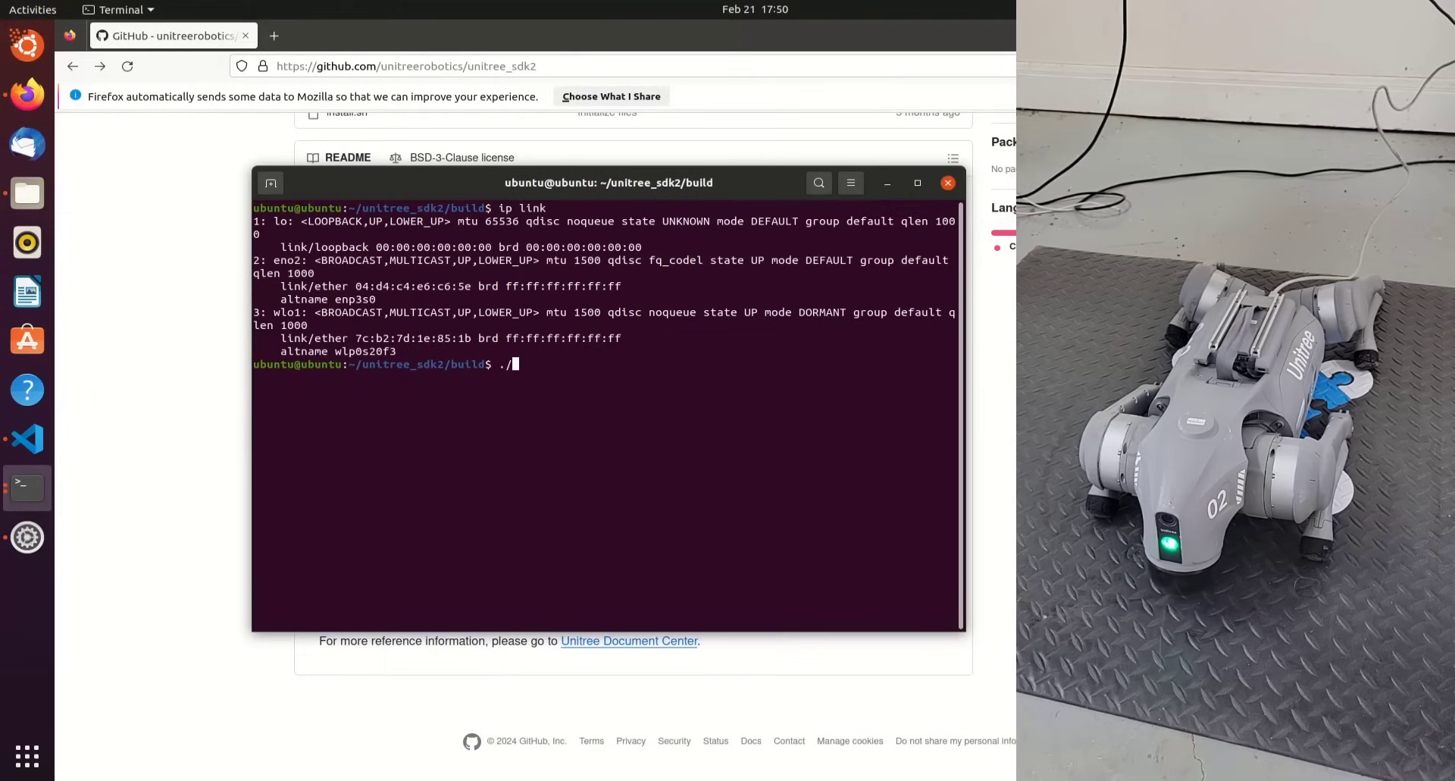
pyautogui.write('stand_example_')
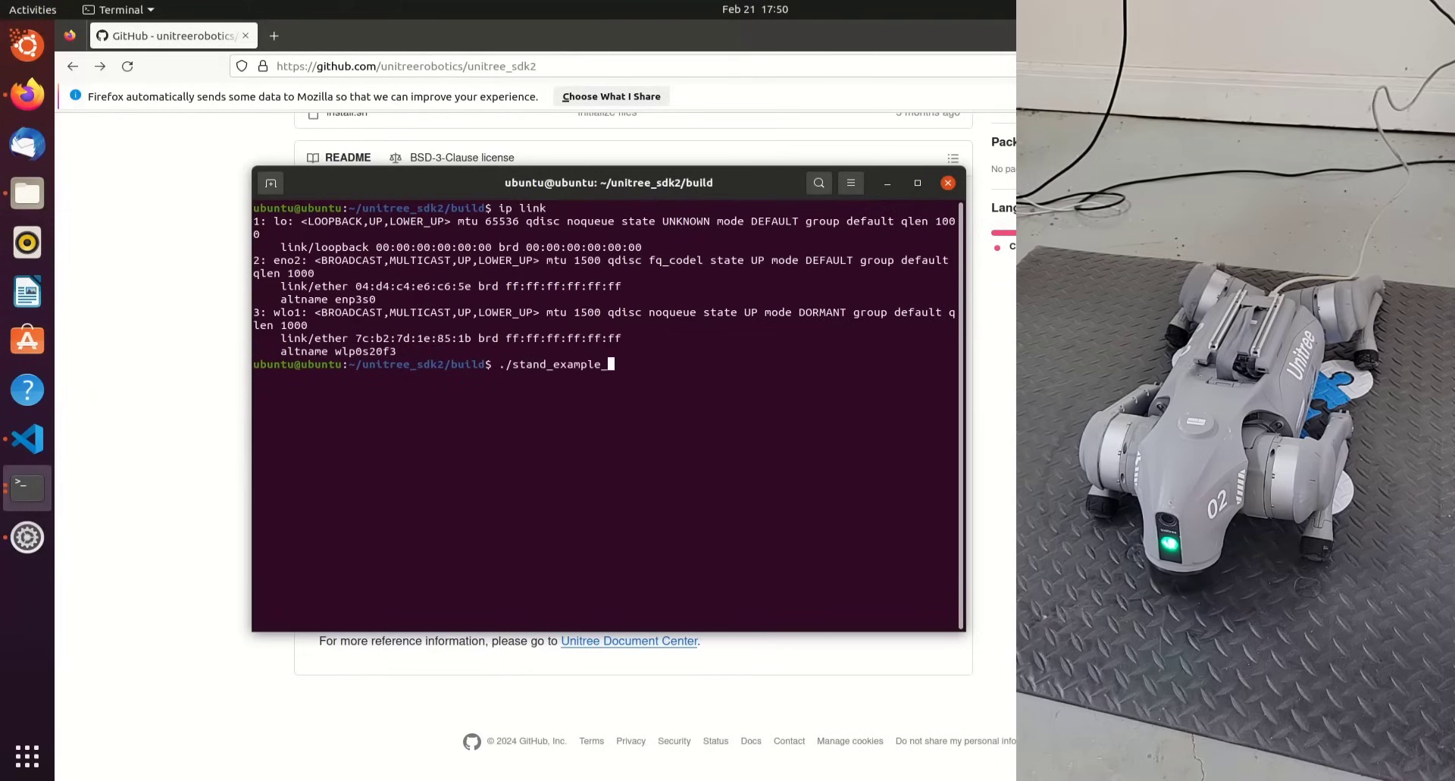
pyautogui.write('go2 eno2')
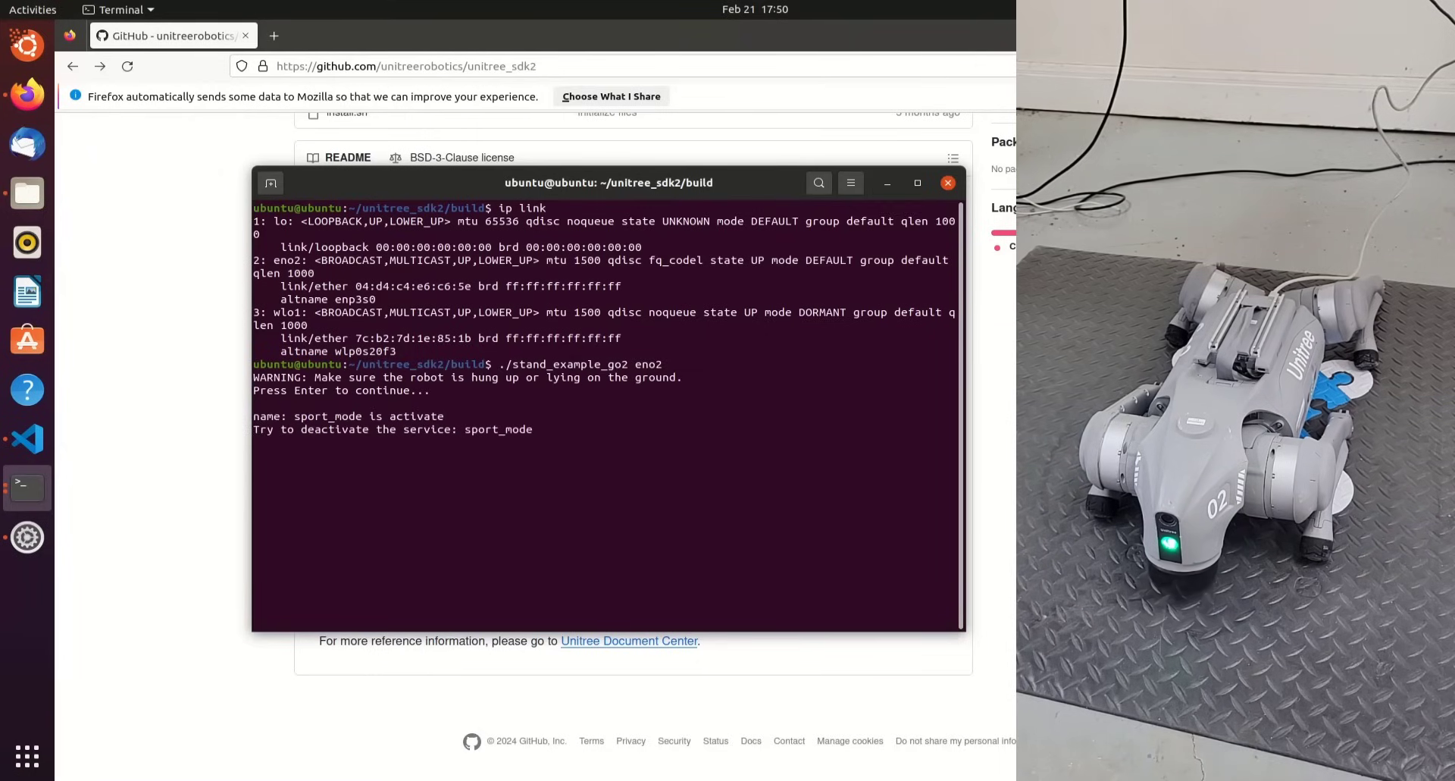
pyautogui.press('Return')
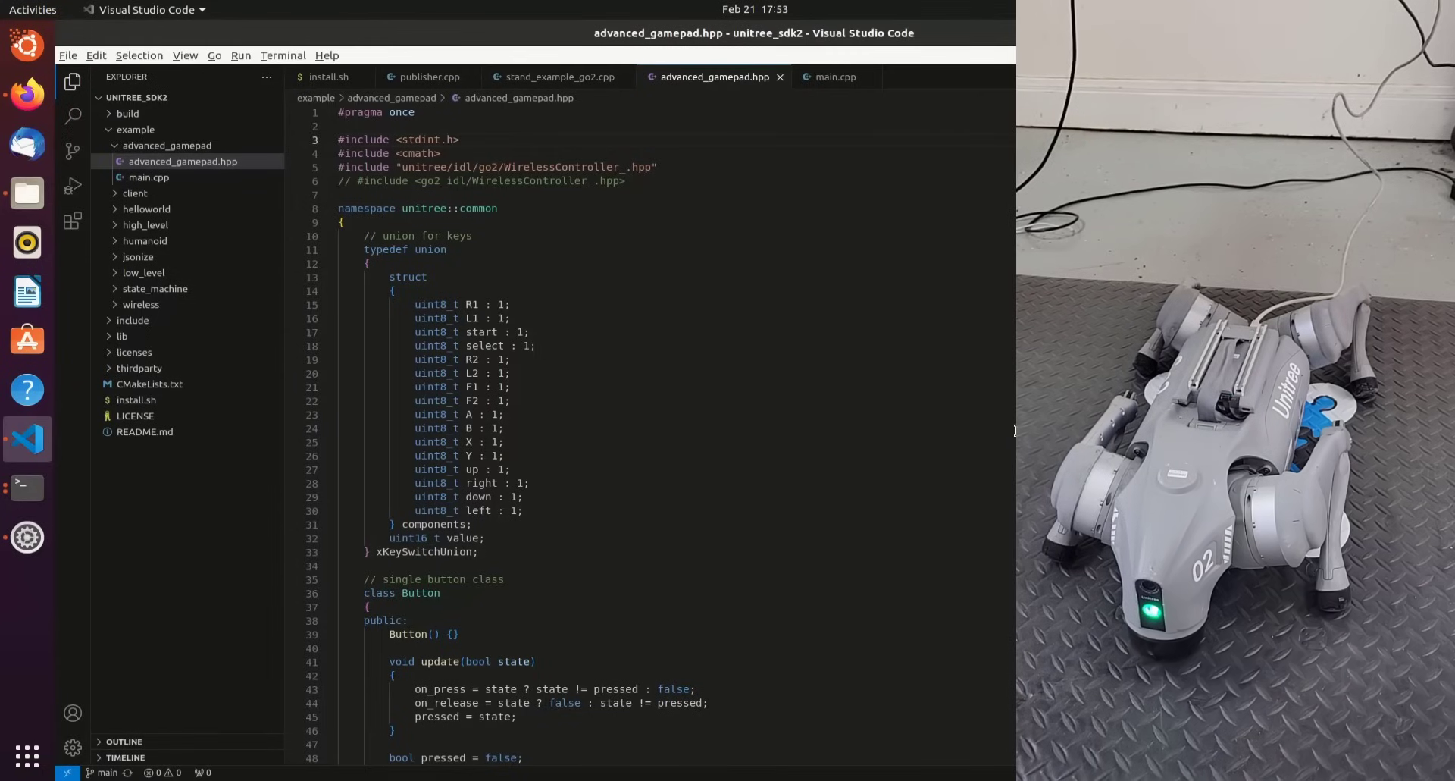
# Step: Read through advanced_gamepad.hpp, then begin a new ./ command in the cleared terminal
pyautogui.scroll(-3)
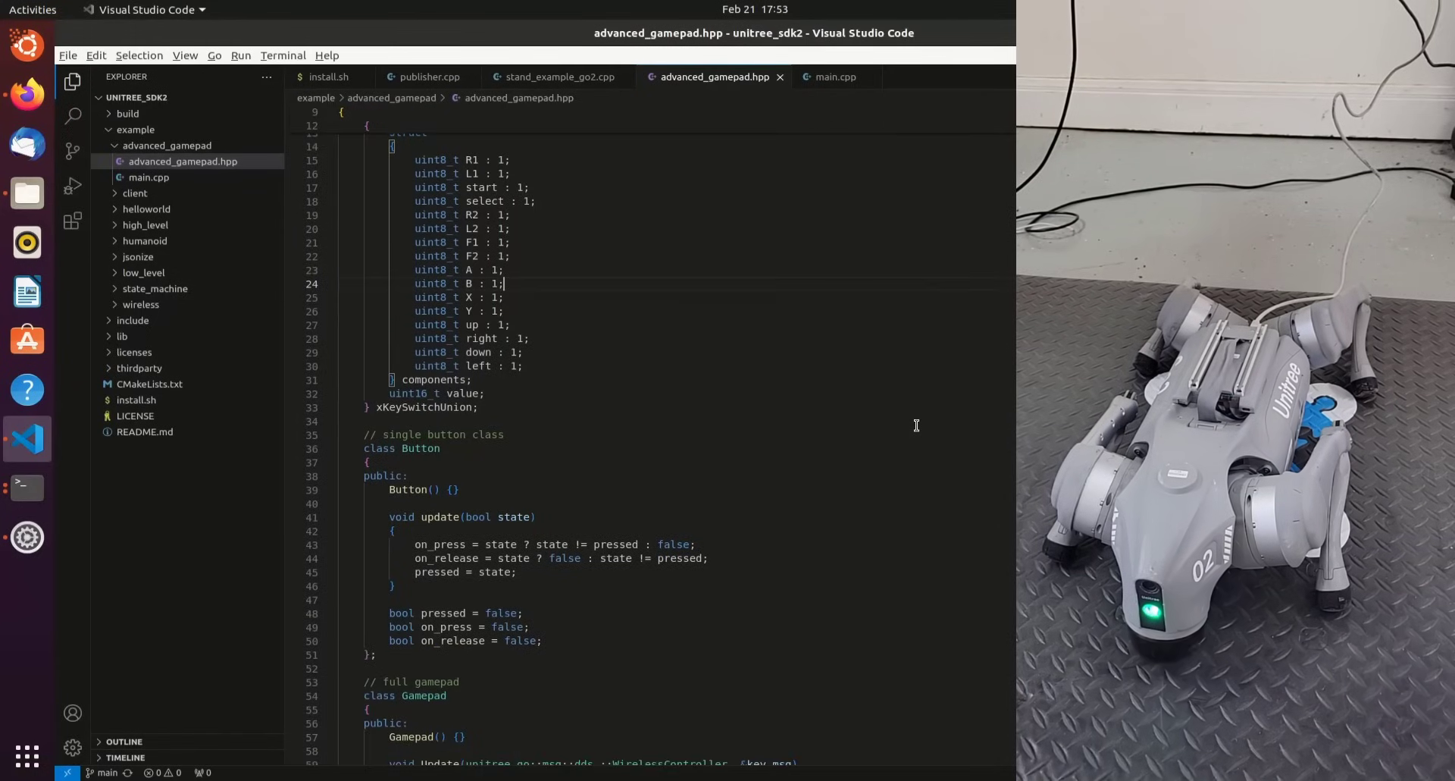
pyautogui.scroll(-3)
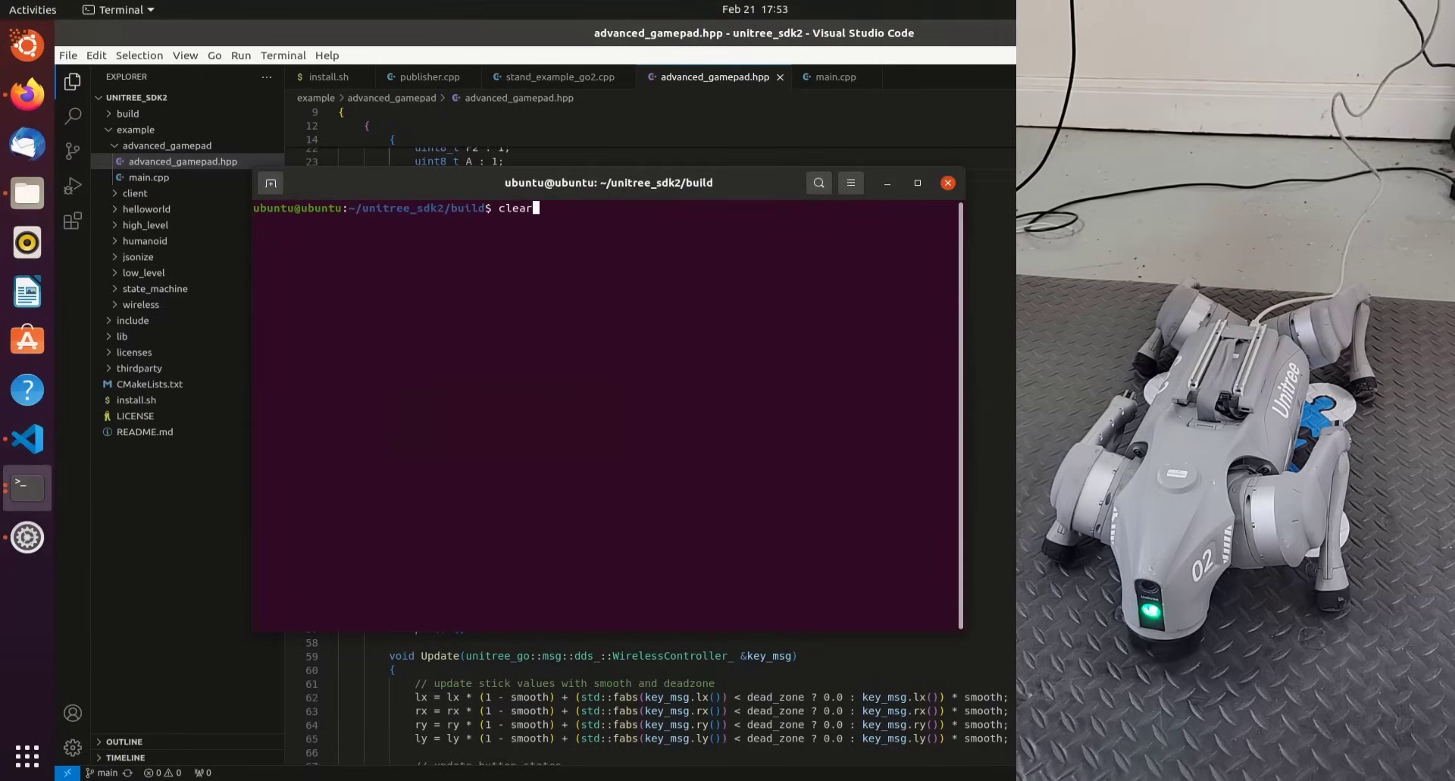
pyautogui.write('./')
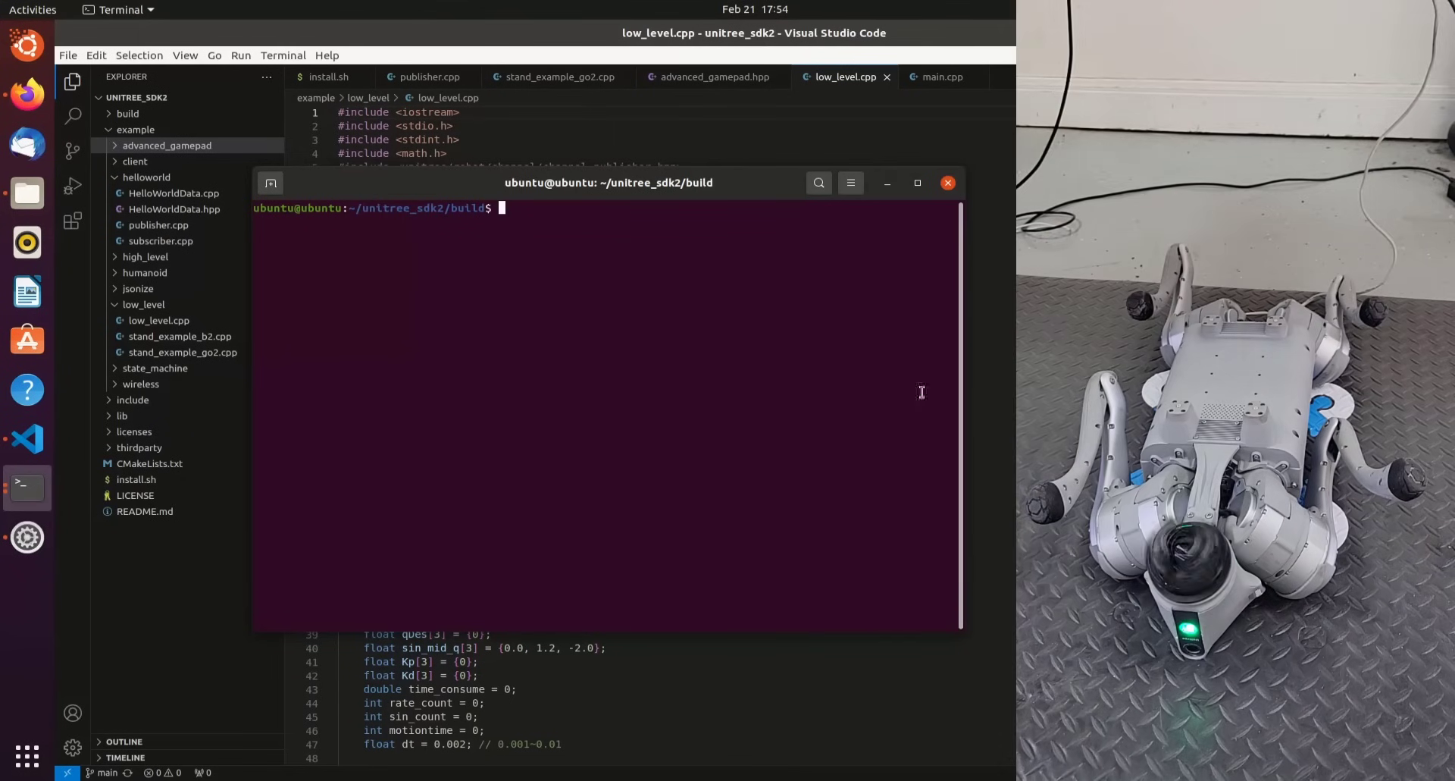
# Step: Enter the command ./low_level eno2 in the build folder terminal
pyautogui.write('.')
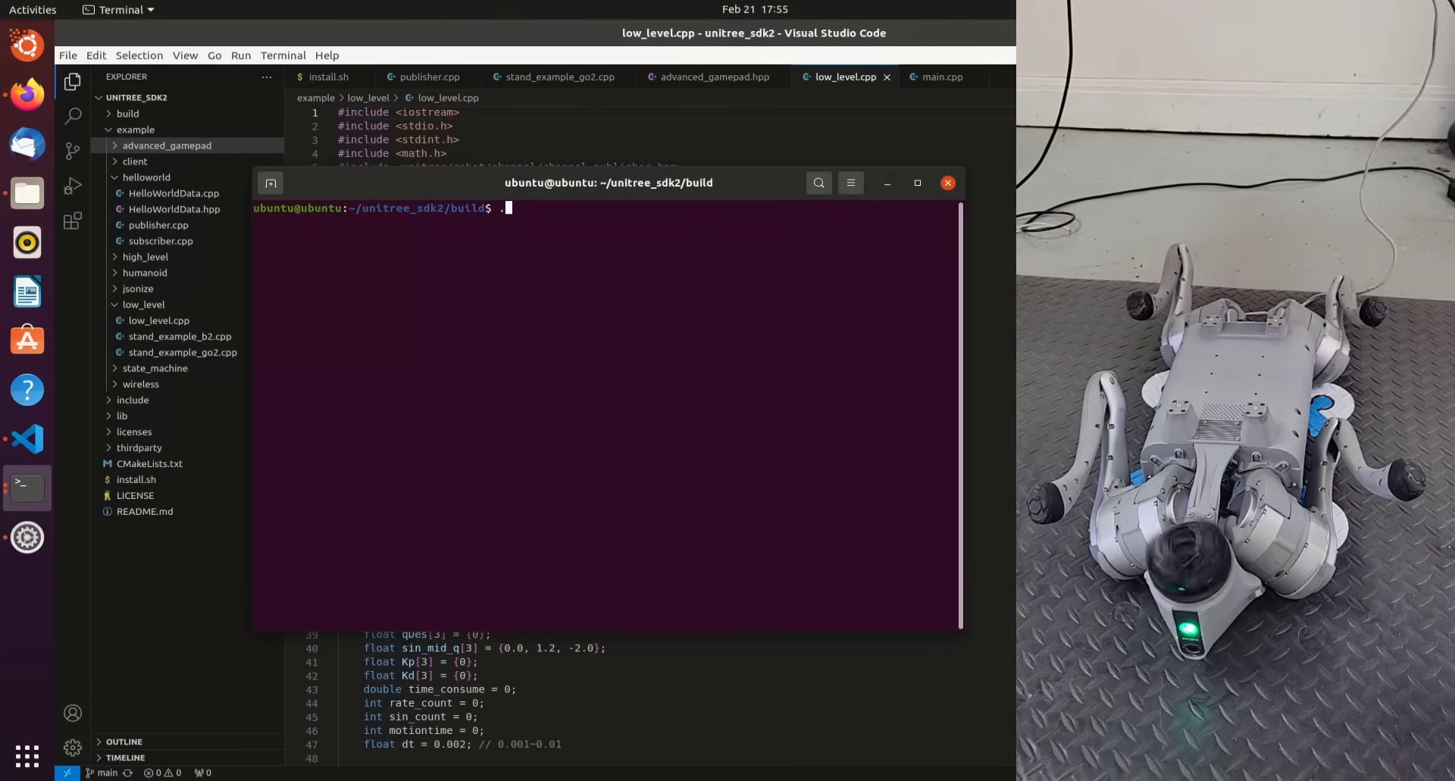
pyautogui.write('/low_level')
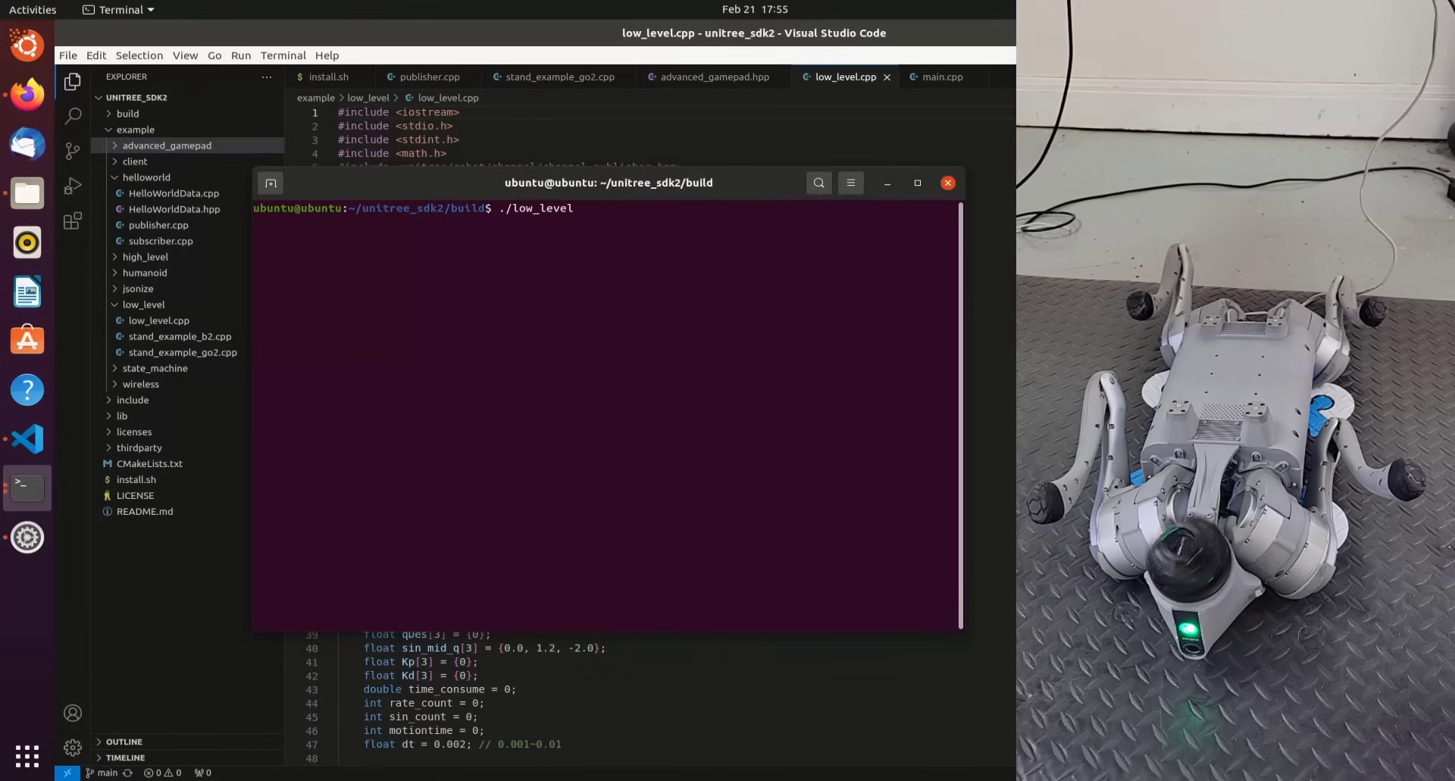
pyautogui.write('eno')
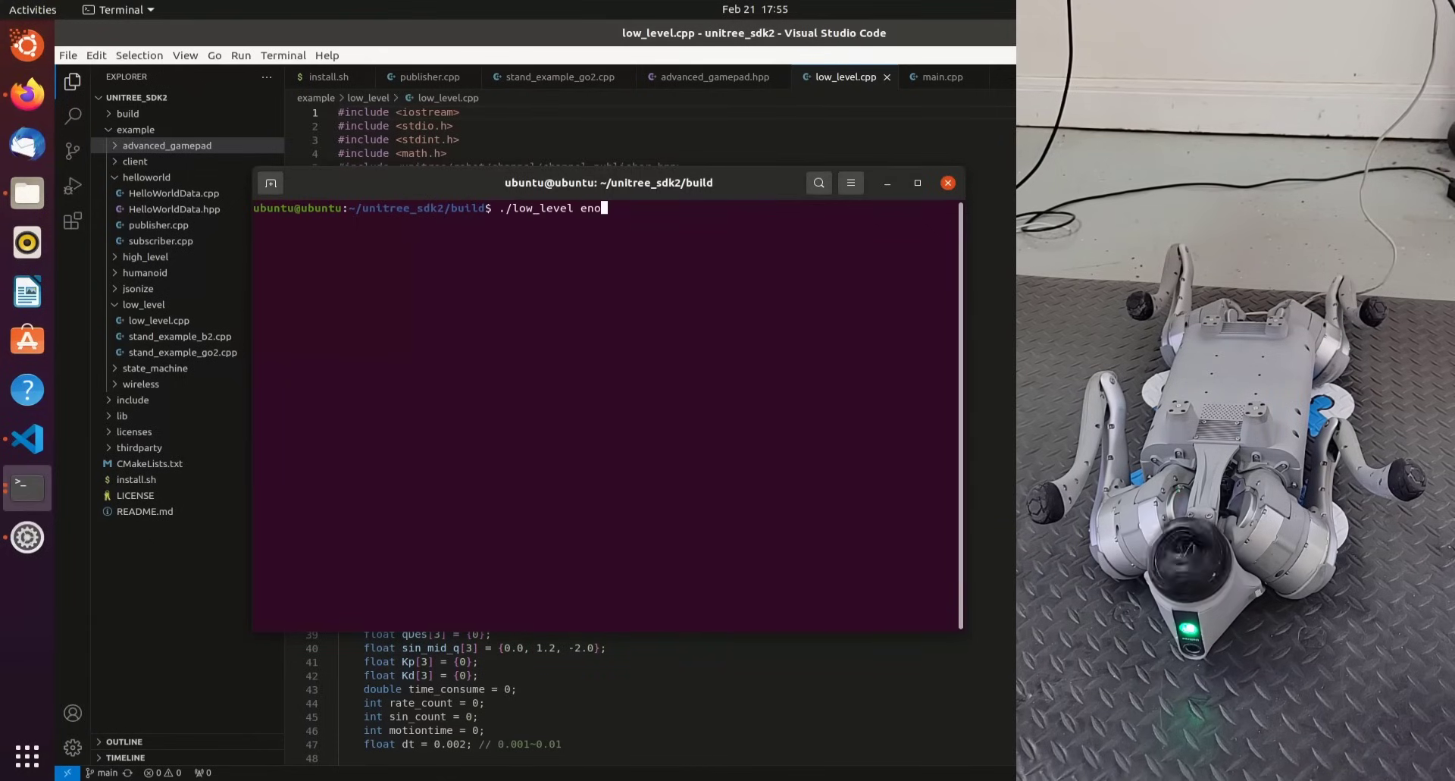
pyautogui.write('2')
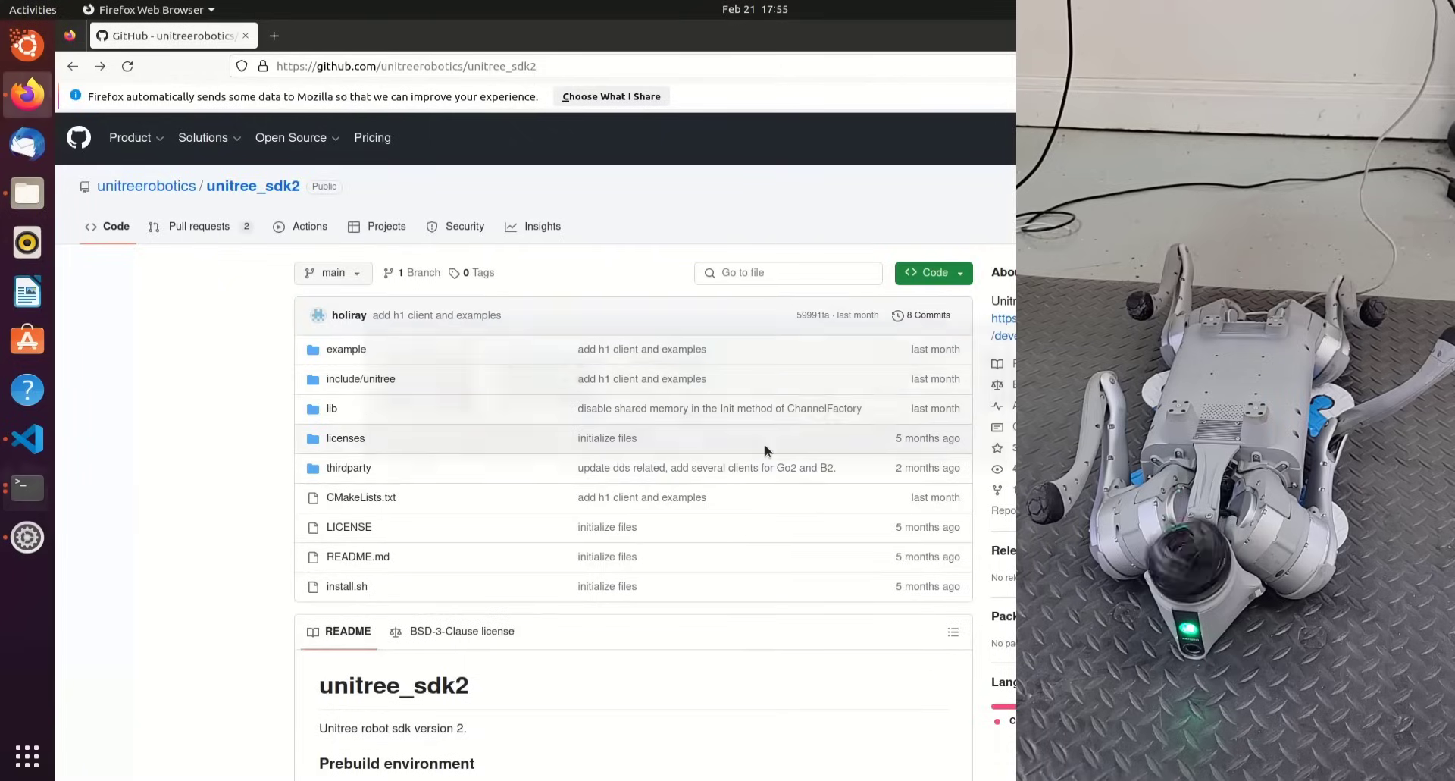
pyautogui.moveTo(389, 197)
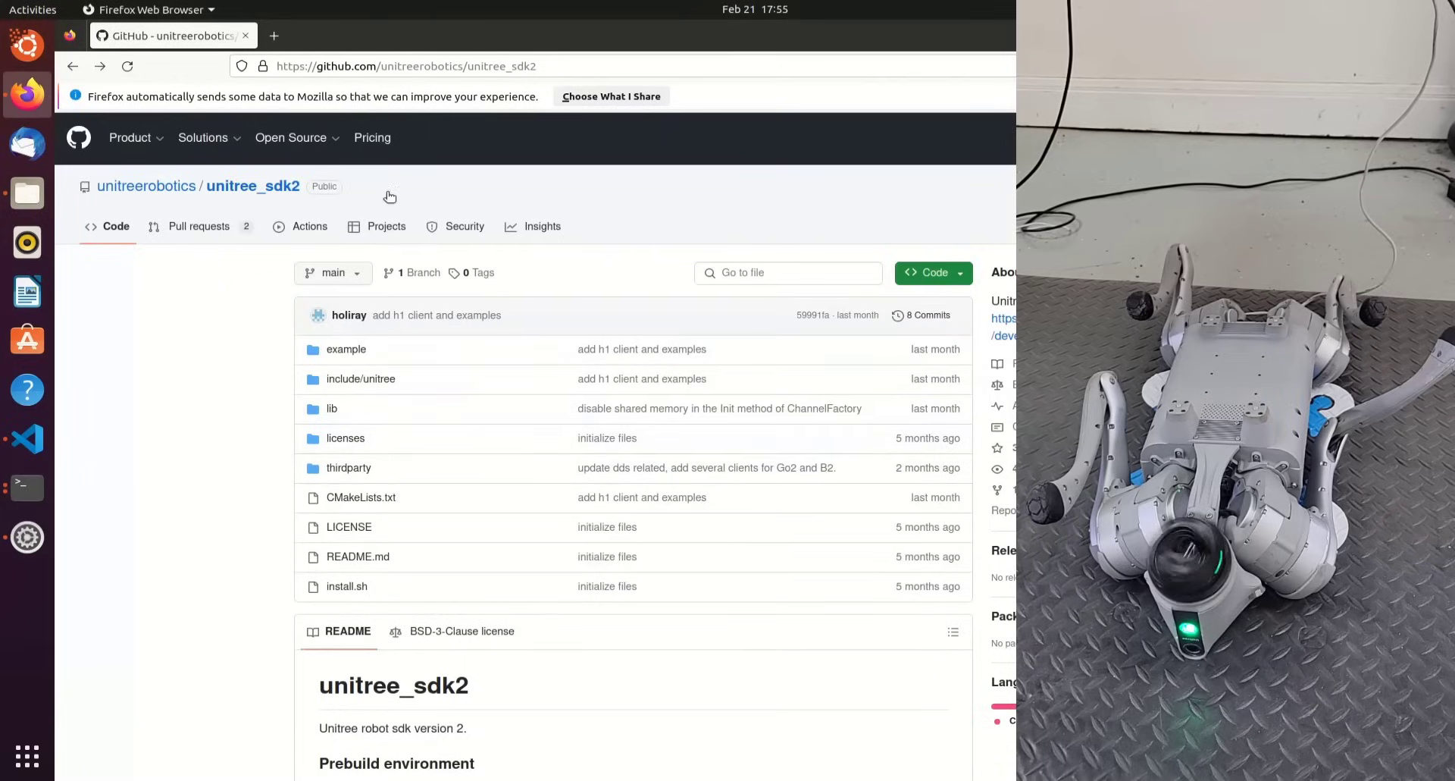
# Step: Open the example folder of the unitree_sdk2 repository on GitHub
pyautogui.click(345, 348)
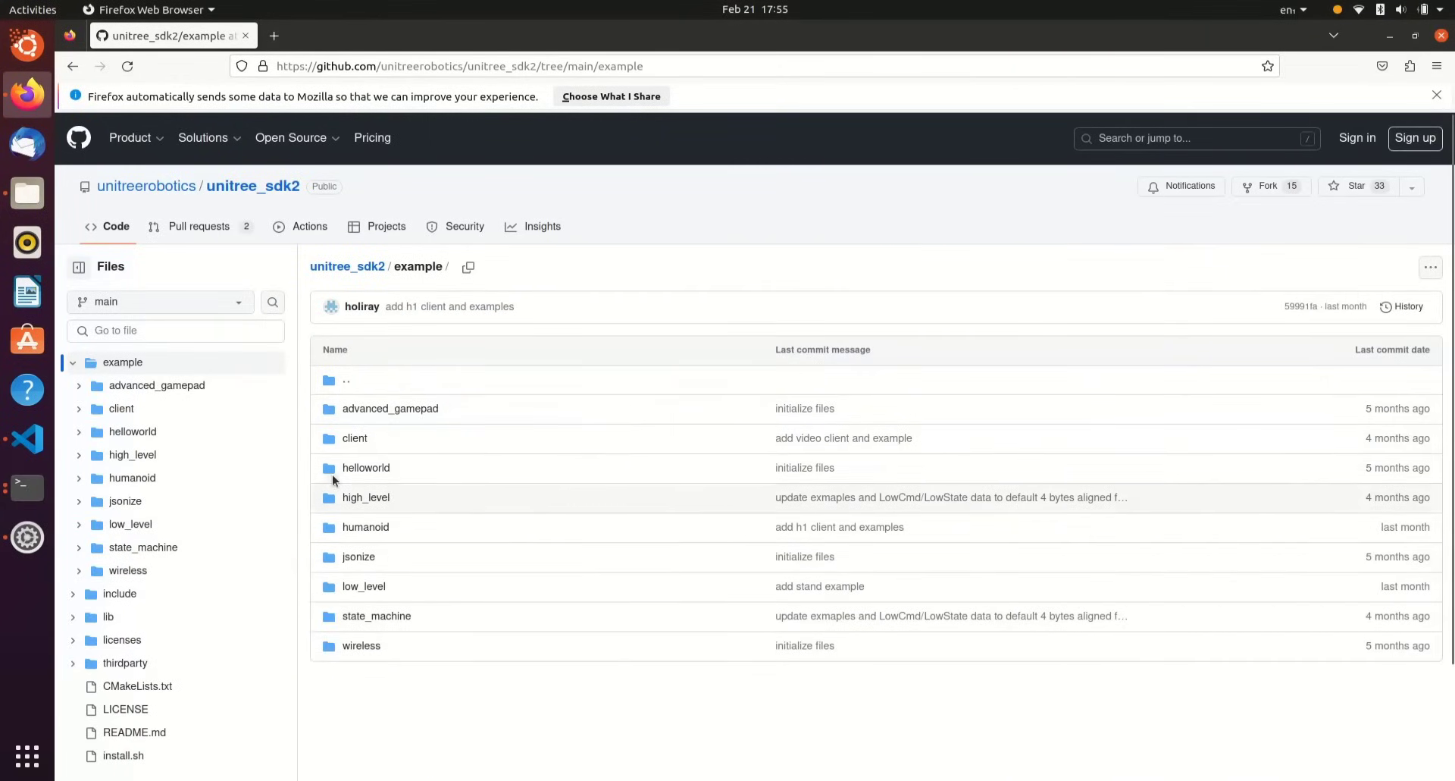
pyautogui.moveTo(390, 408)
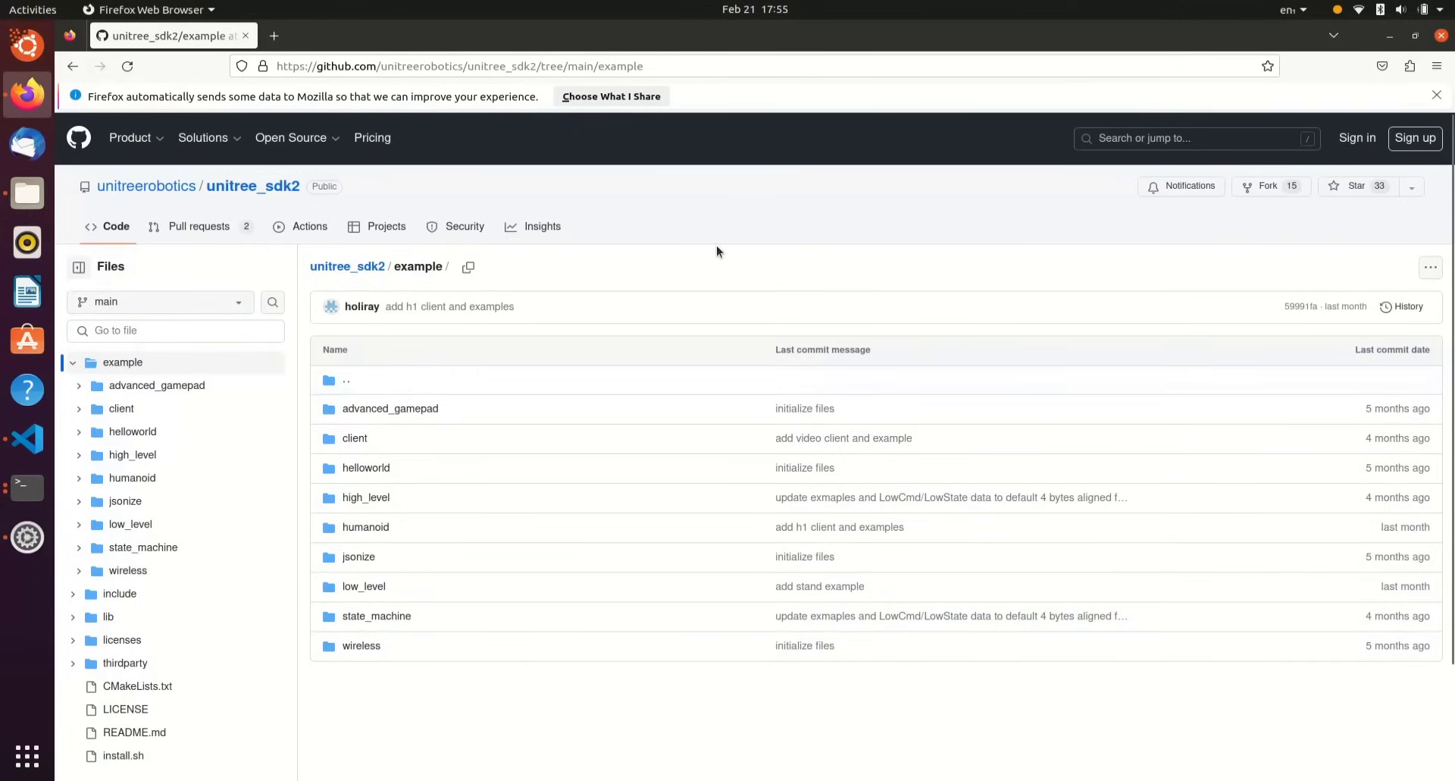
pyautogui.moveTo(790, 256)
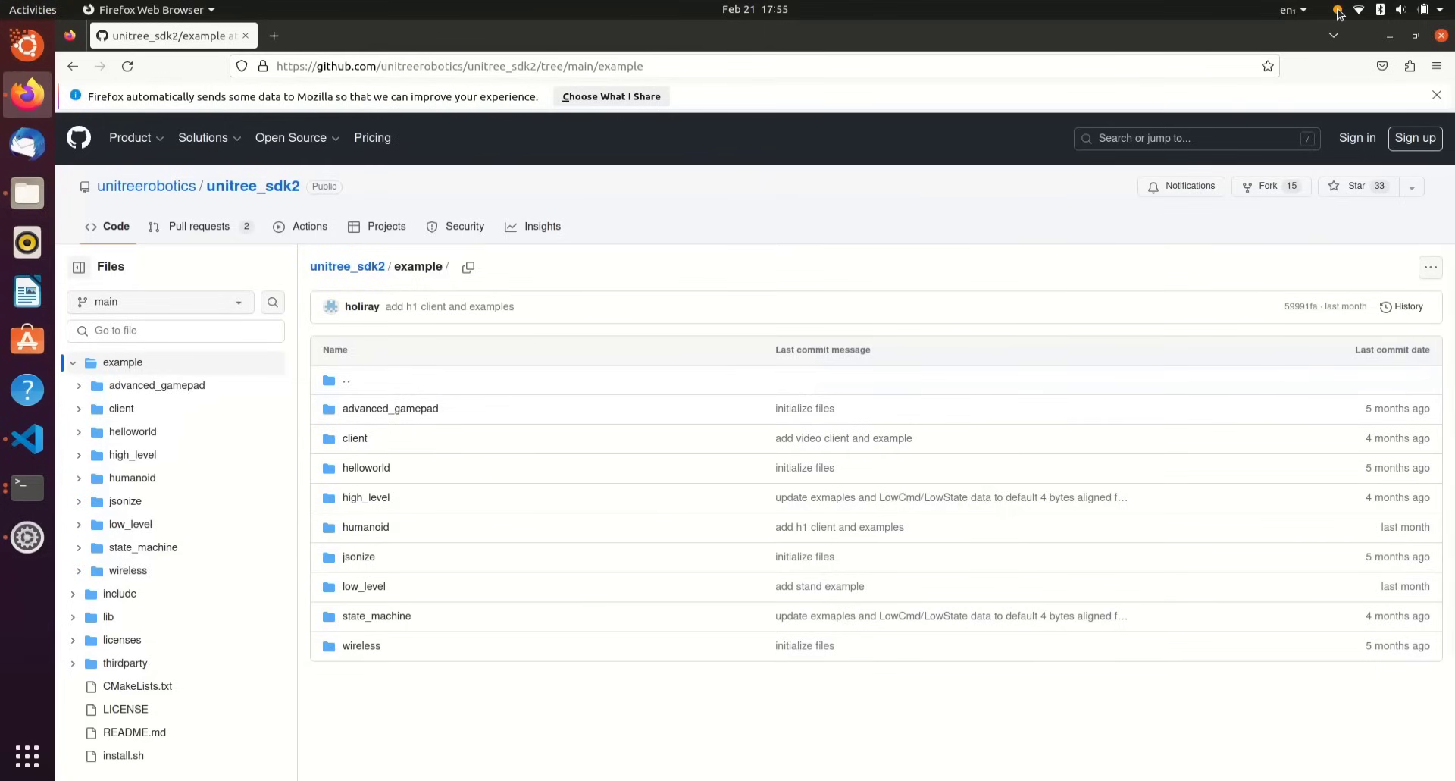
pyautogui.moveTo(770, 556)
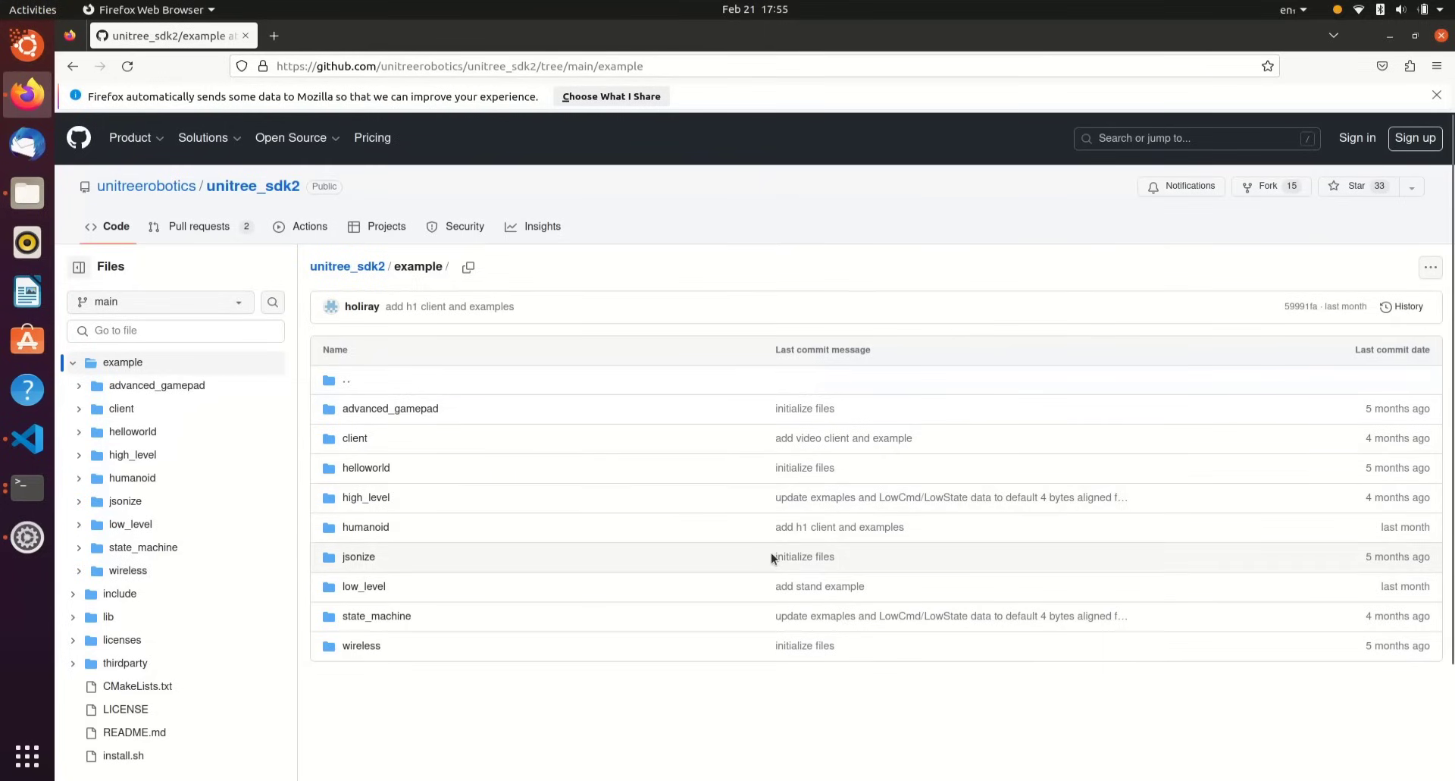